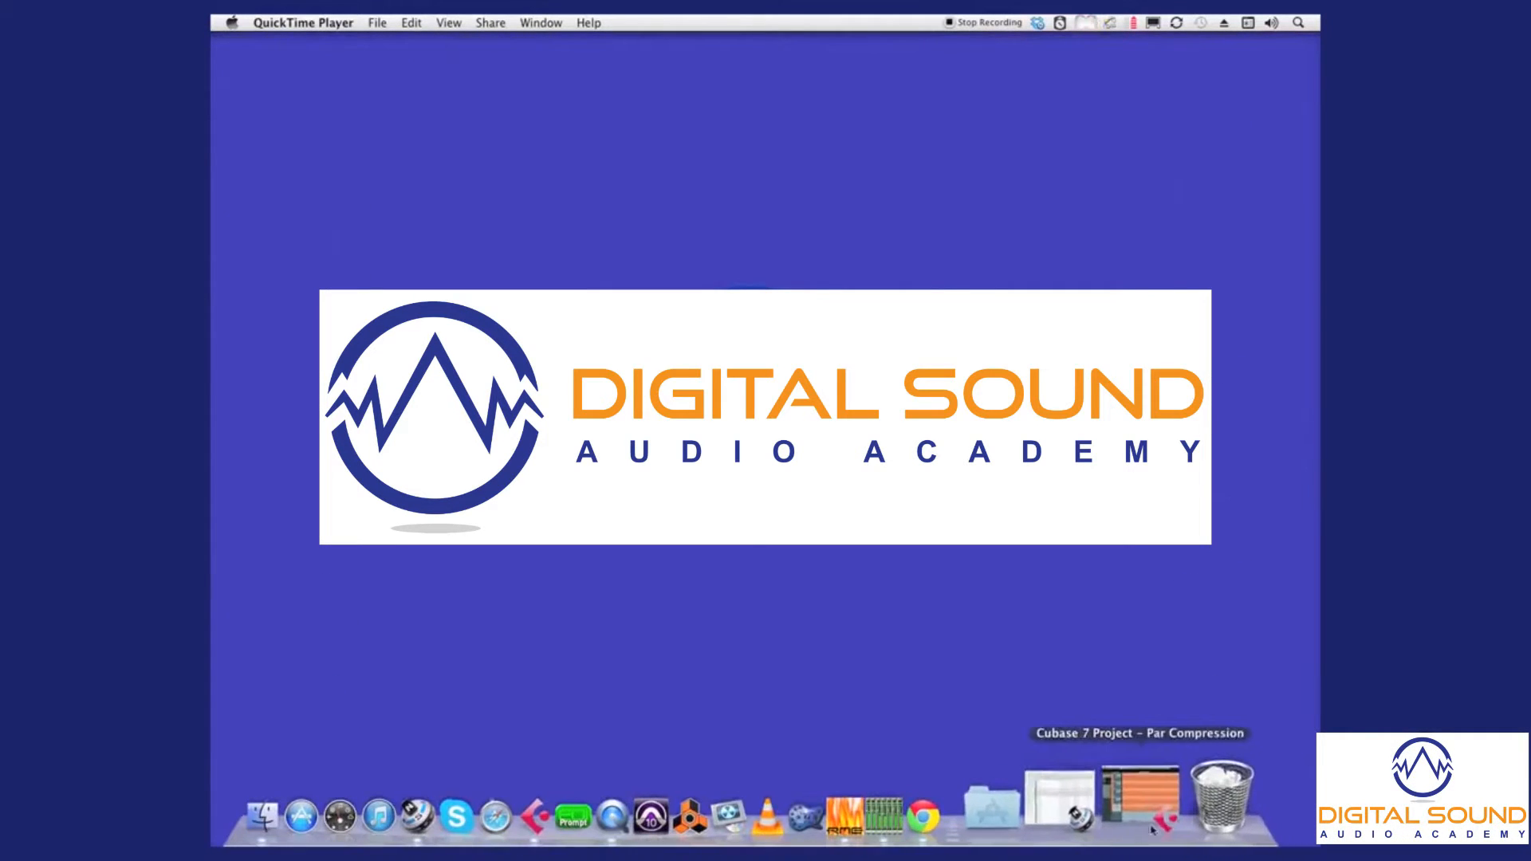
- Bring up the Par Compression Cubase project and start playback of the drum tracks
click(1138, 794)
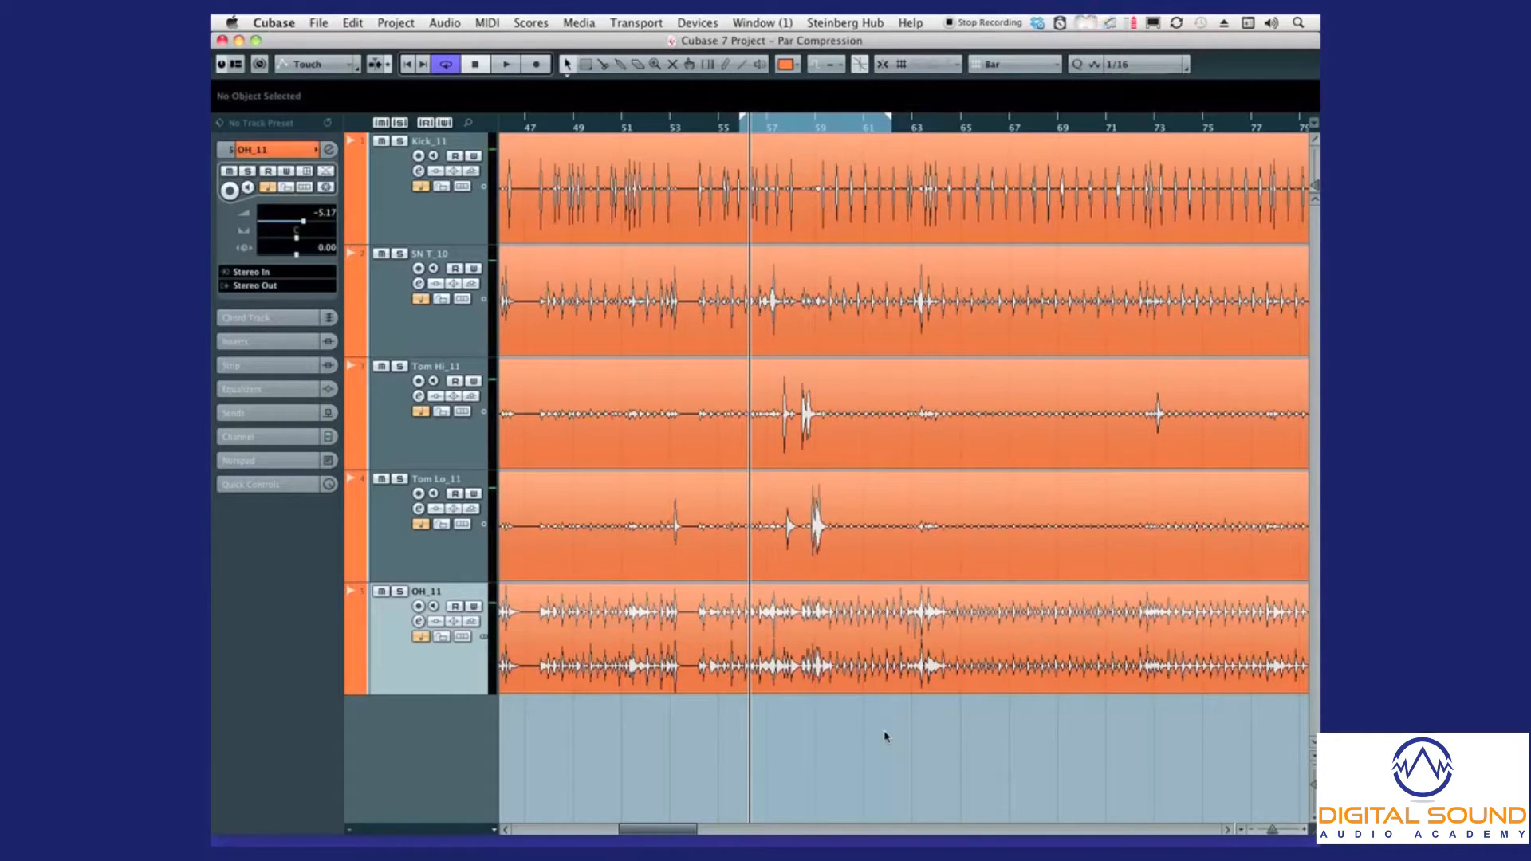
mouse_move(893, 766)
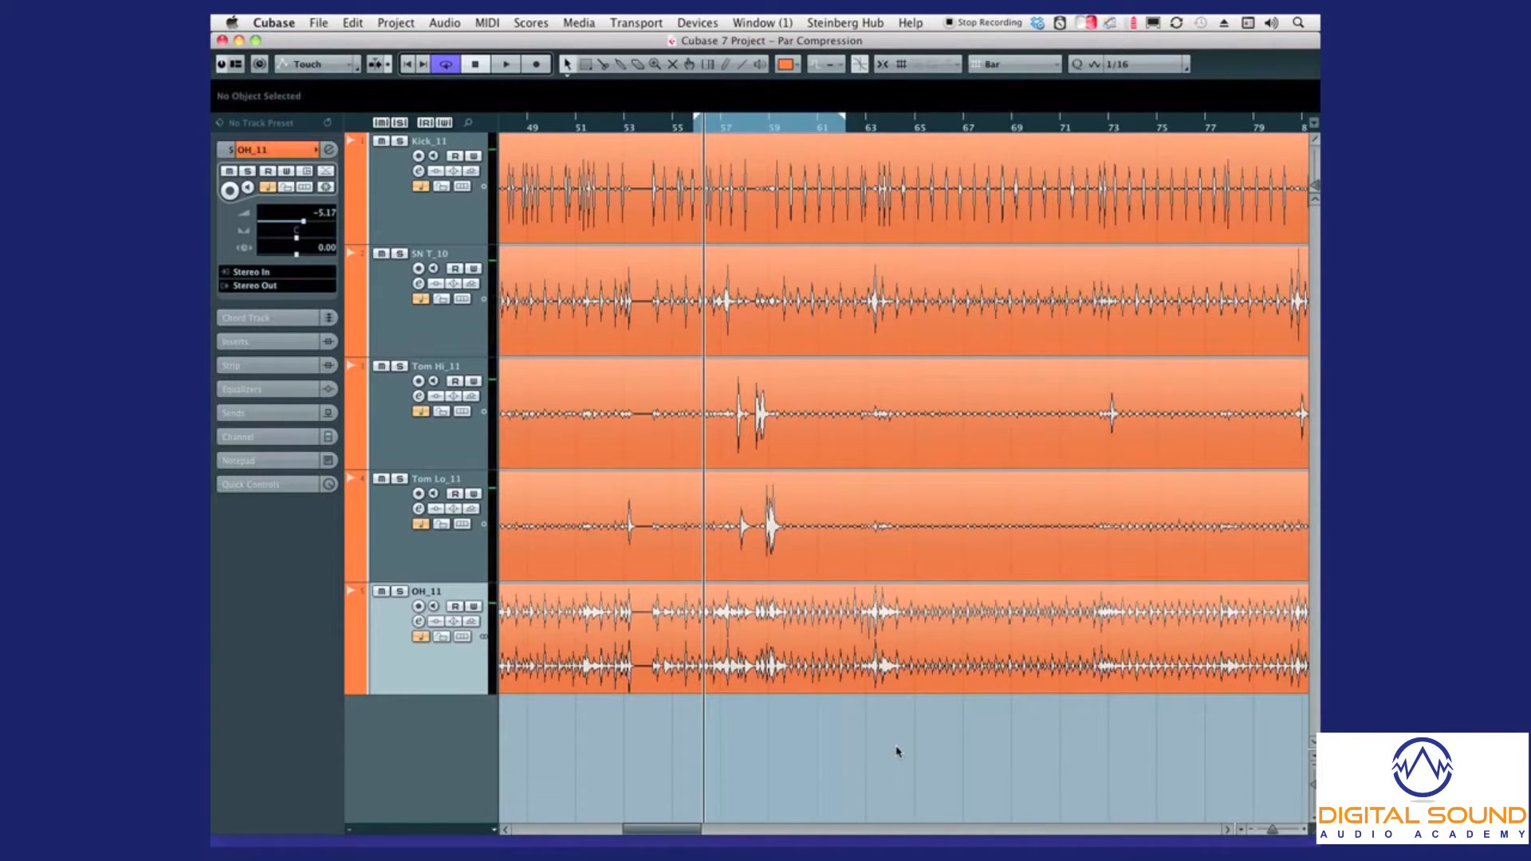
click(501, 64)
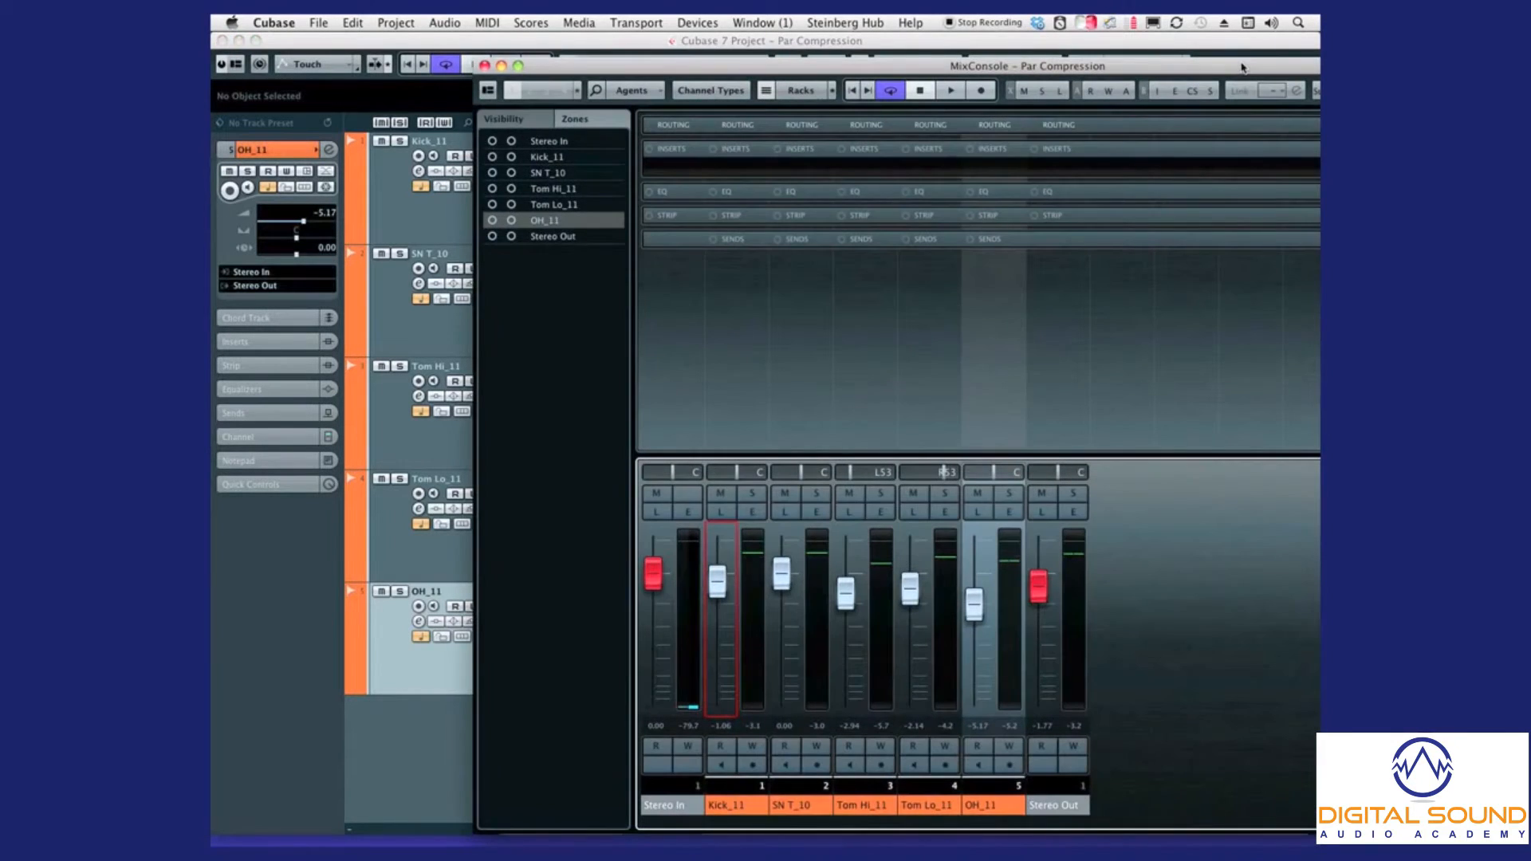
click(863, 169)
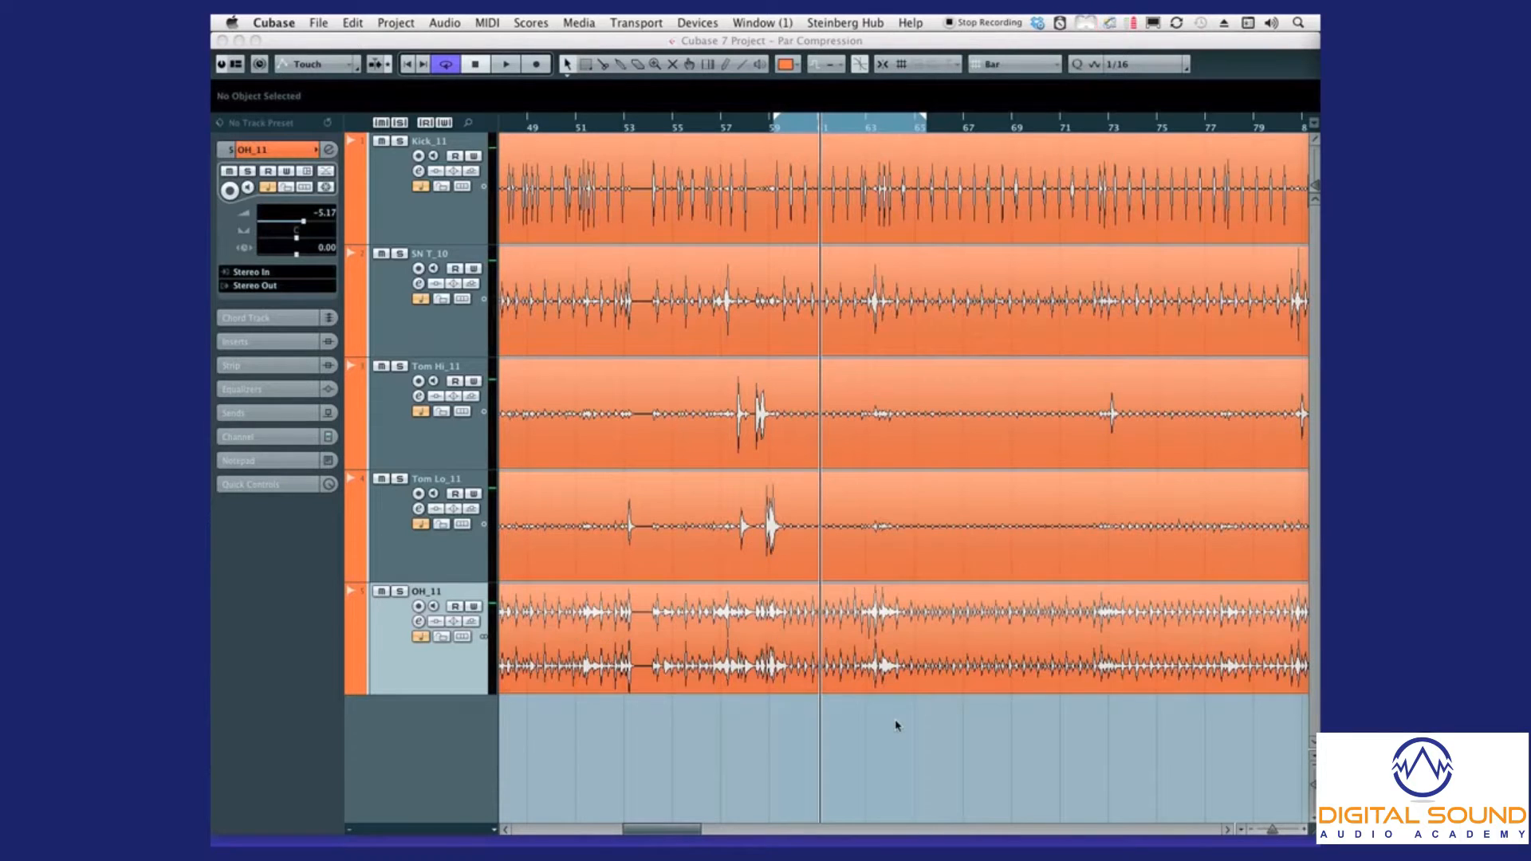
mouse_move(897, 528)
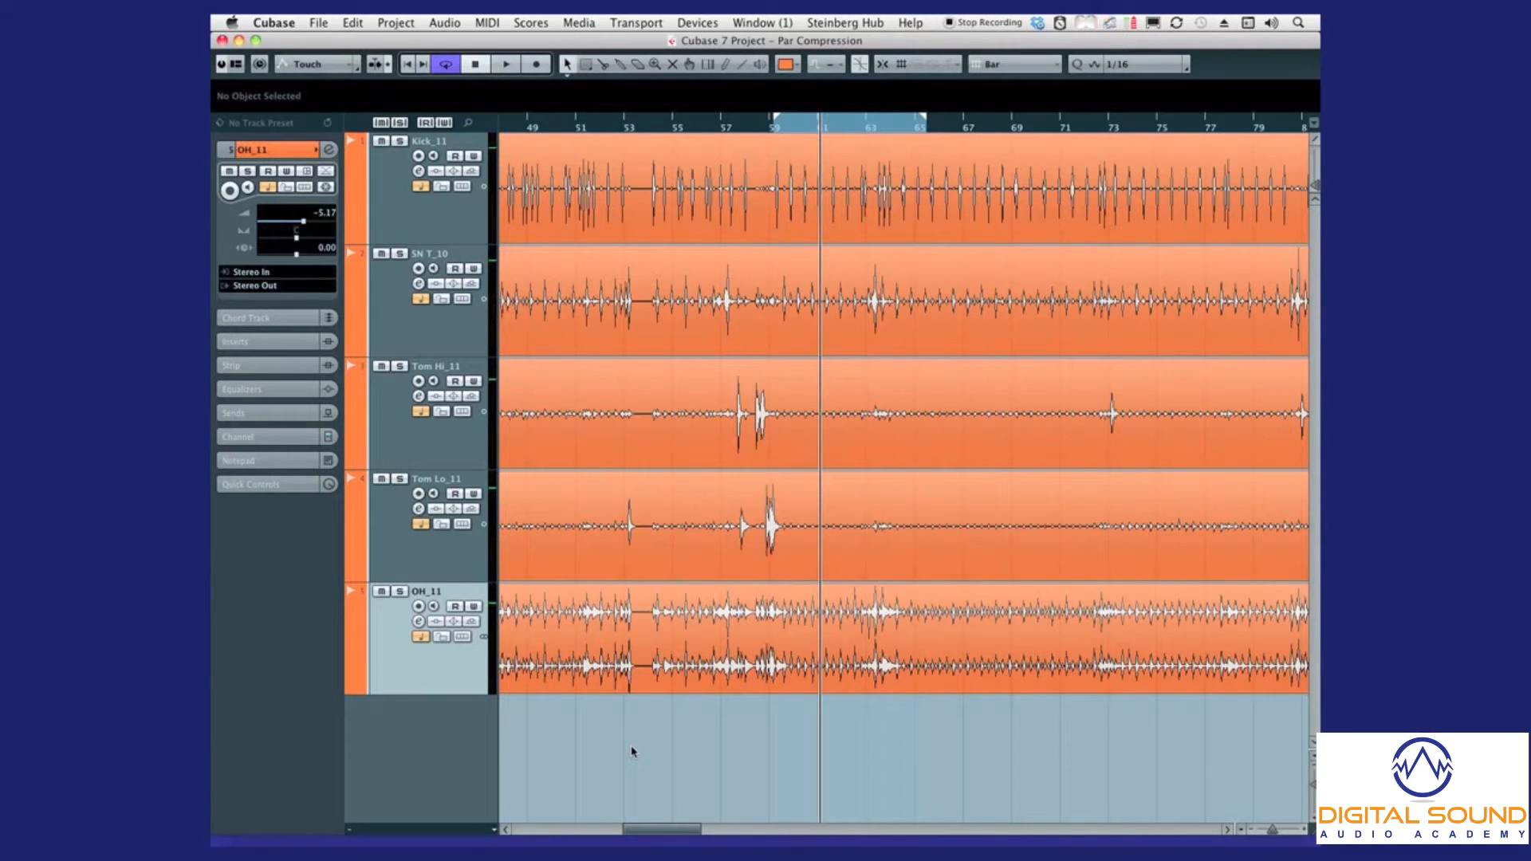
mouse_move(543, 773)
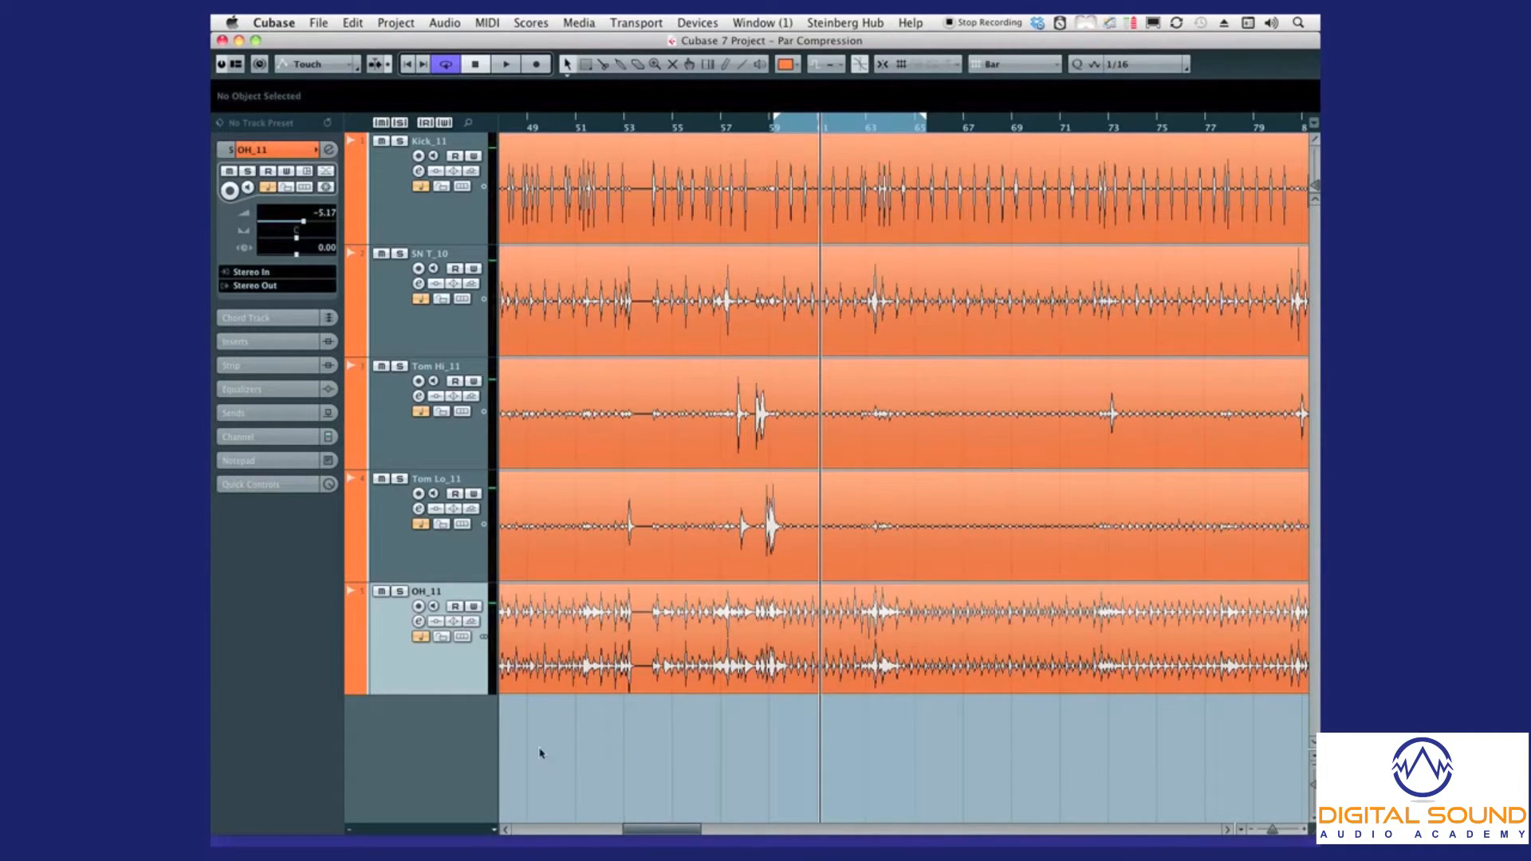
mouse_move(439, 762)
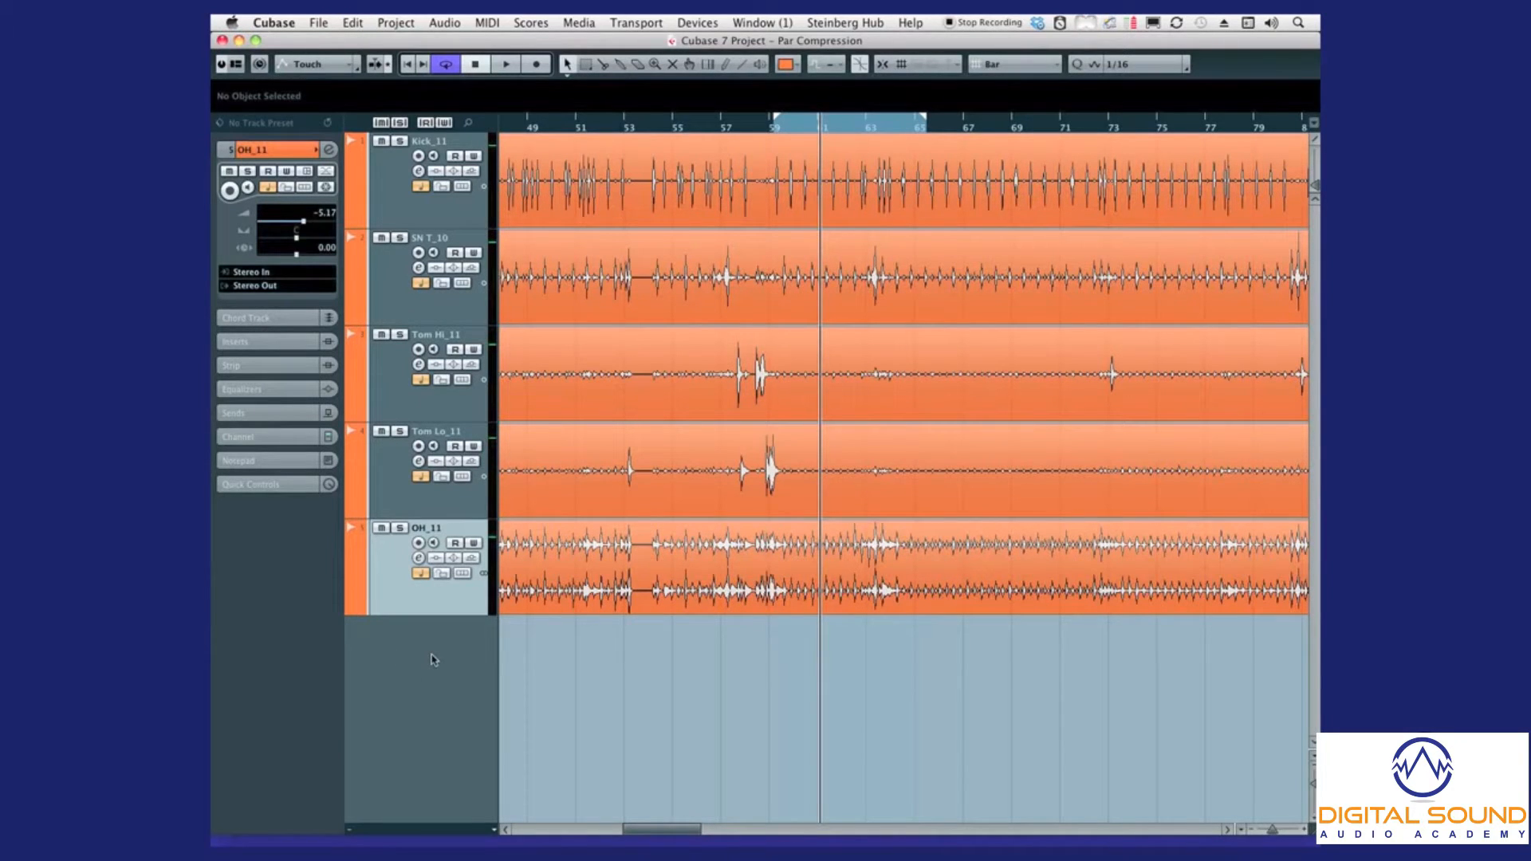
- Add a new group channel track configured as Stereo via the track list's Add Group Channel Track
right_click(432, 660)
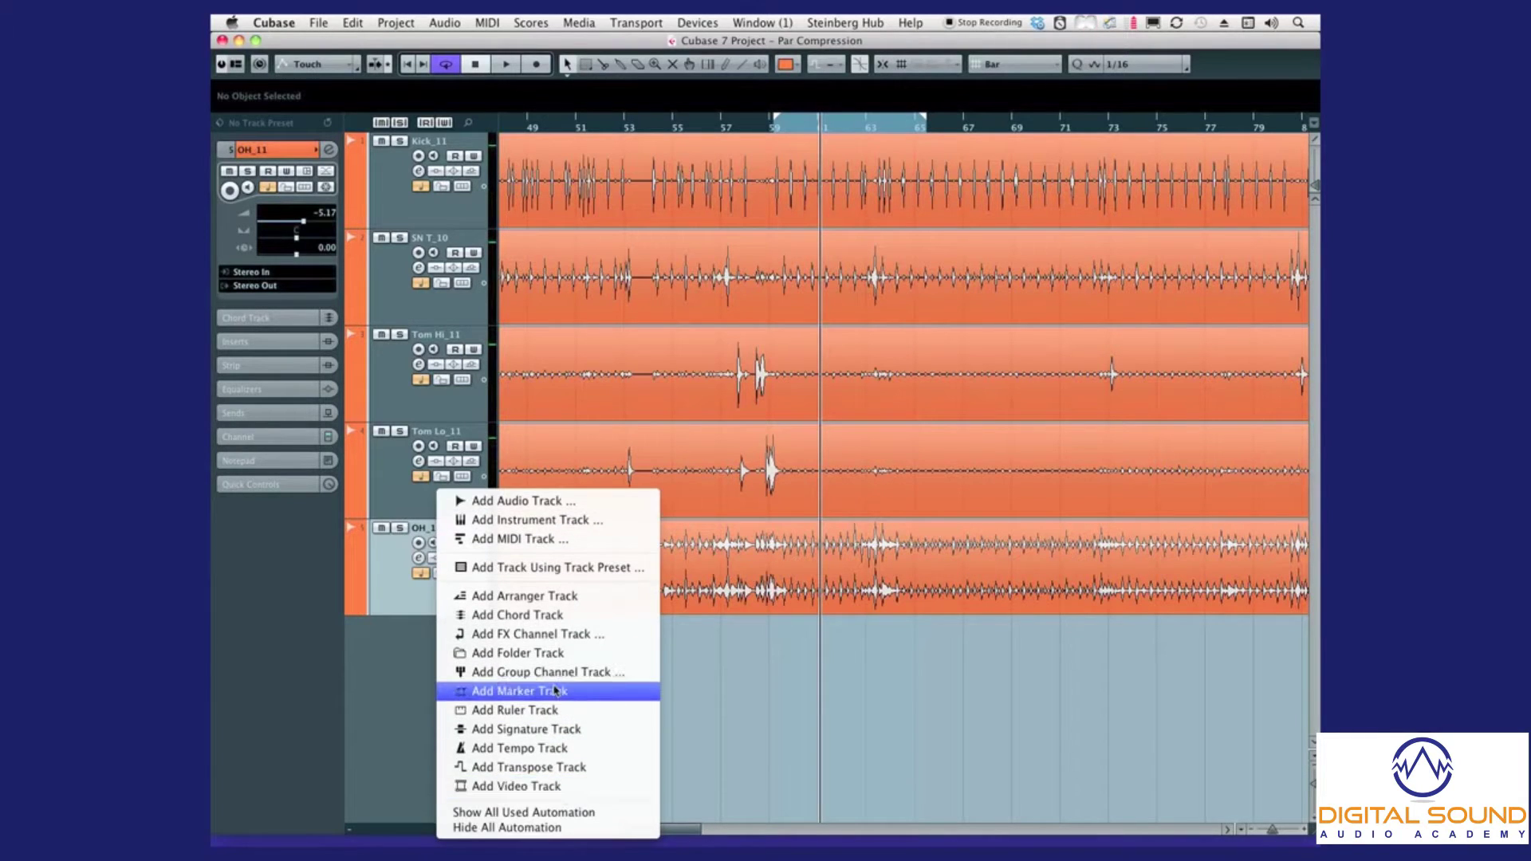
mouse_move(549, 671)
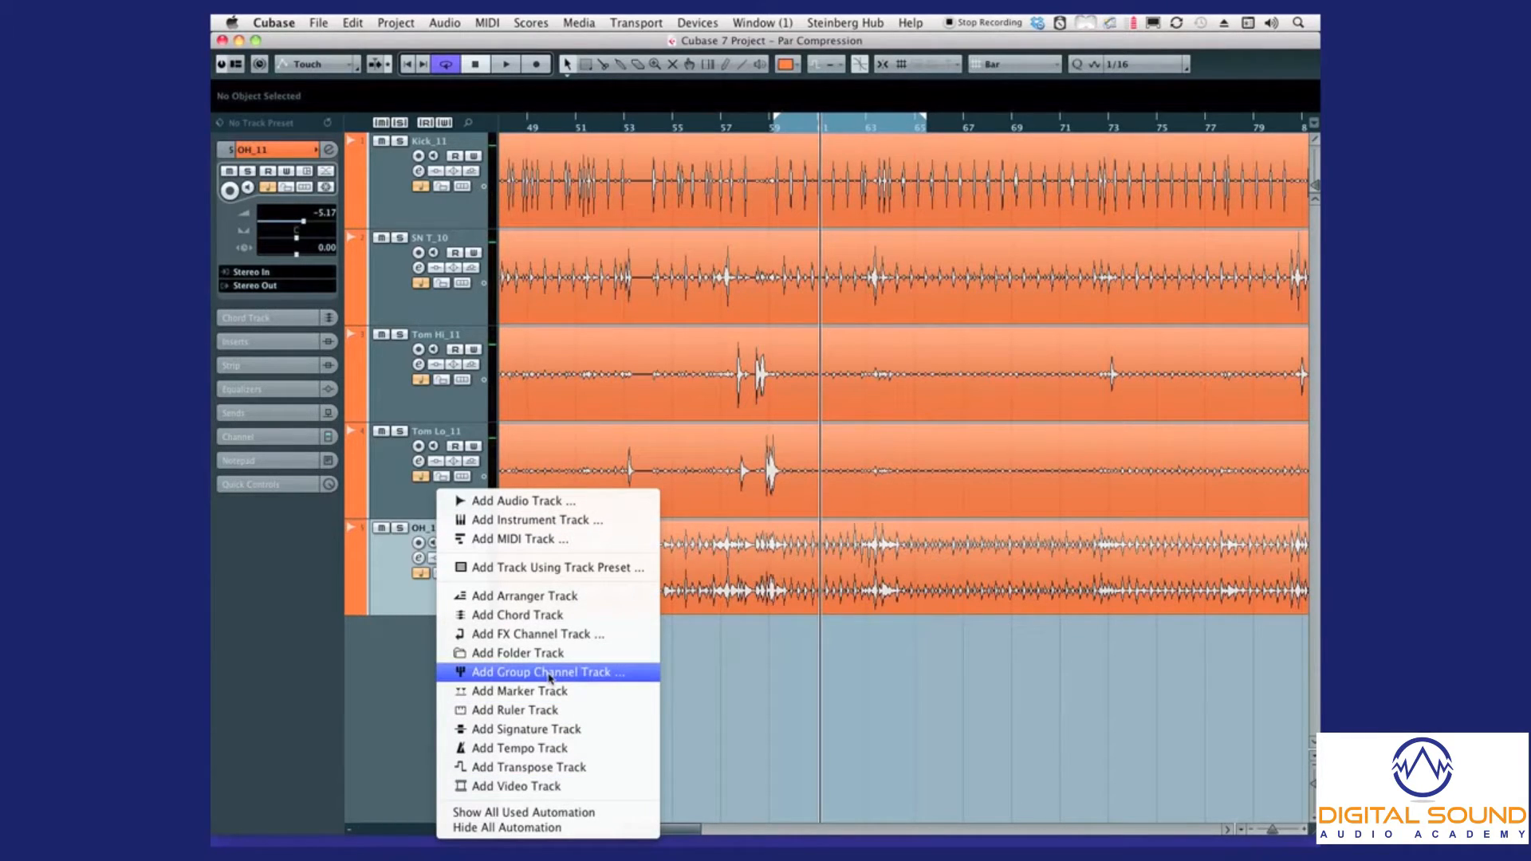
click(549, 671)
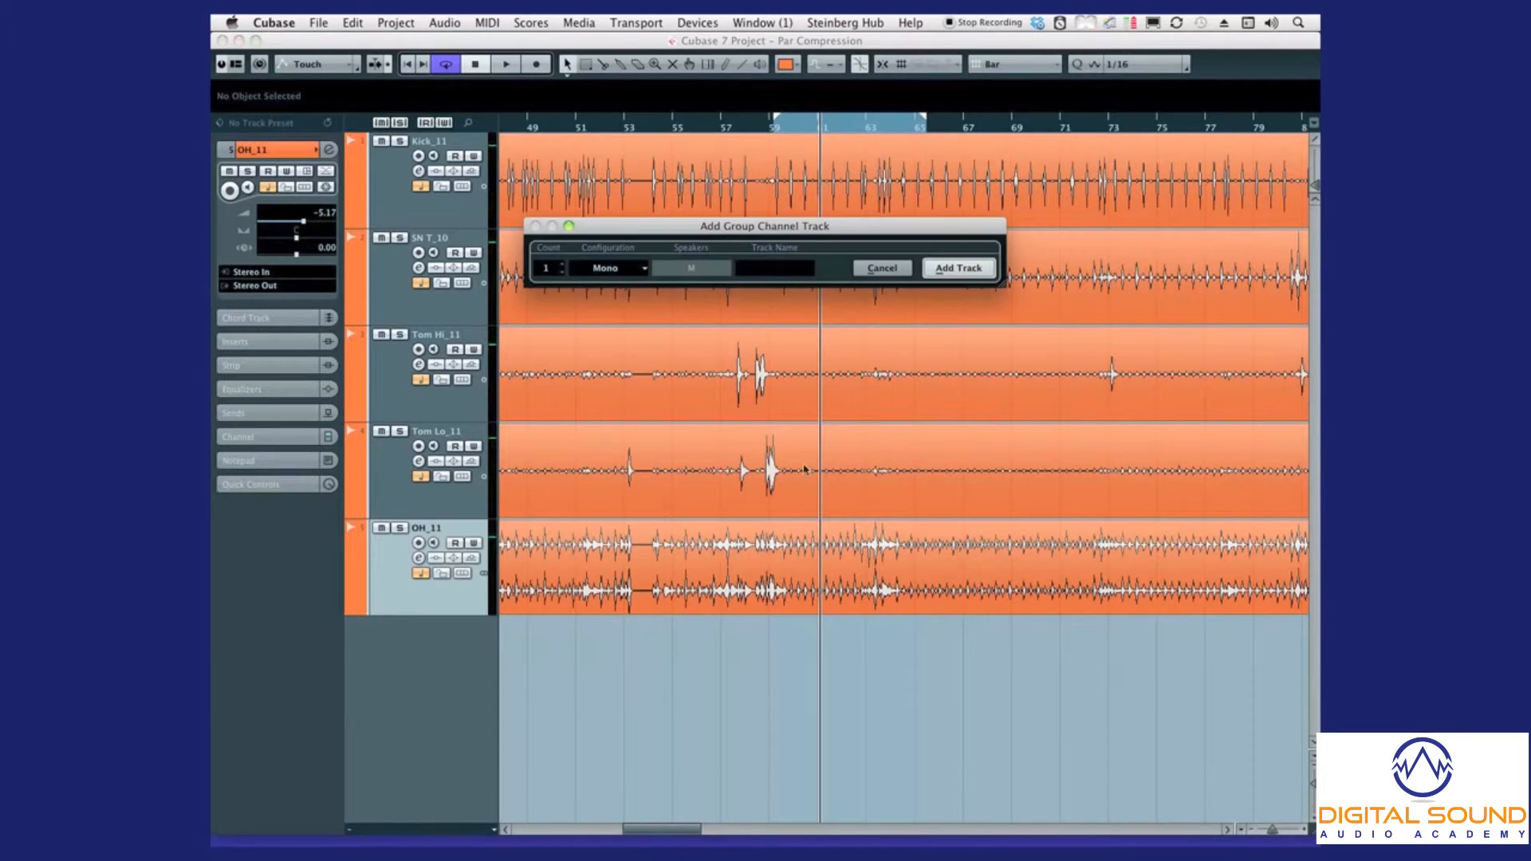
click(612, 268)
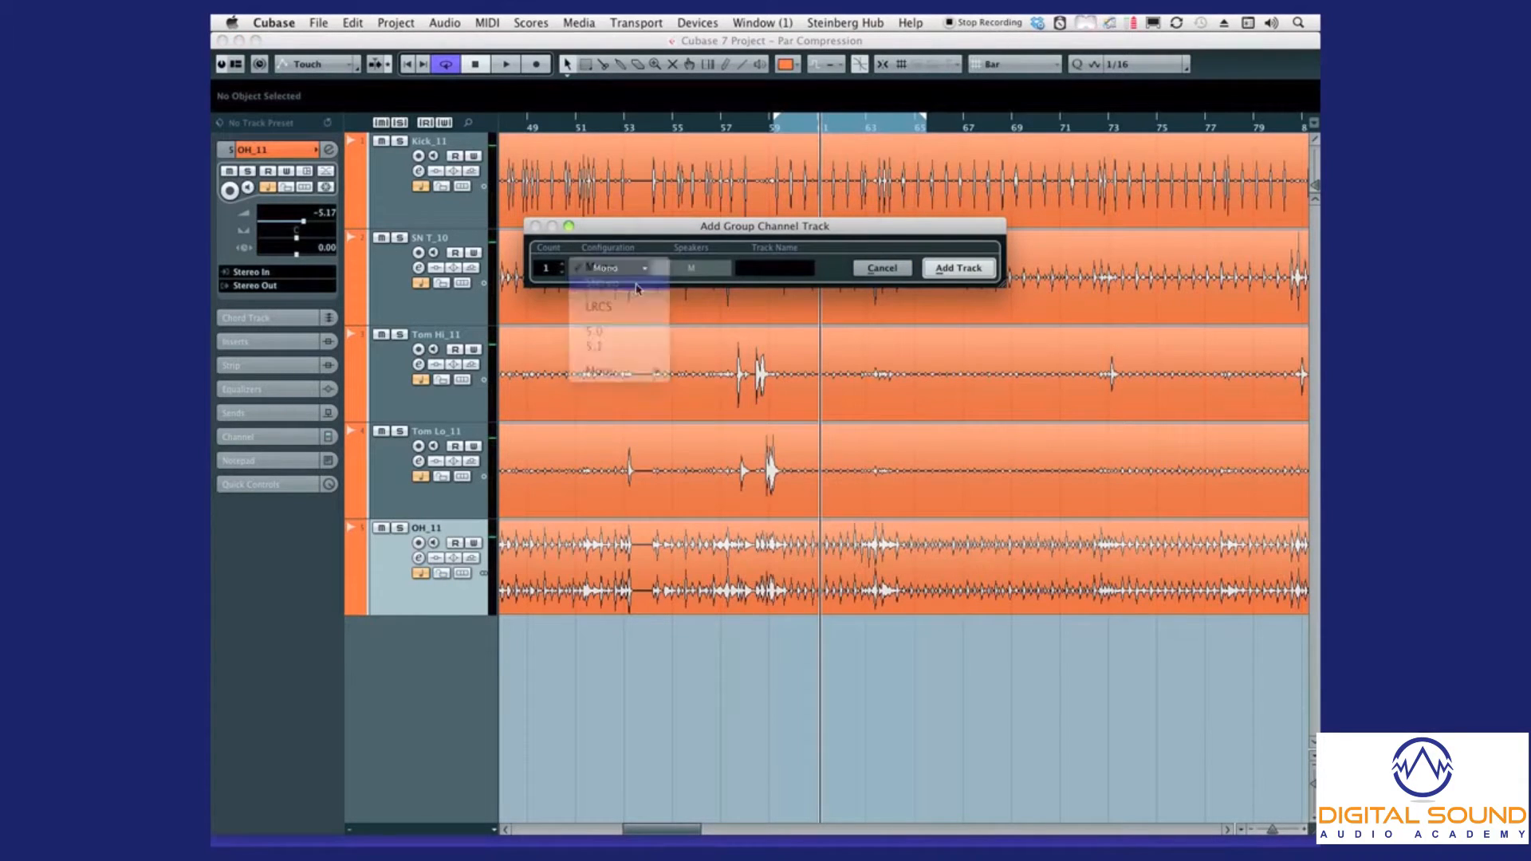
click(618, 287)
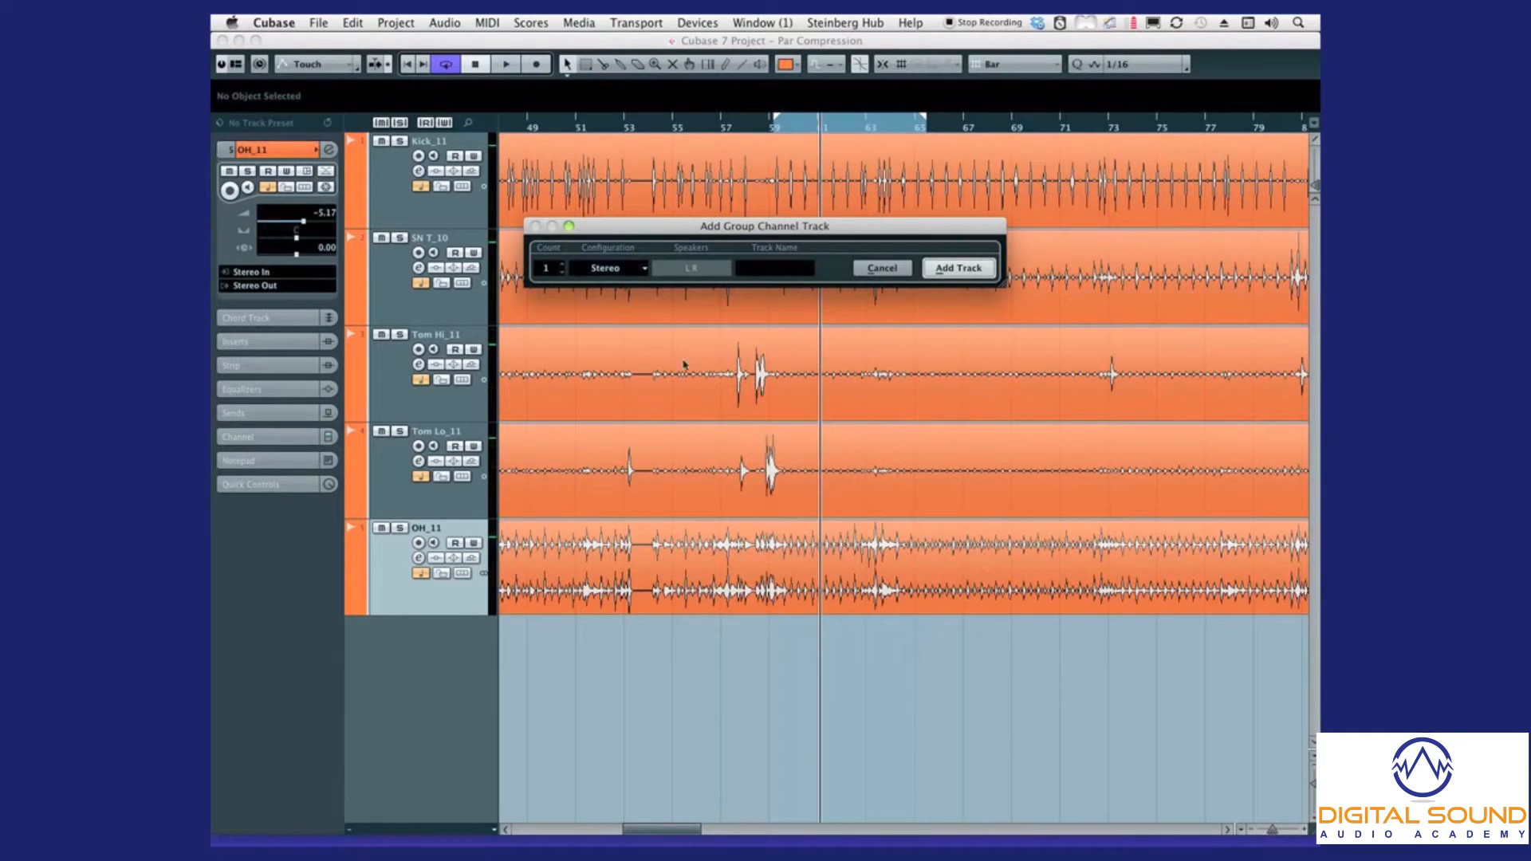
mouse_move(830, 347)
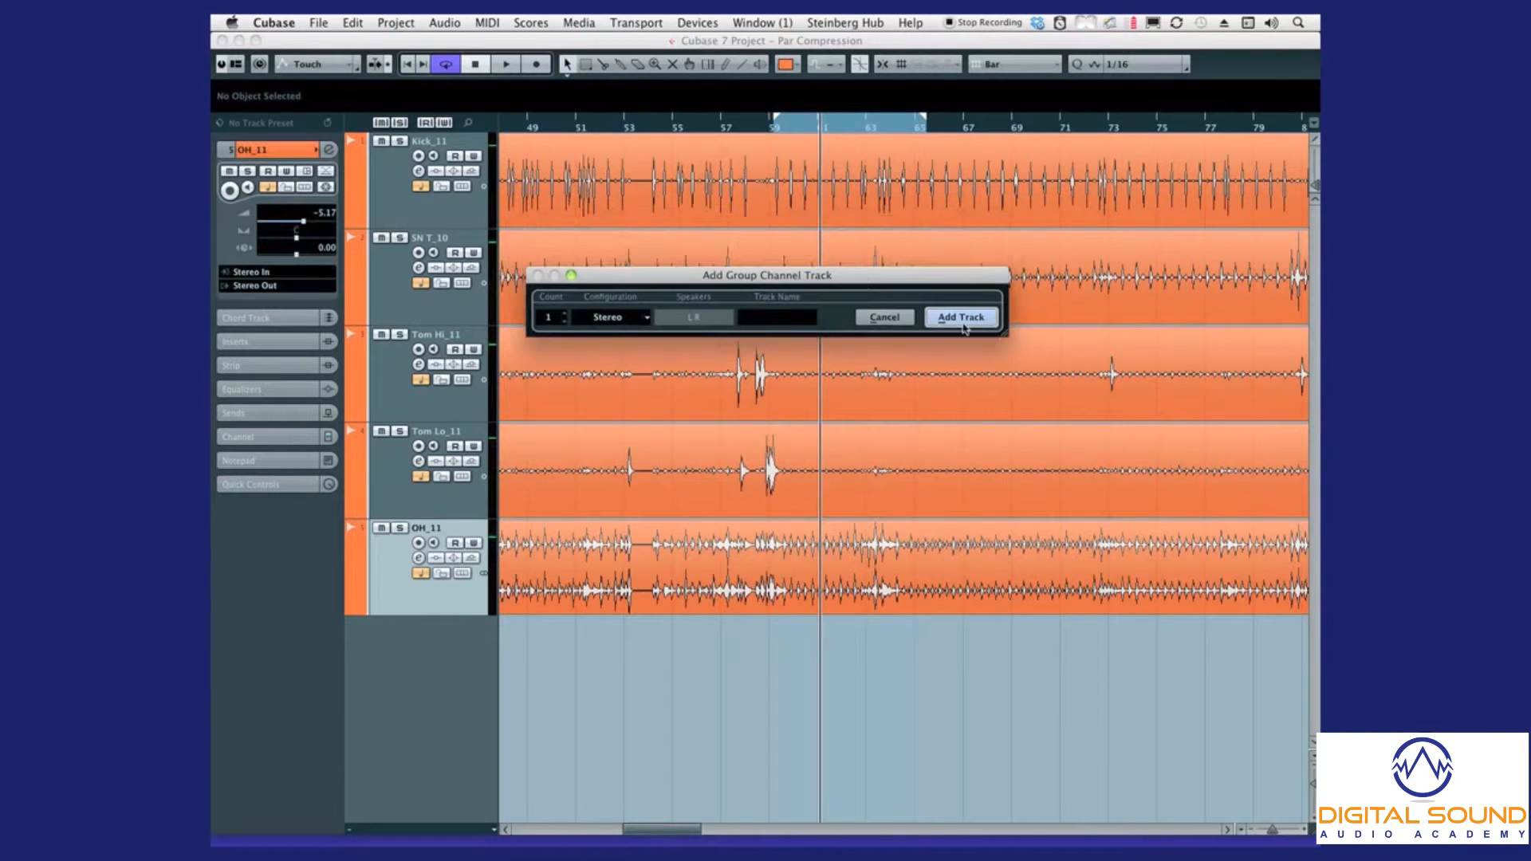
click(960, 315)
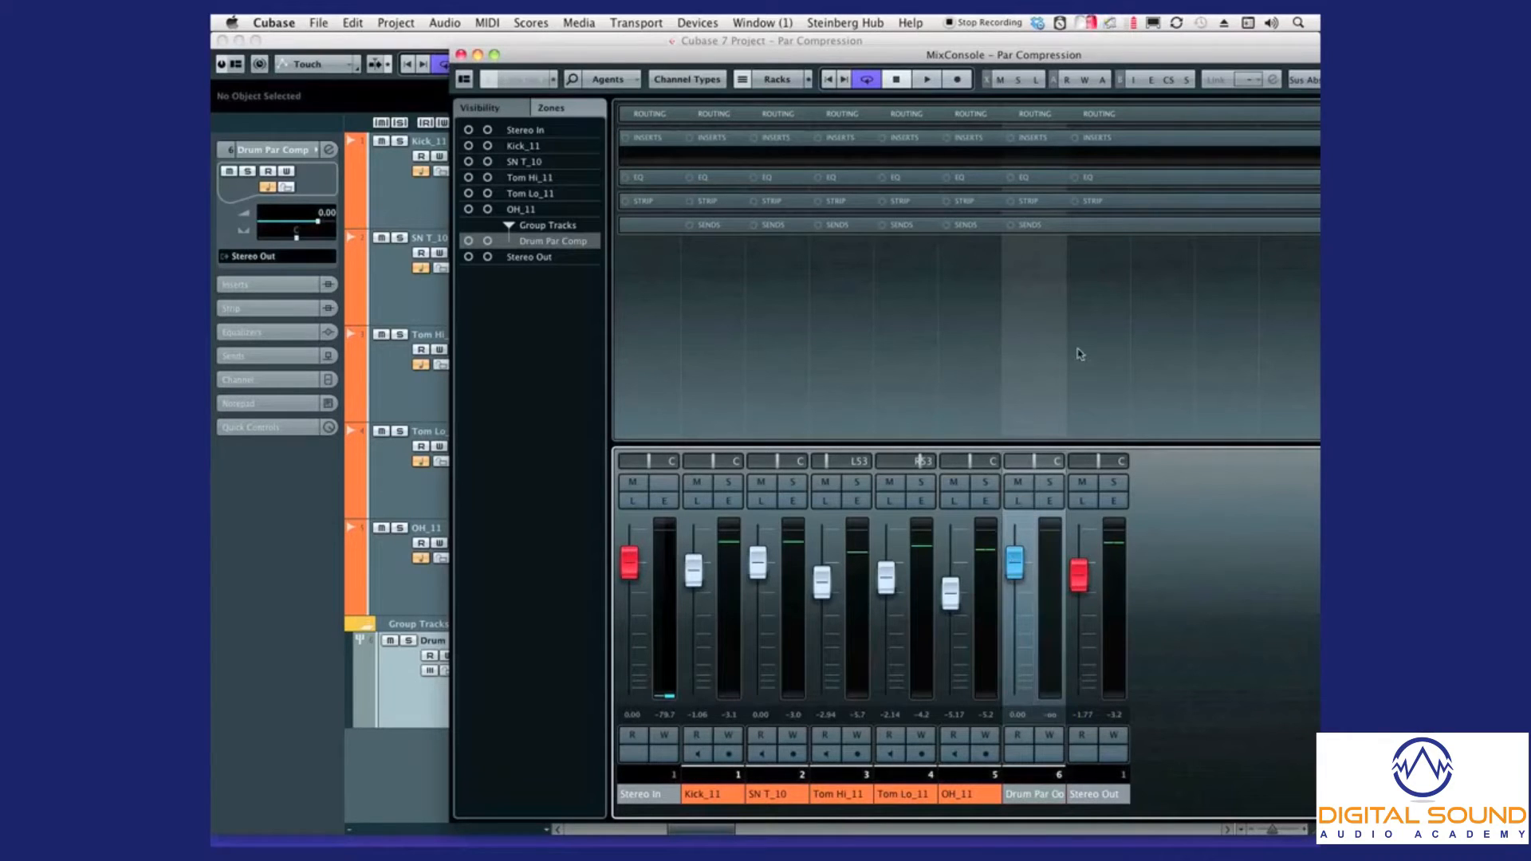
- Show Kick_11 through OH_11 in the MixConsole and expand the Sends rack
click(1034, 137)
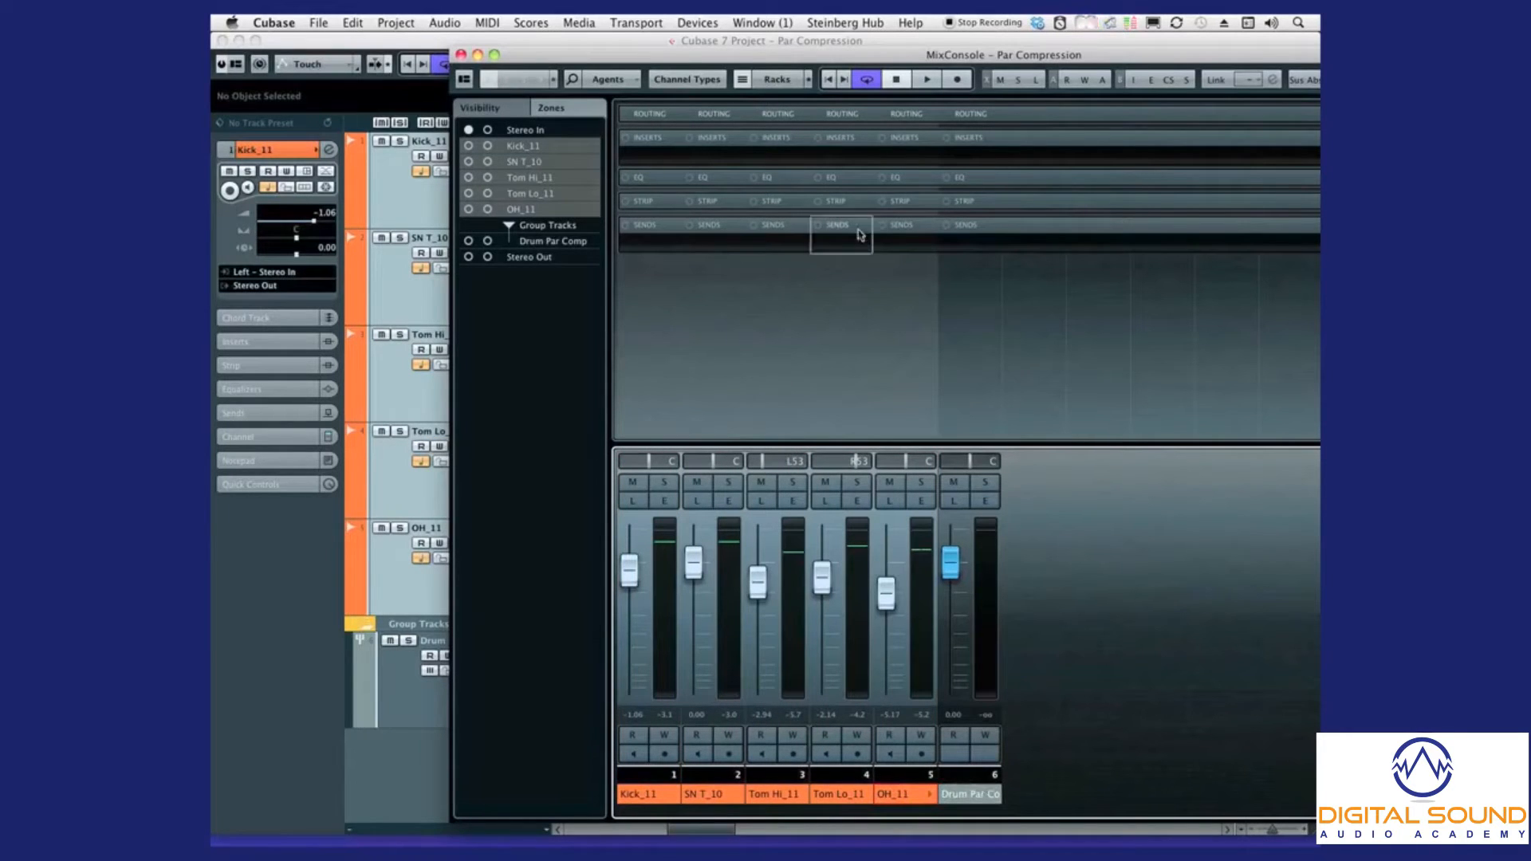
click(841, 232)
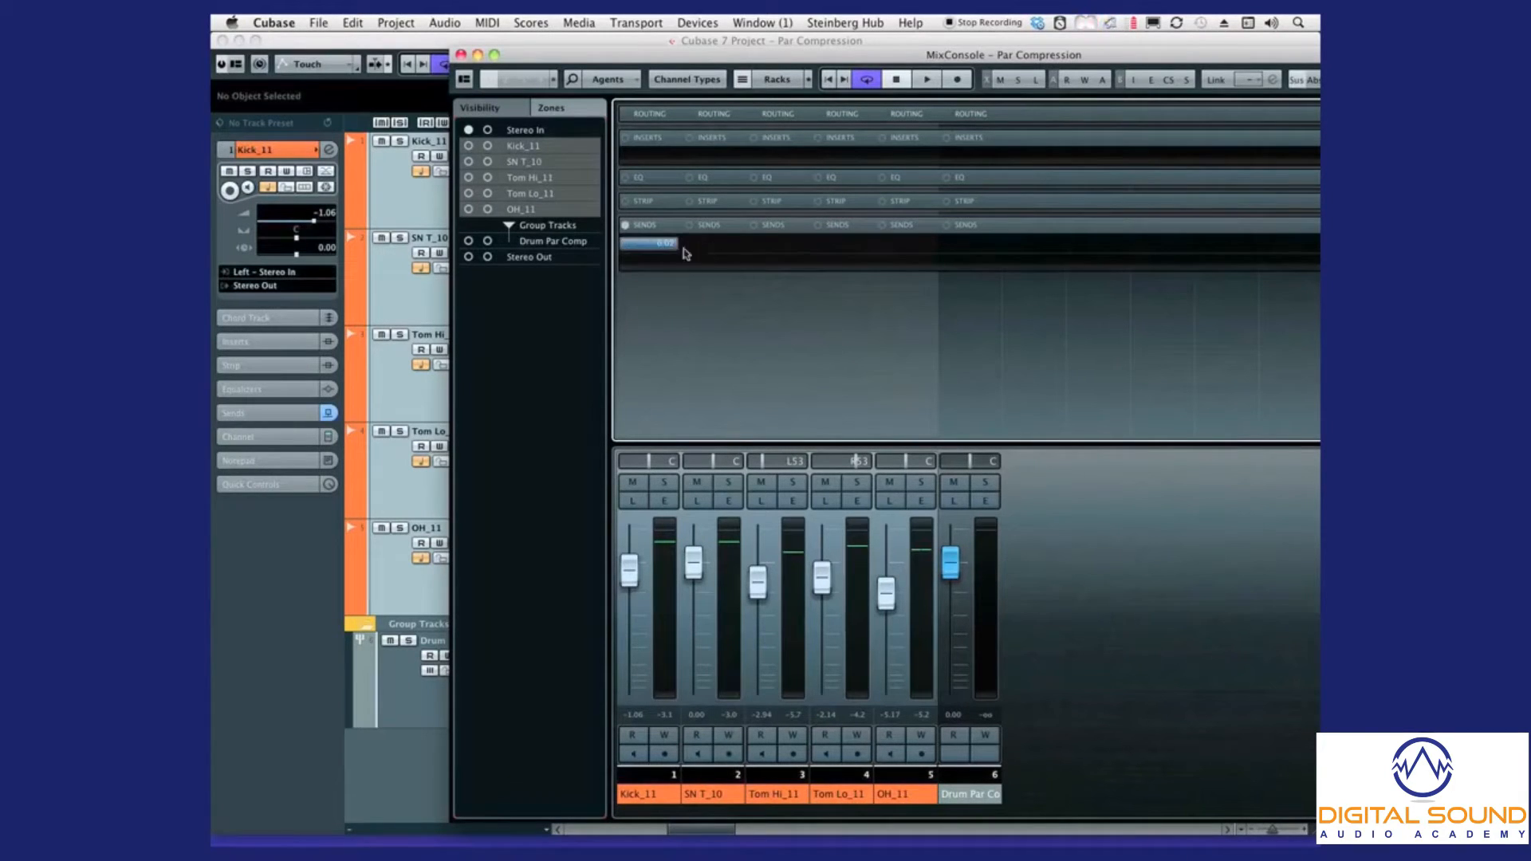
- Route a send from all five drum channels to the Drum Par Comp group and switch the sends on
click(647, 242)
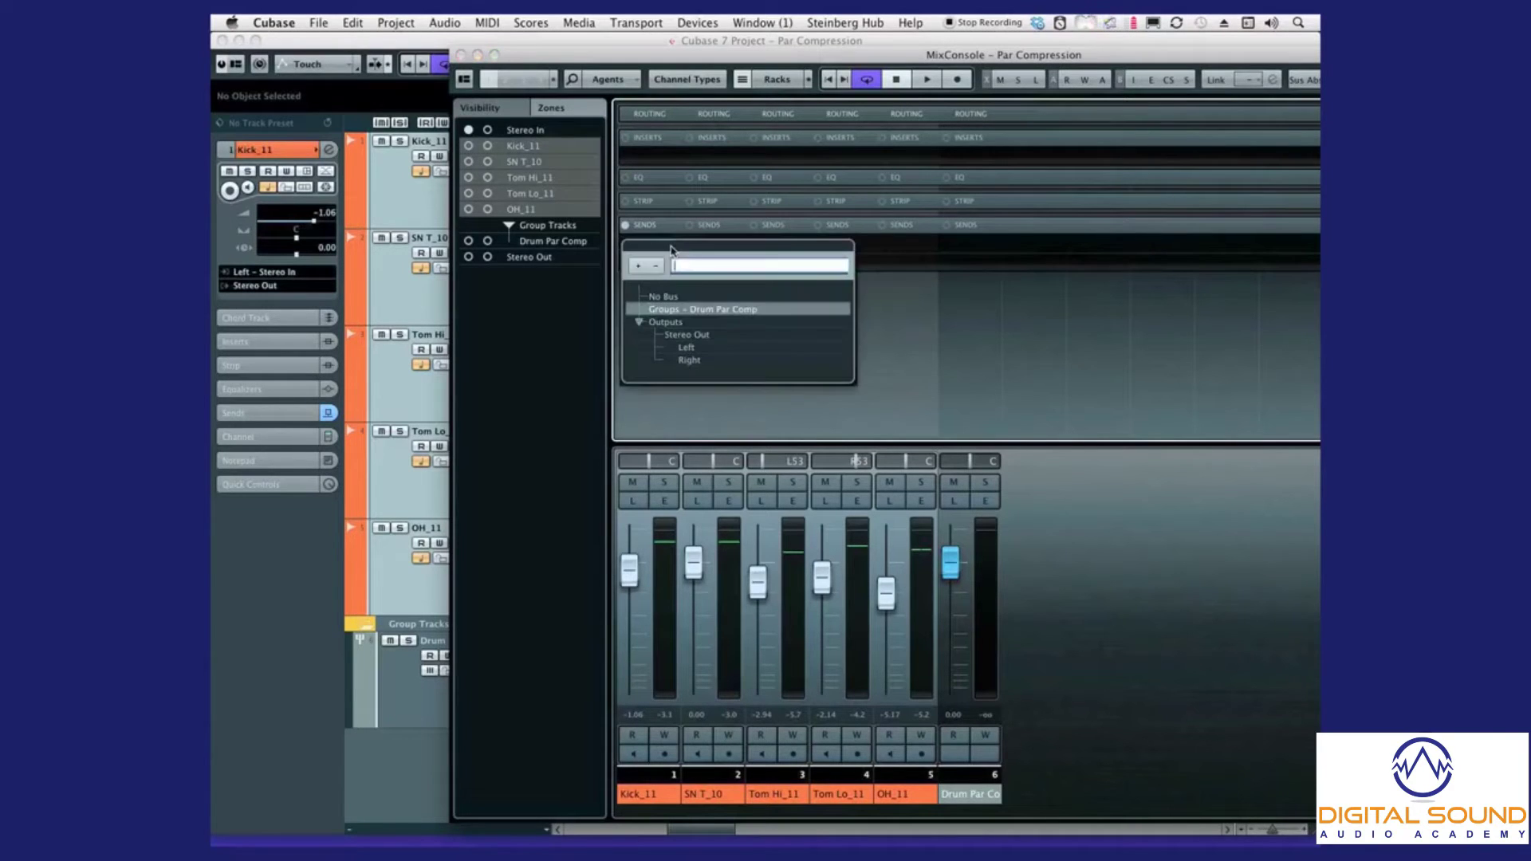
click(702, 310)
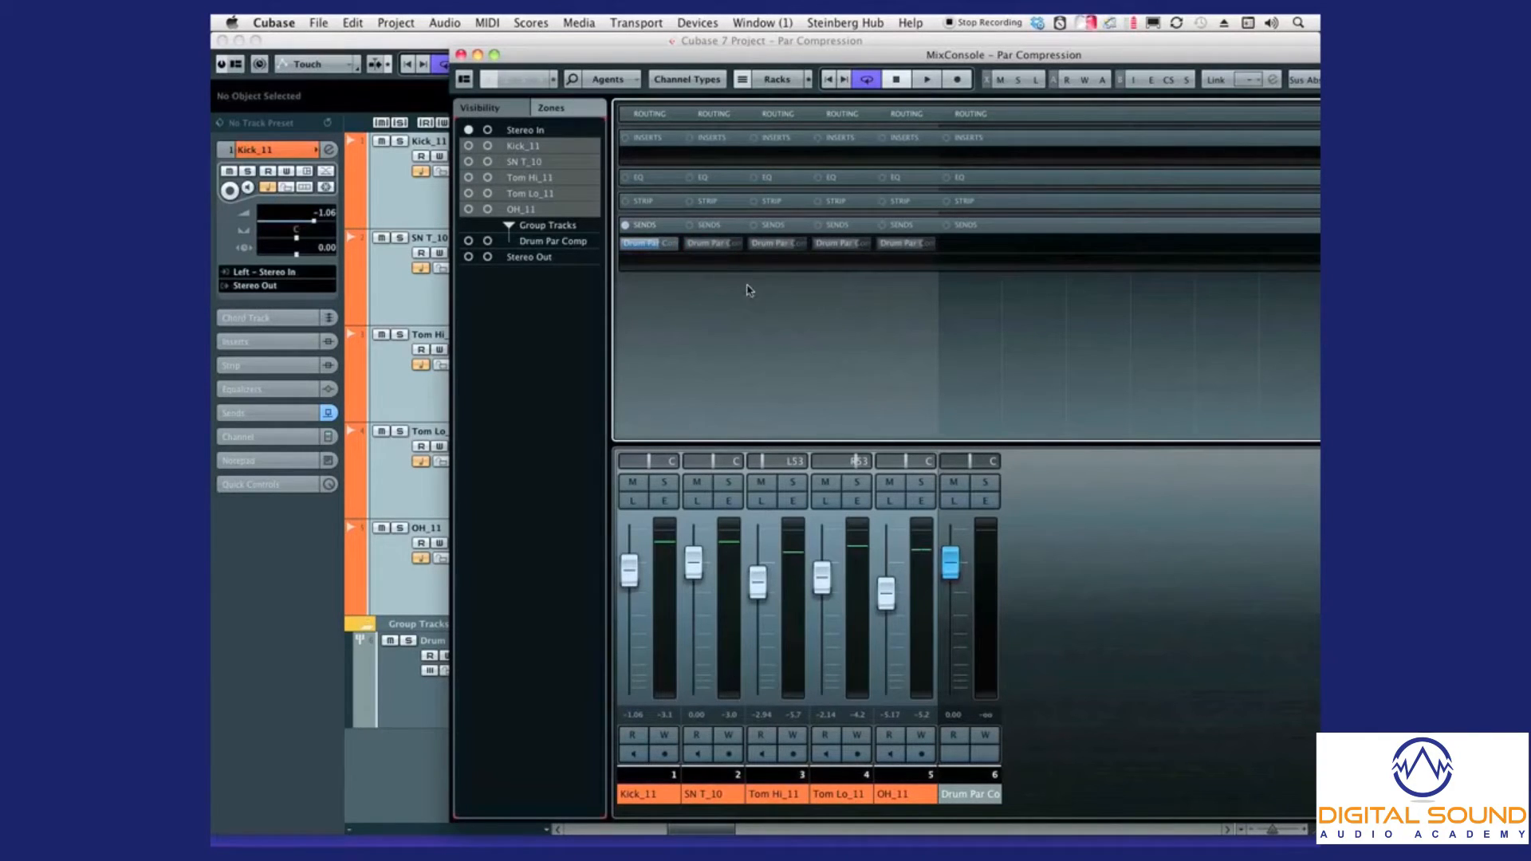
click(711, 243)
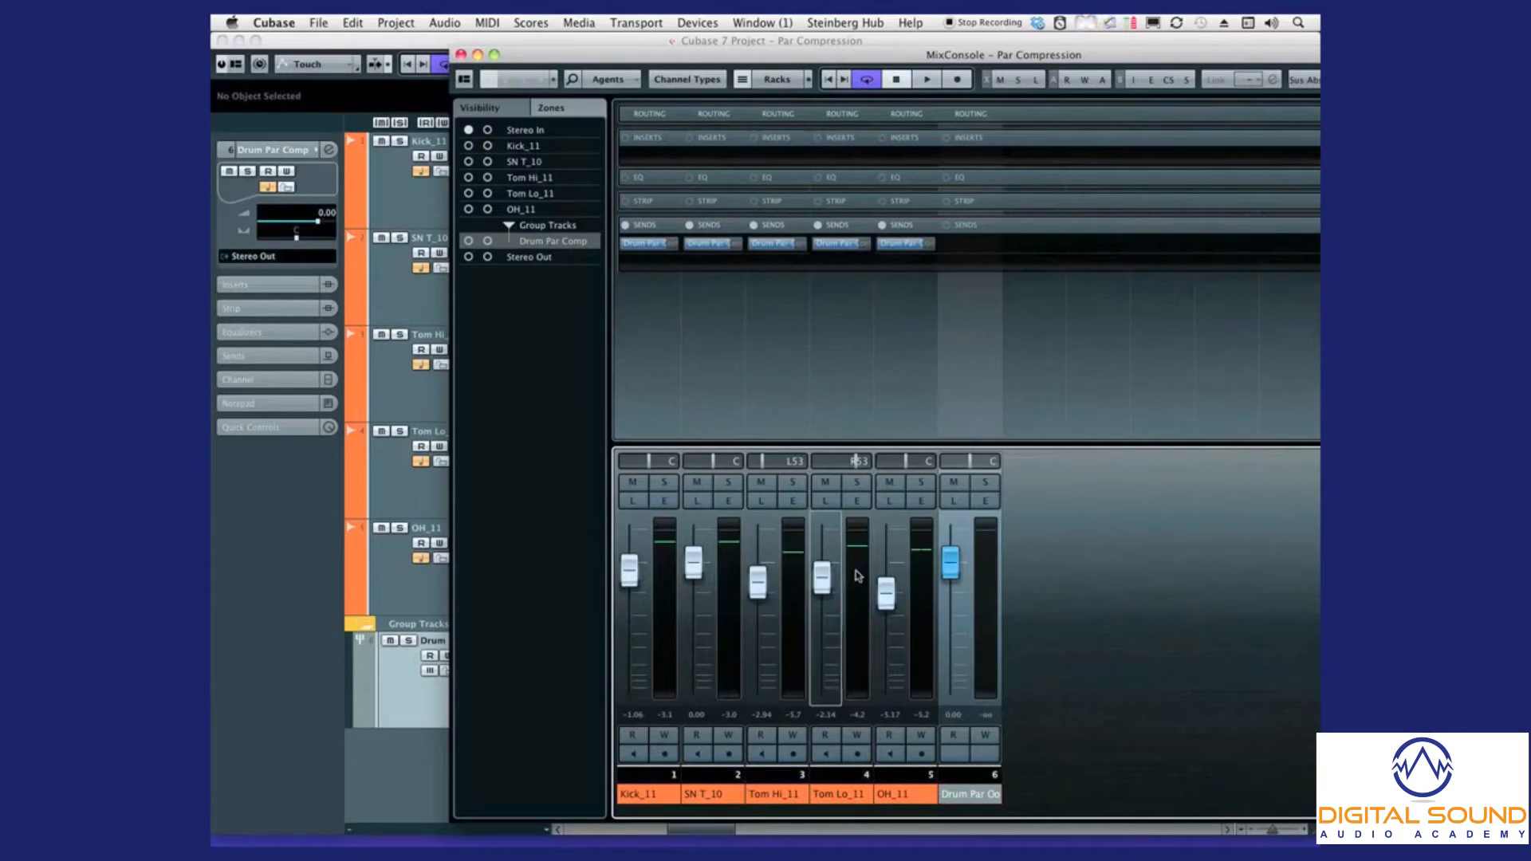
mouse_move(1081, 384)
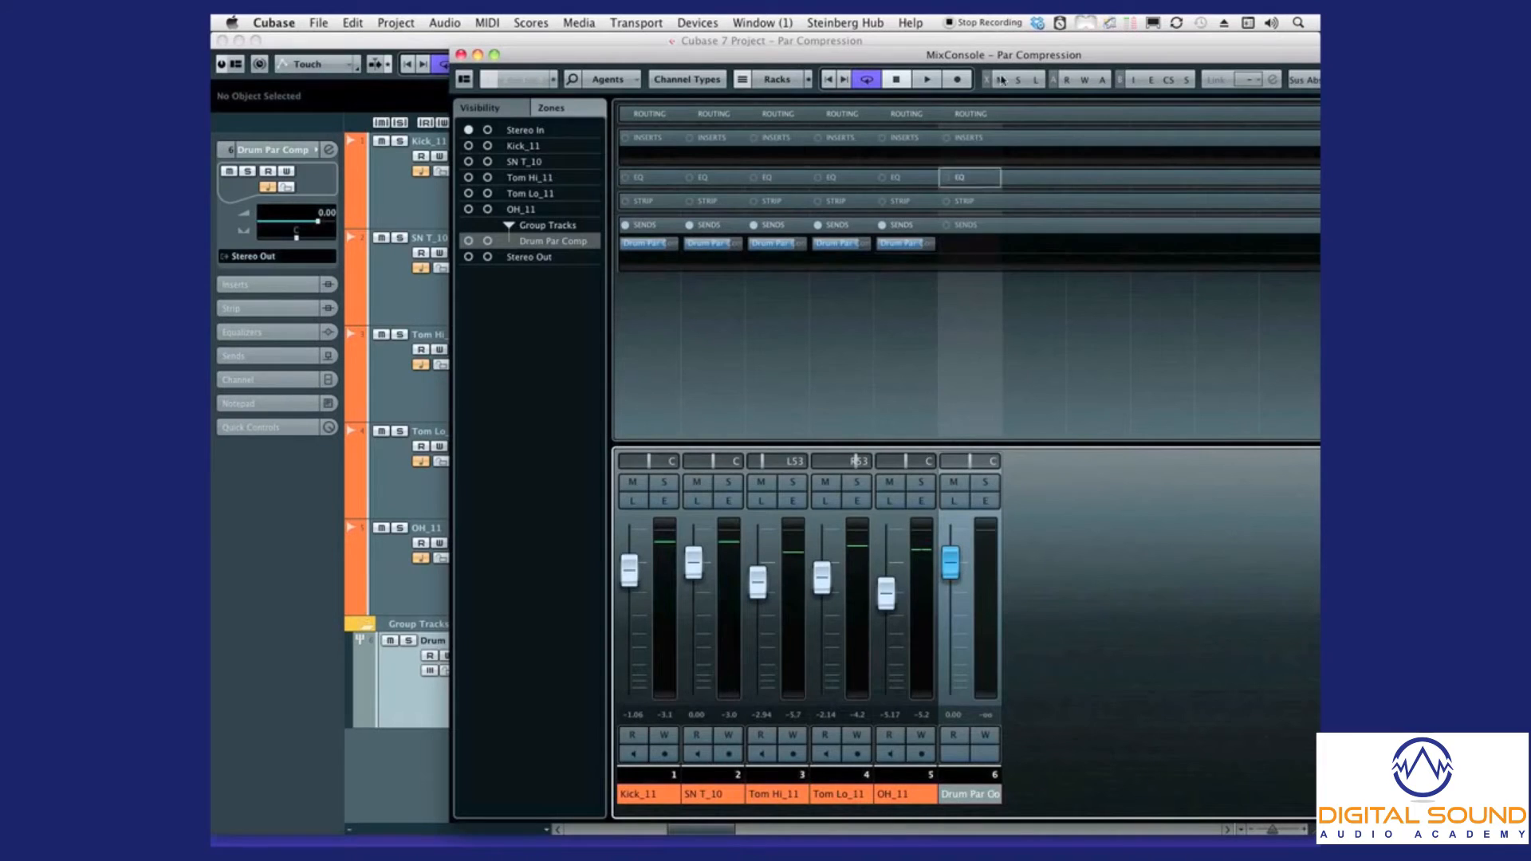
- Insert a Compressor from the Dynamics category on the Drum Par Comp group channel
click(473, 49)
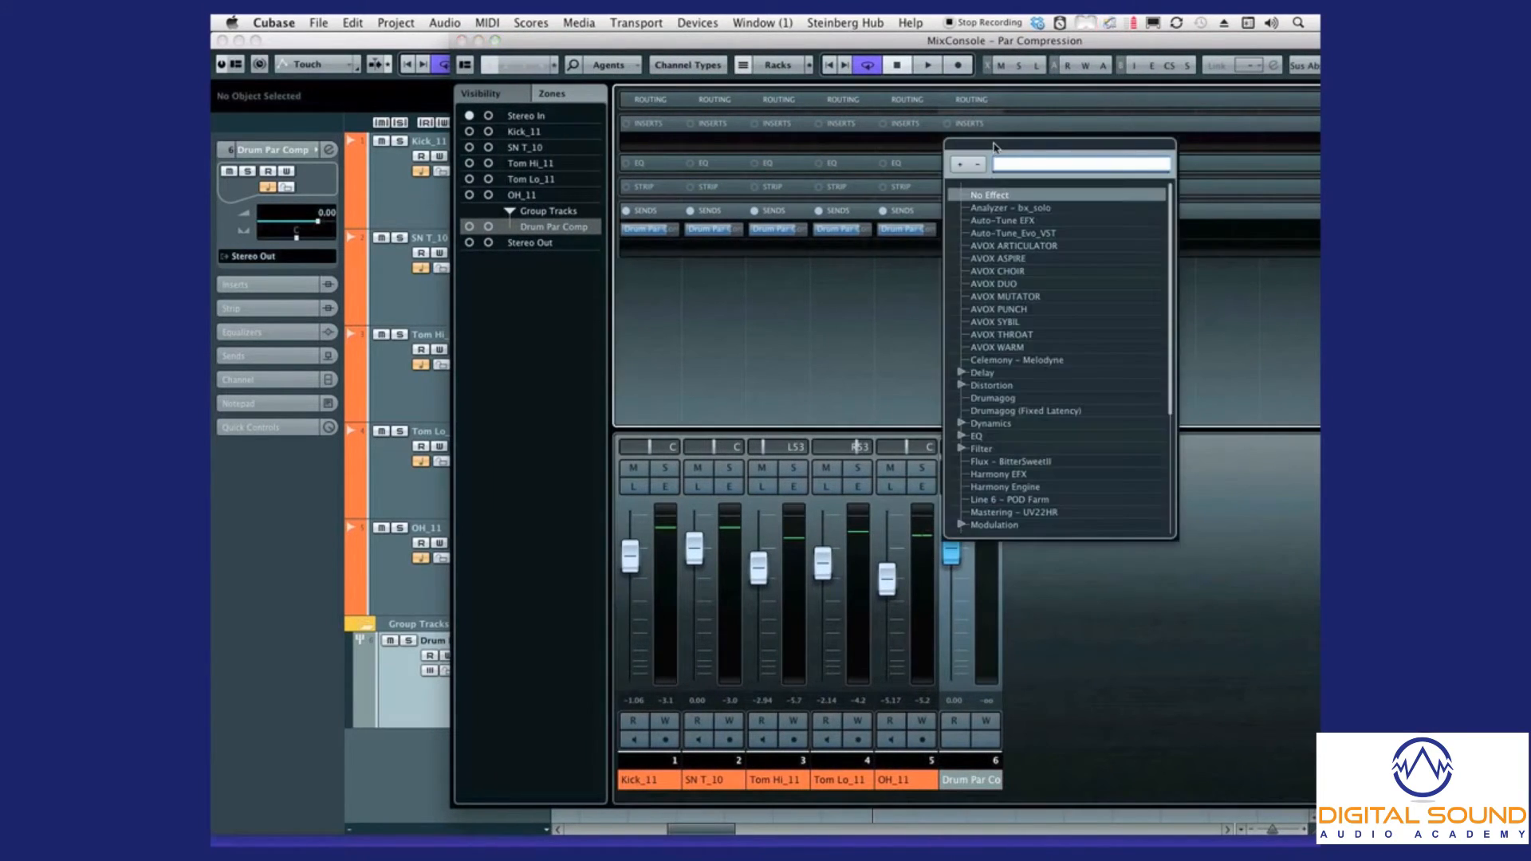
scroll(down, 3)
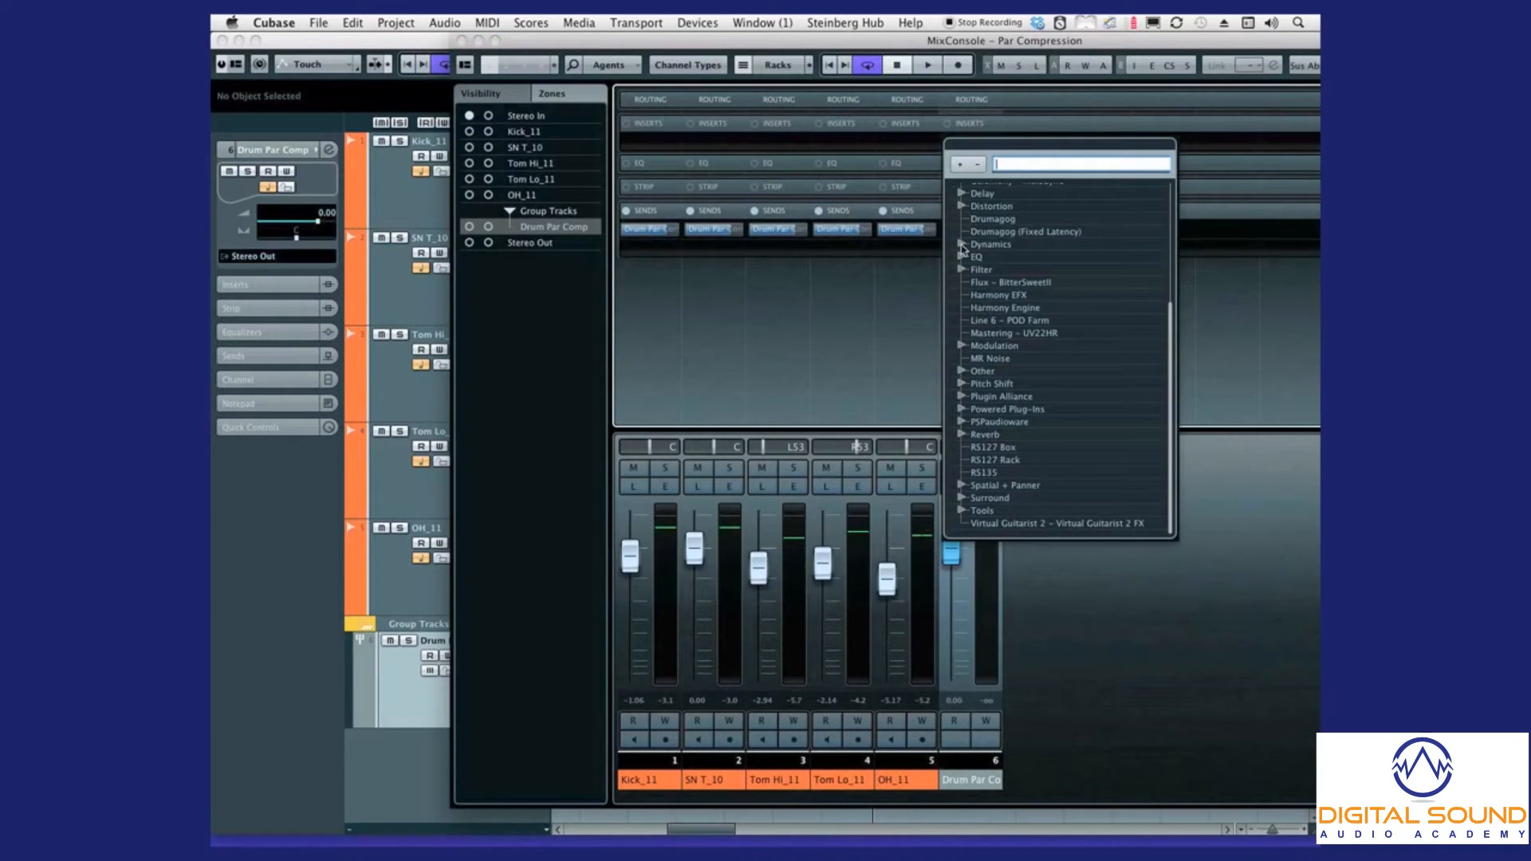
click(964, 244)
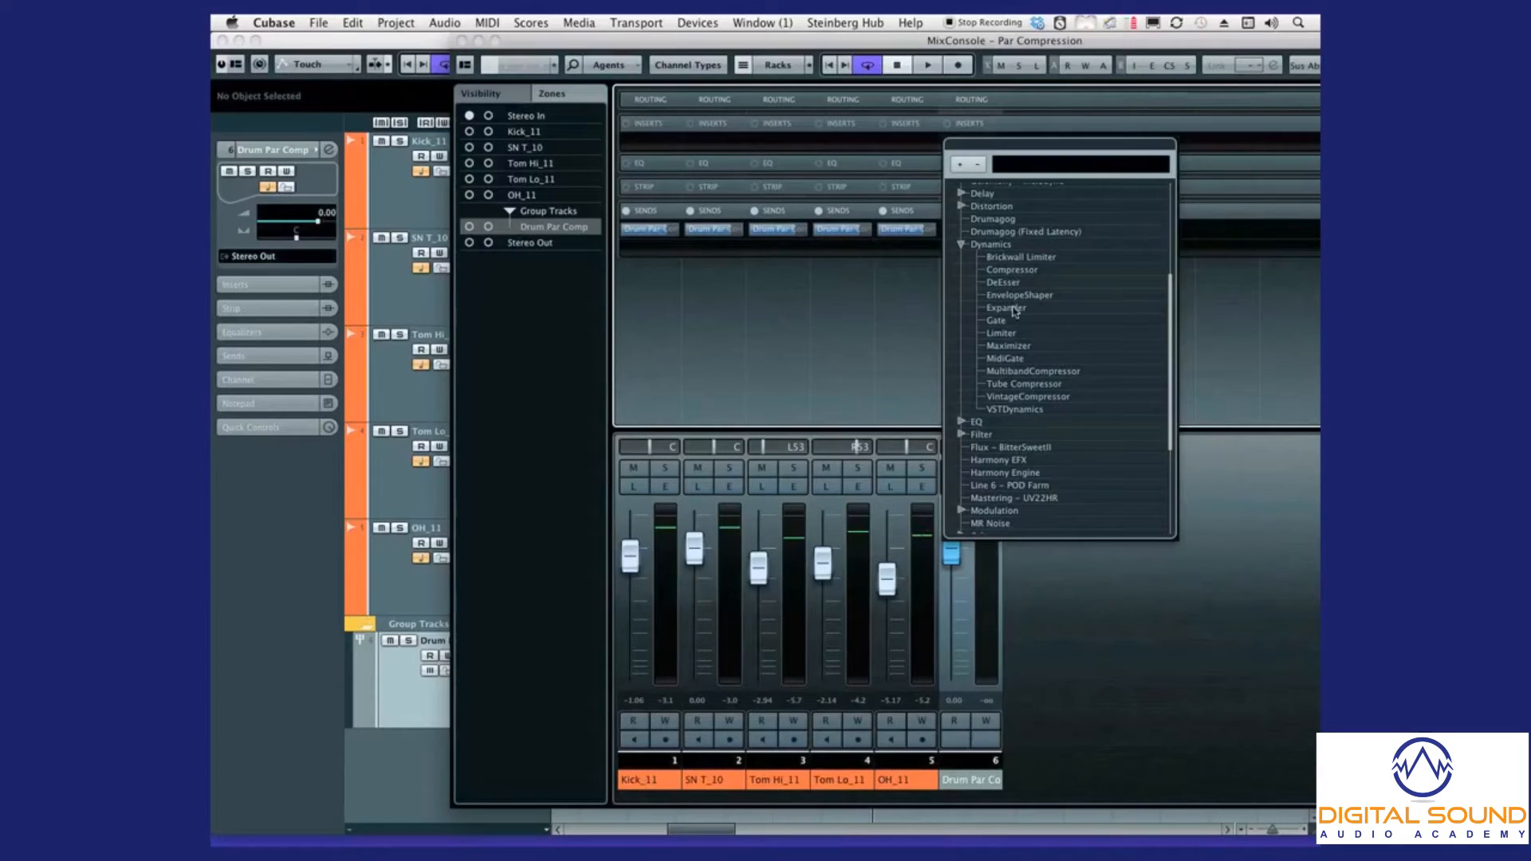
mouse_move(1017, 346)
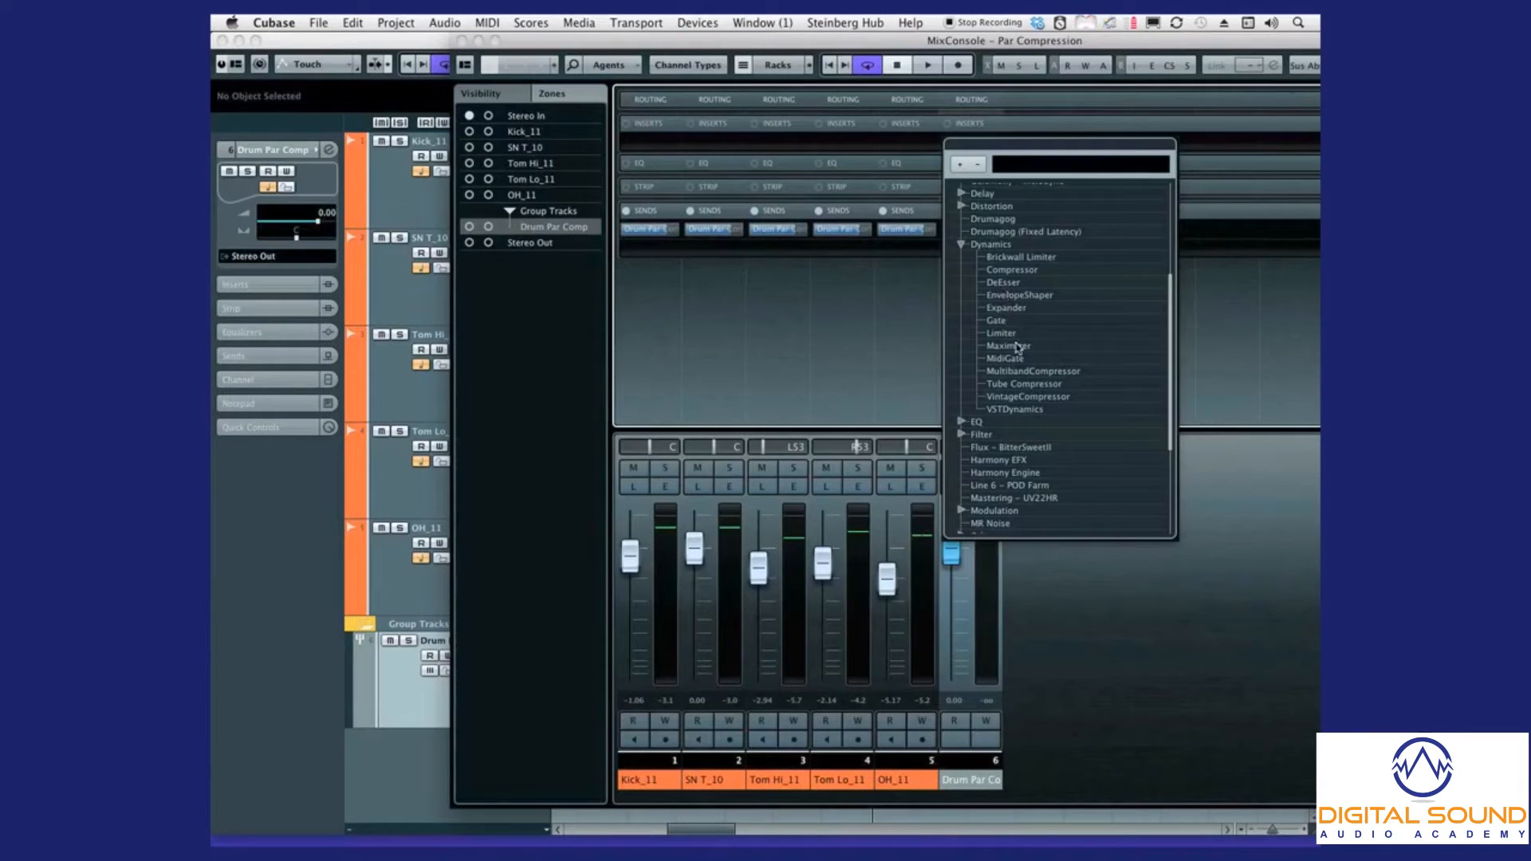
mouse_move(1011, 373)
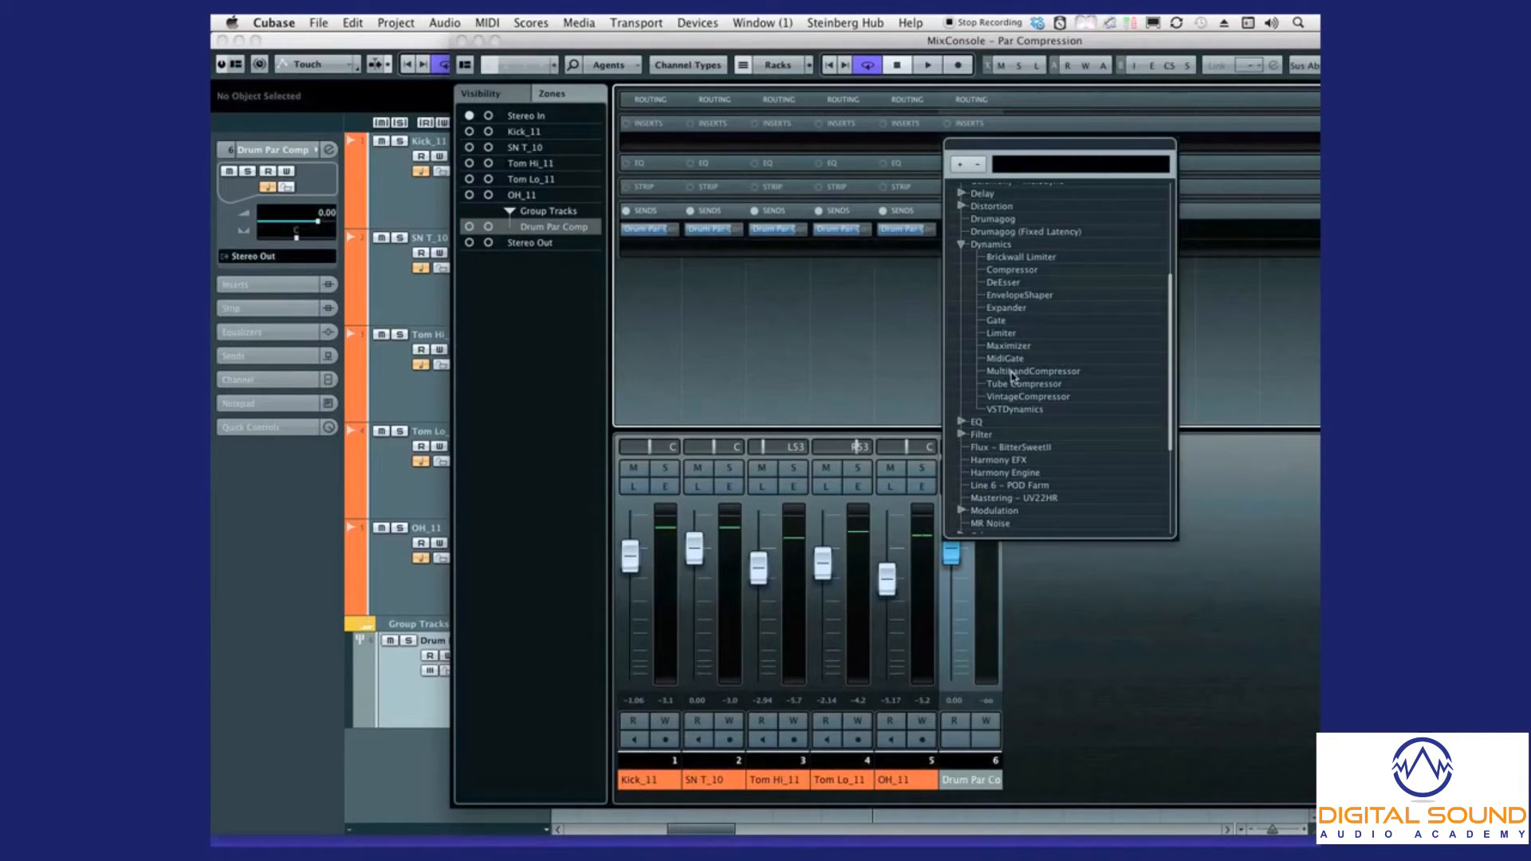
mouse_move(1040, 335)
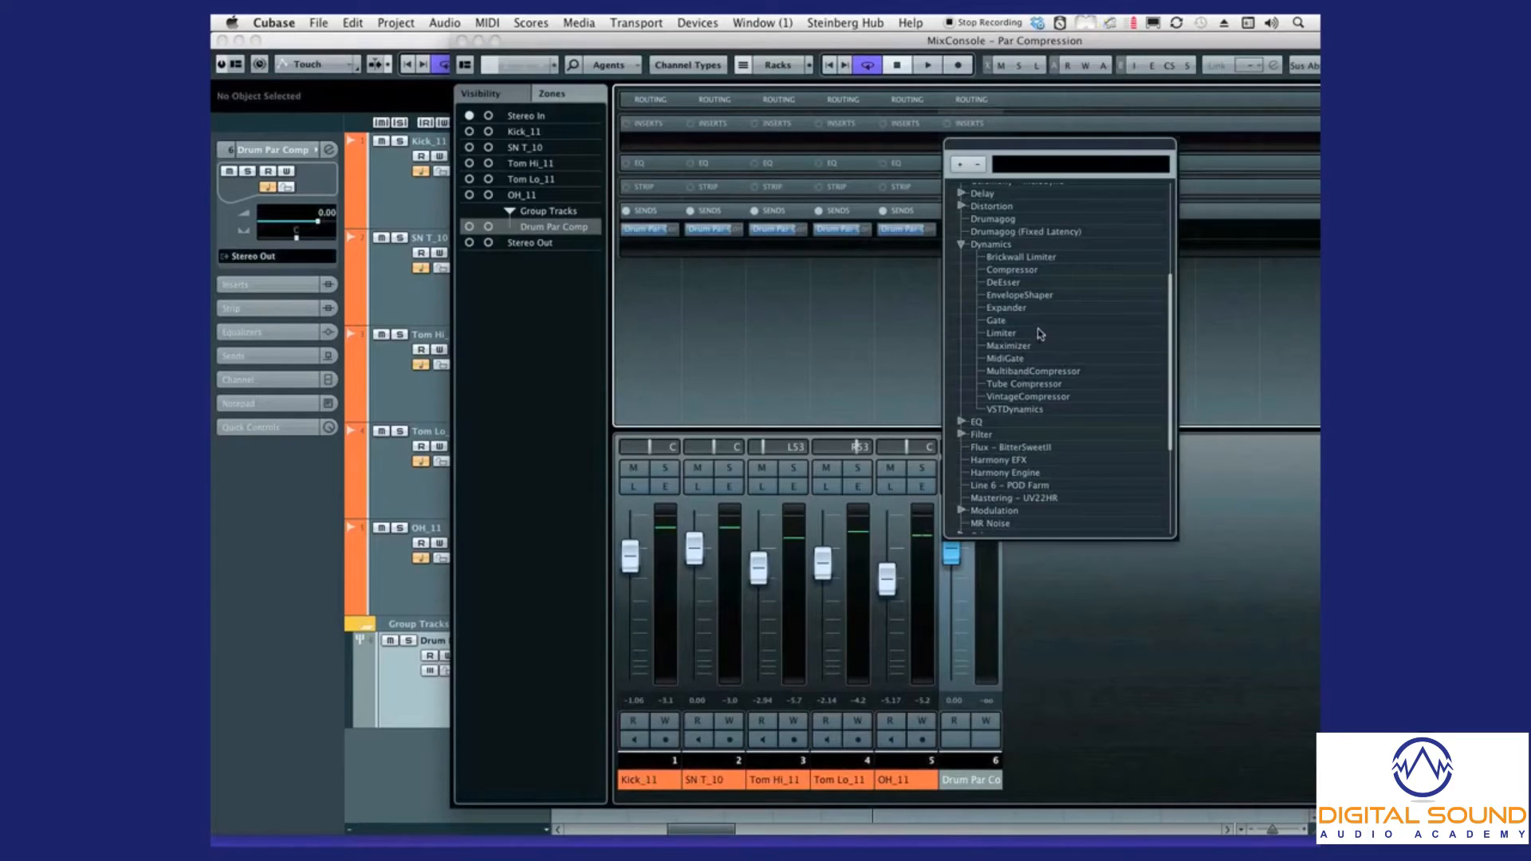
click(1001, 281)
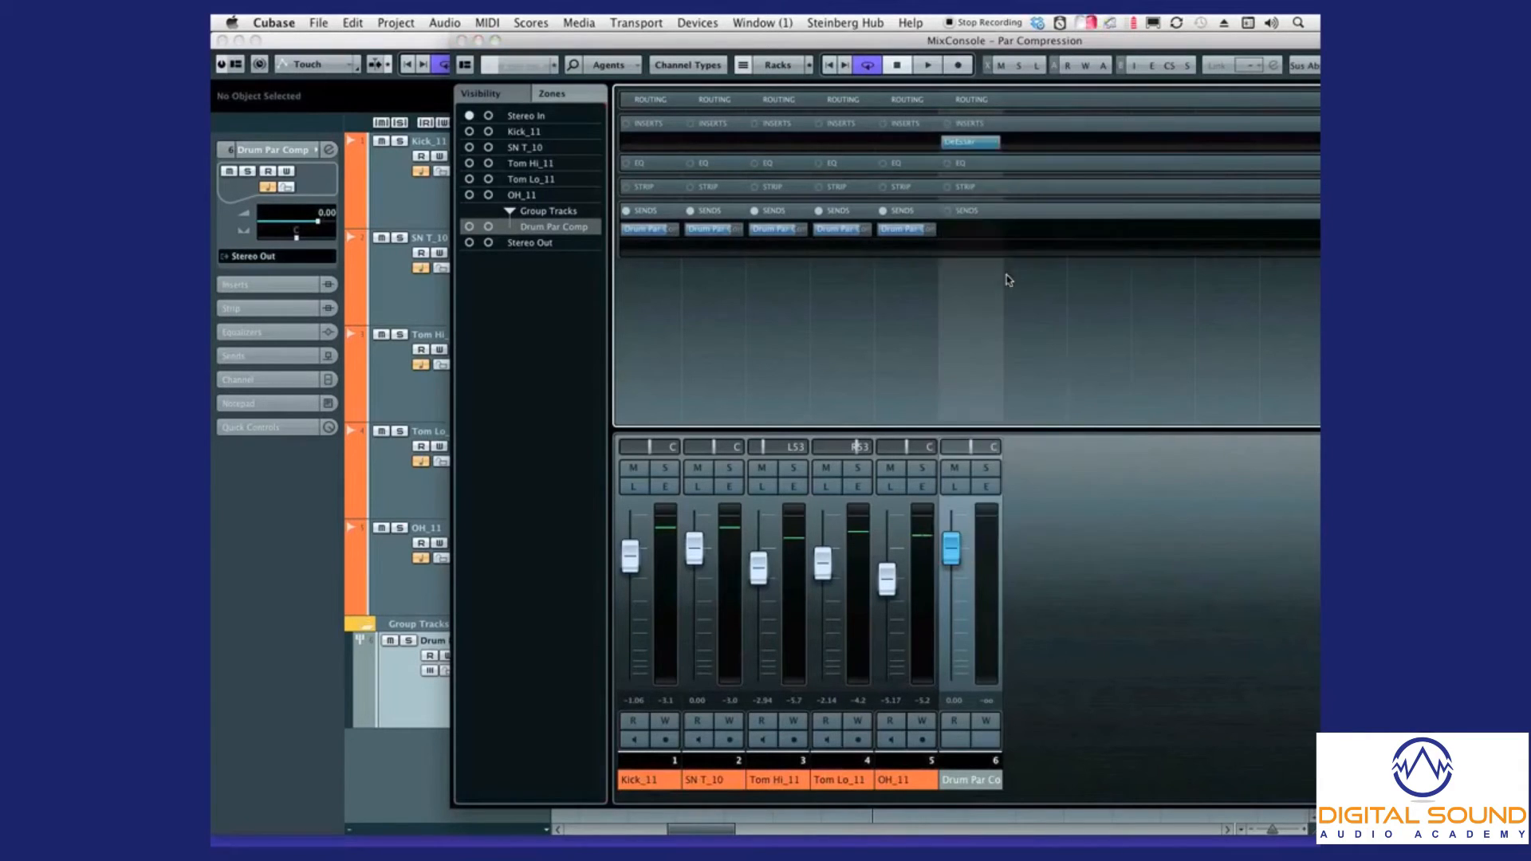
click(970, 125)
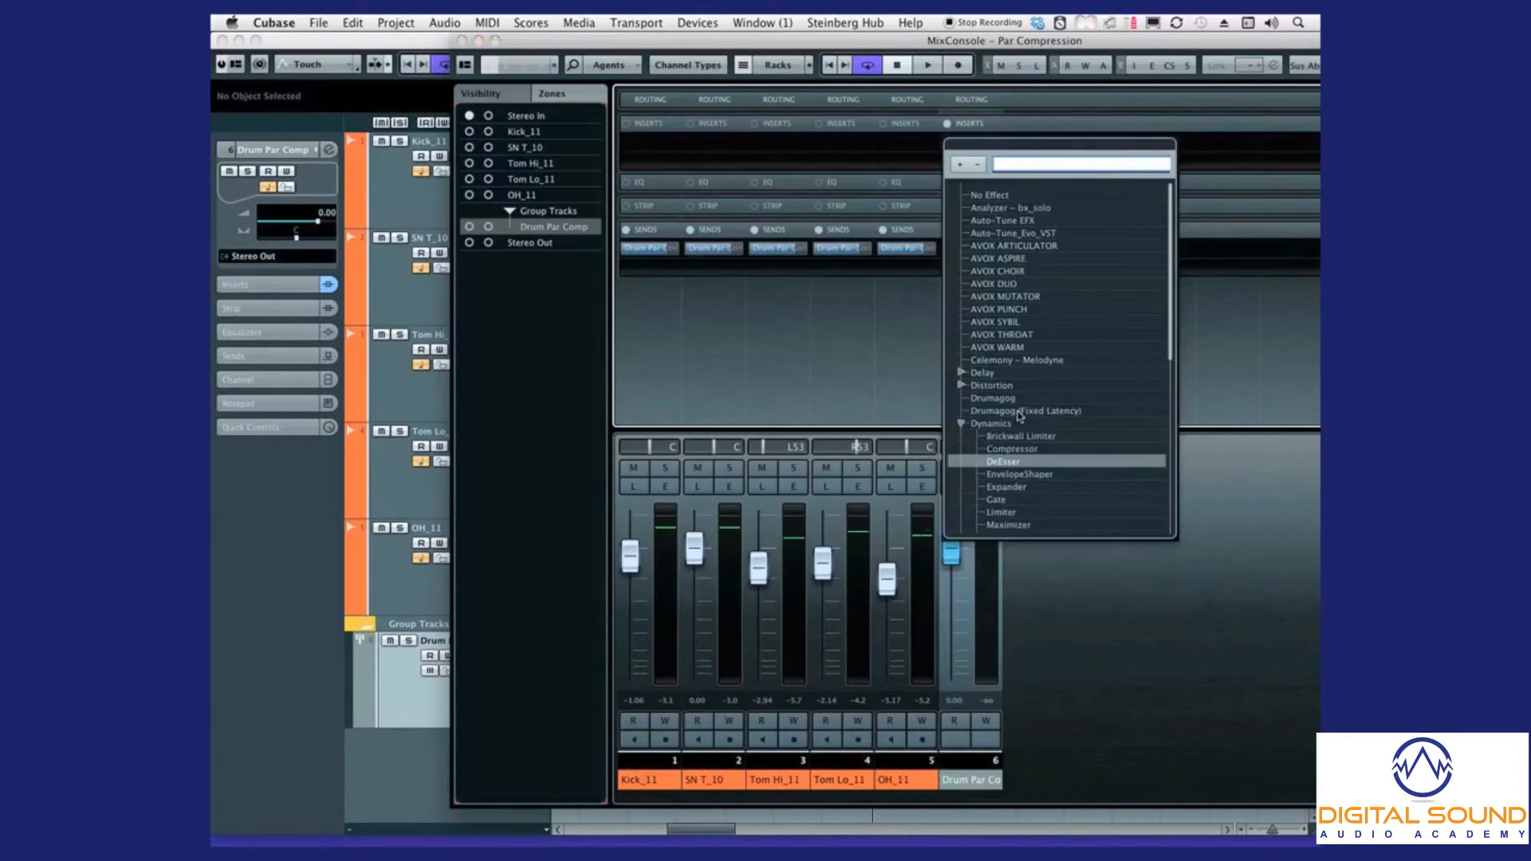
click(1011, 450)
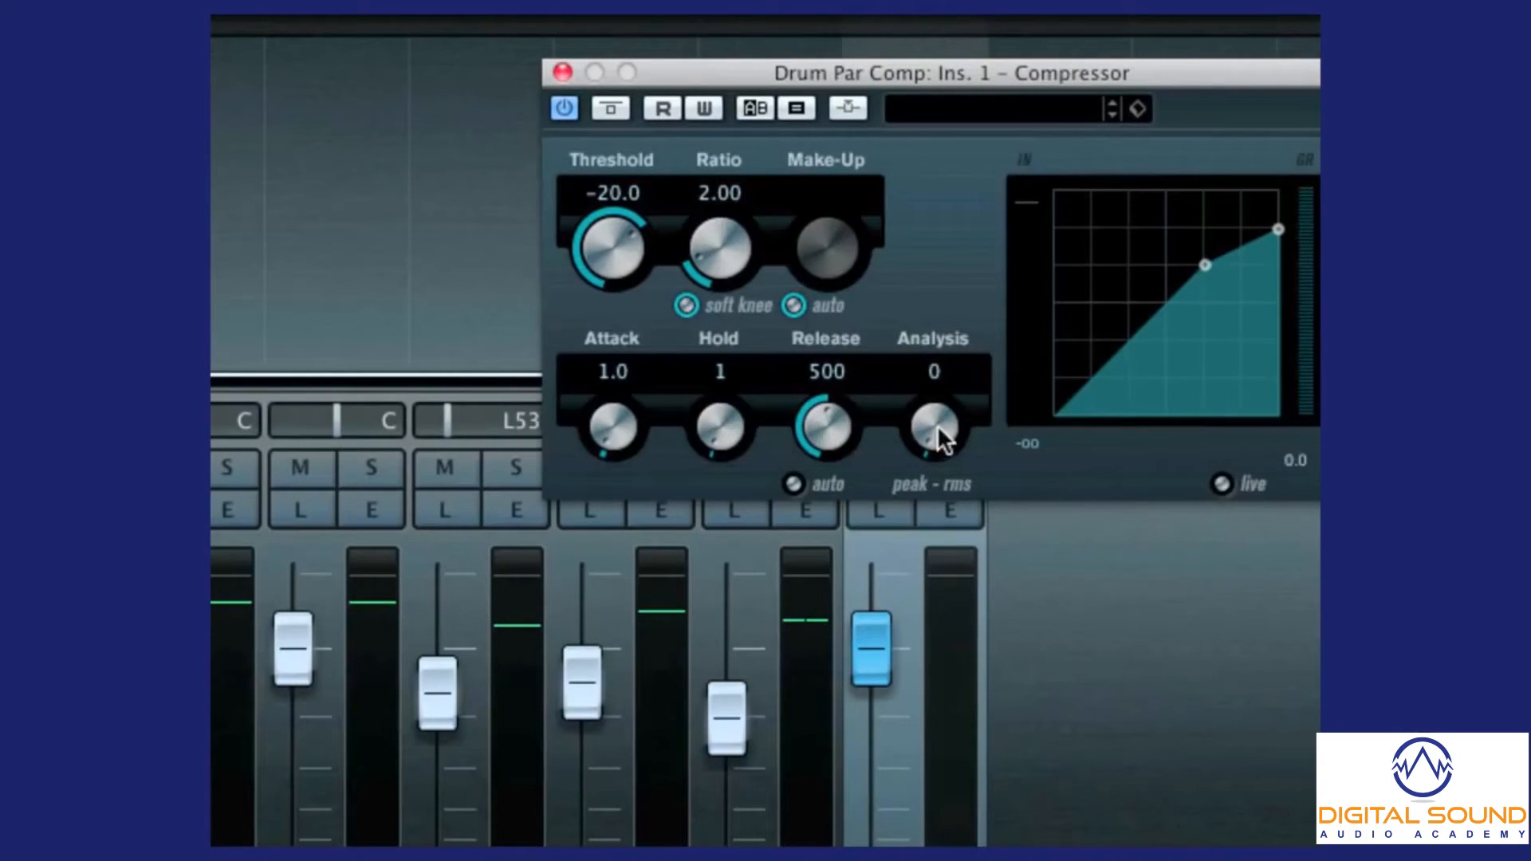
mouse_move(842, 447)
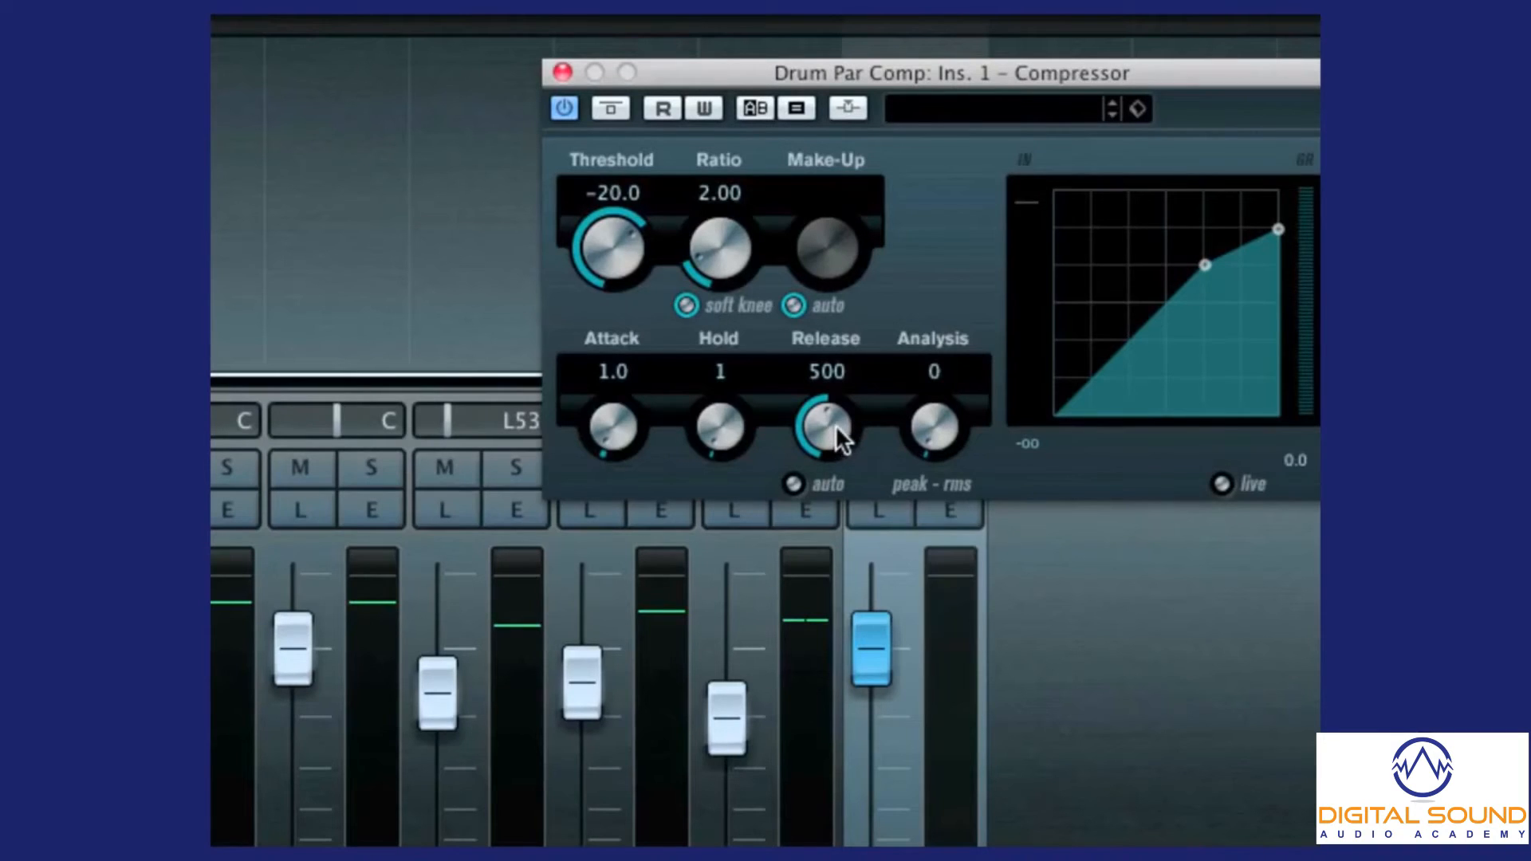
- Set the Compressor to release 94, attack 7.0 and ratio 3.50
drag(825, 424, 842, 528)
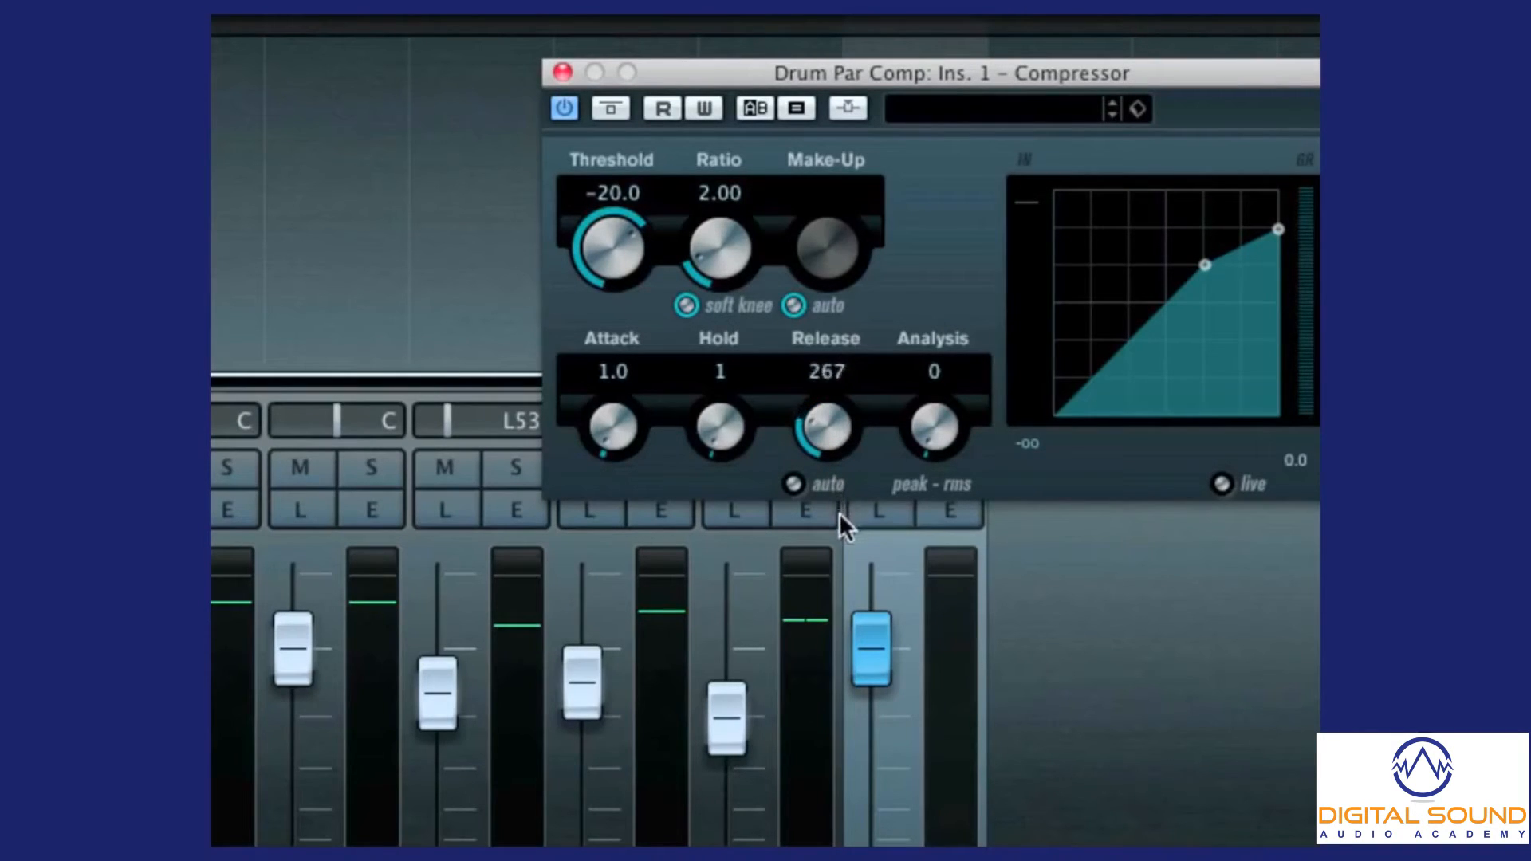
drag(824, 425, 834, 450)
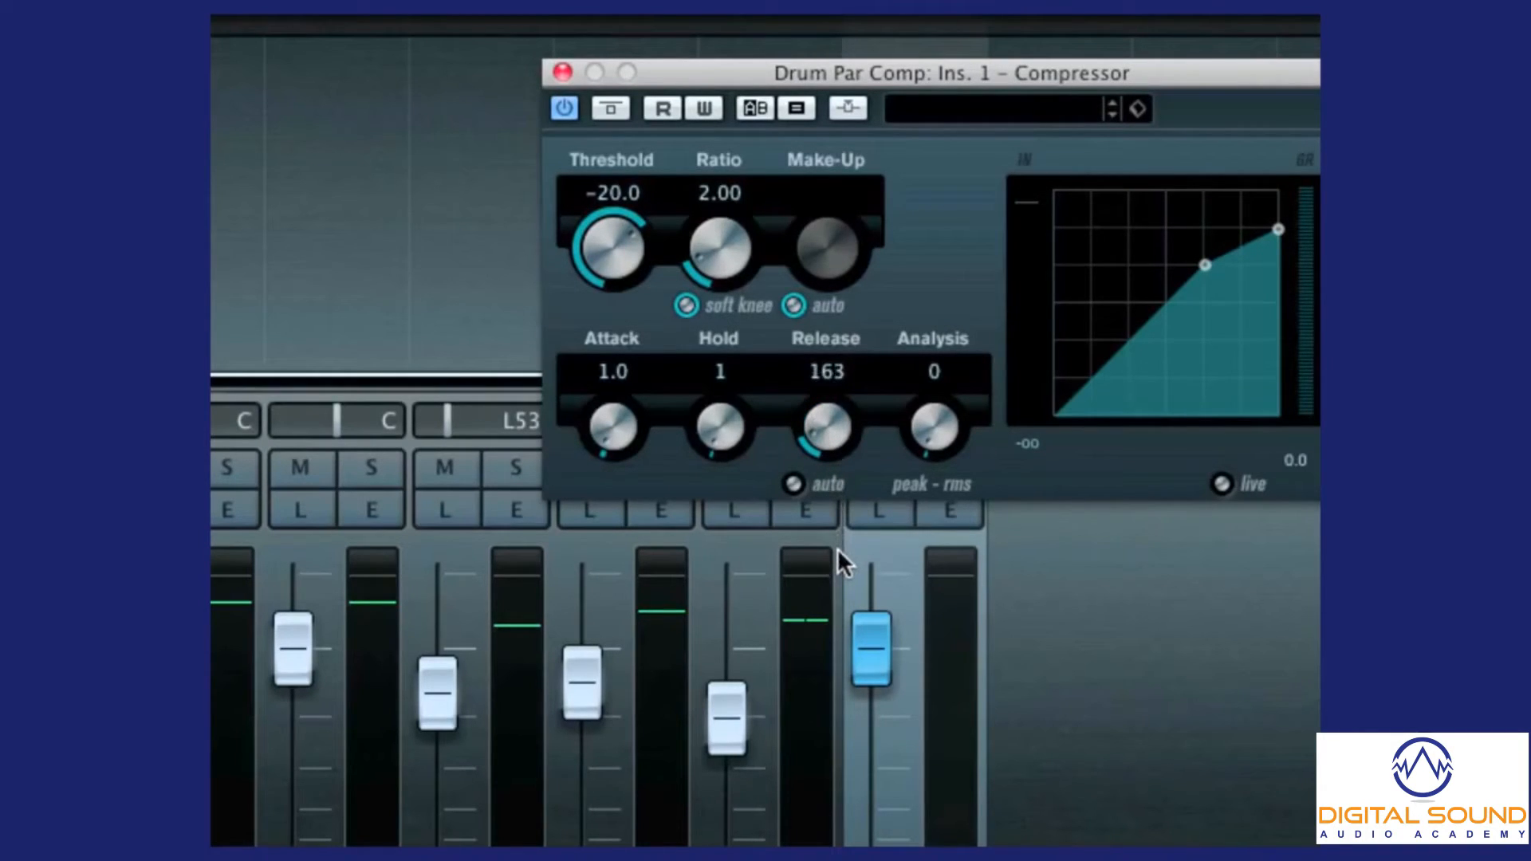
mouse_move(852, 469)
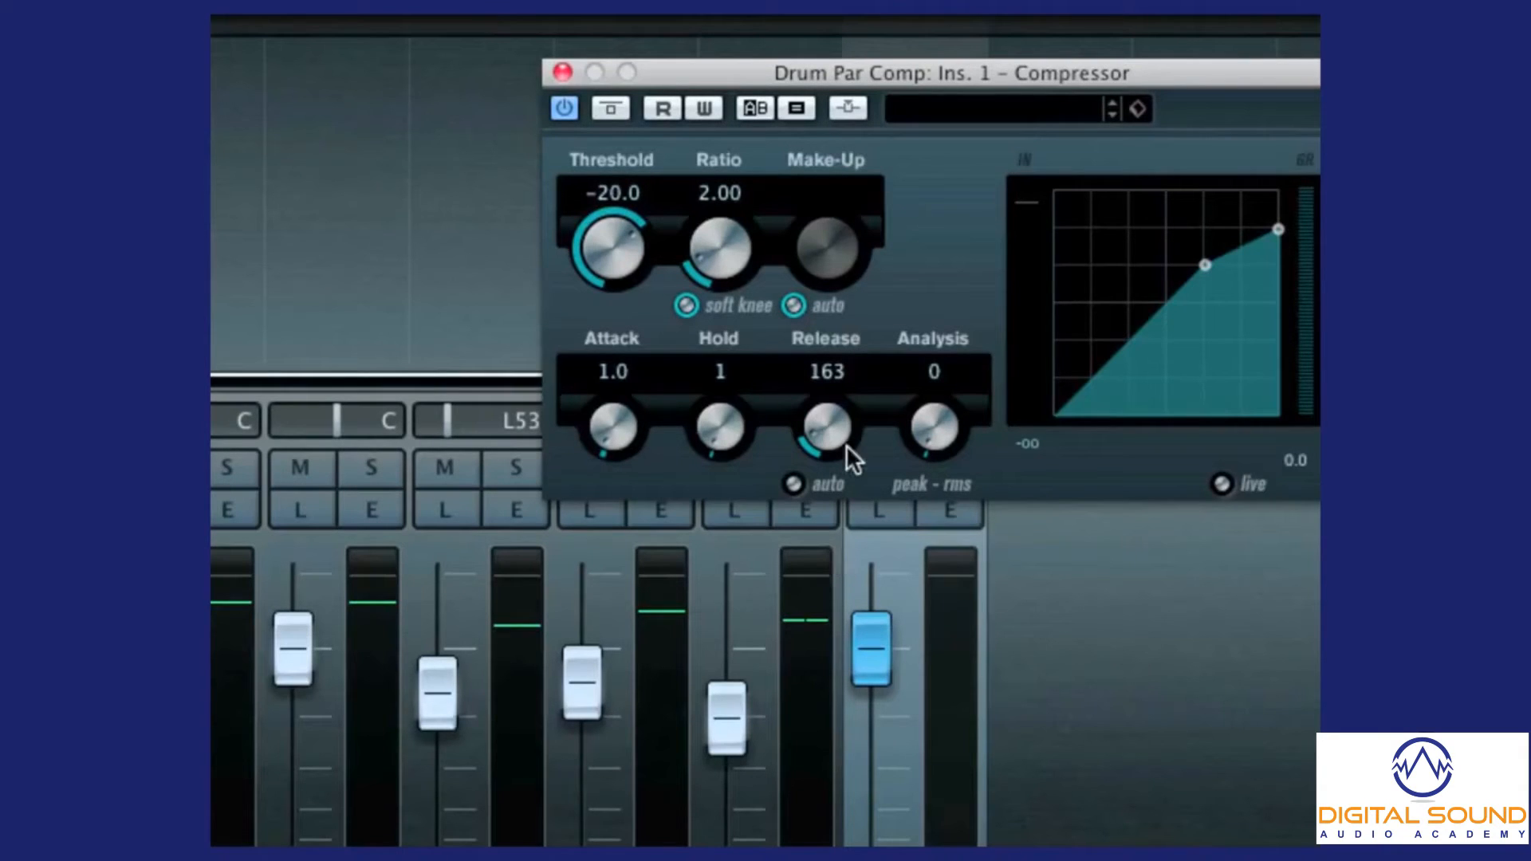
drag(824, 428, 825, 469)
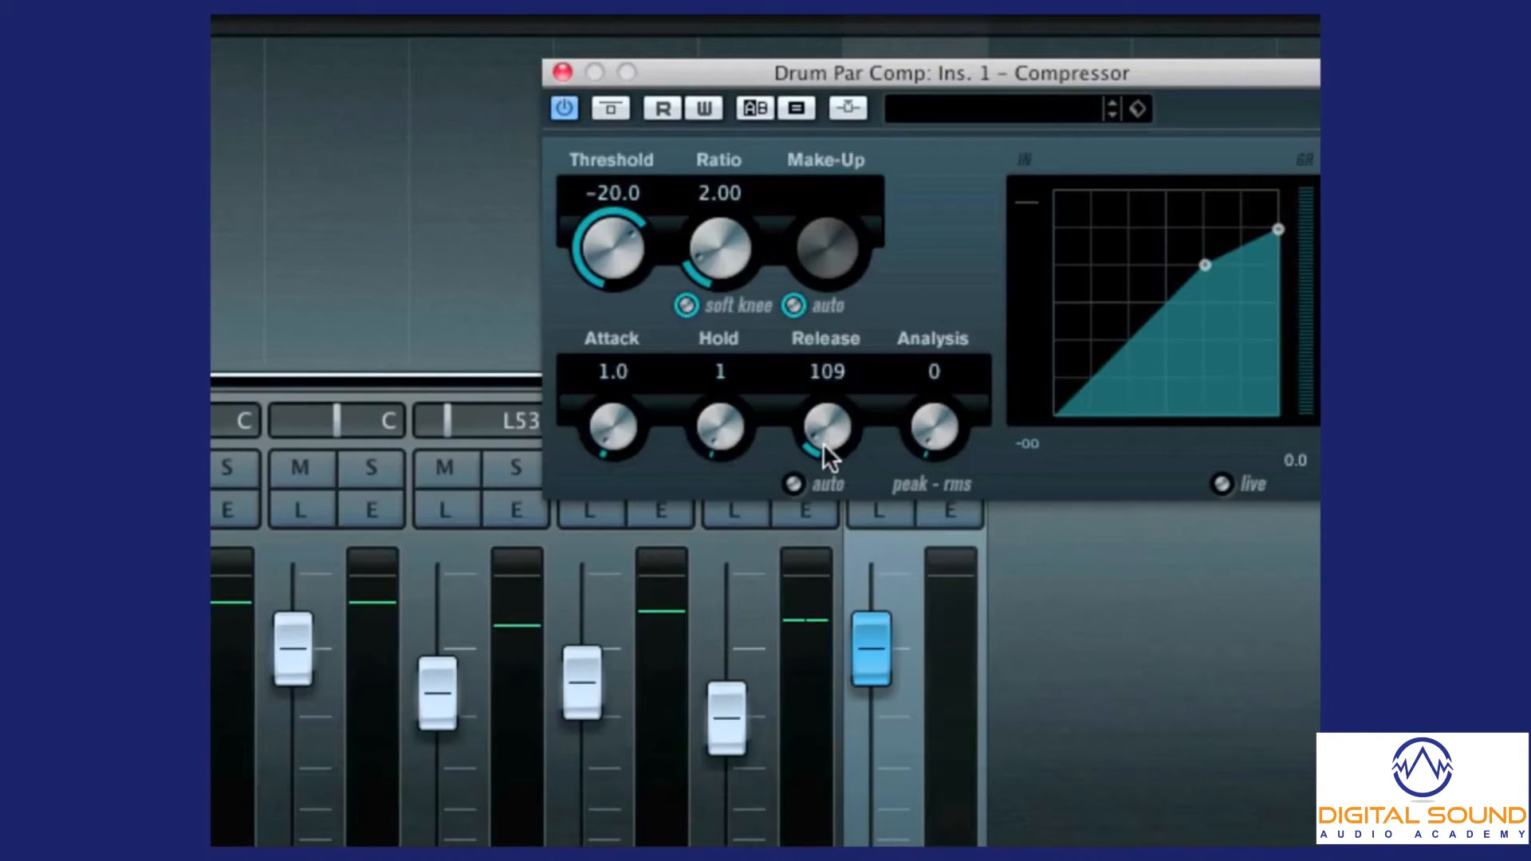
drag(828, 429, 820, 450)
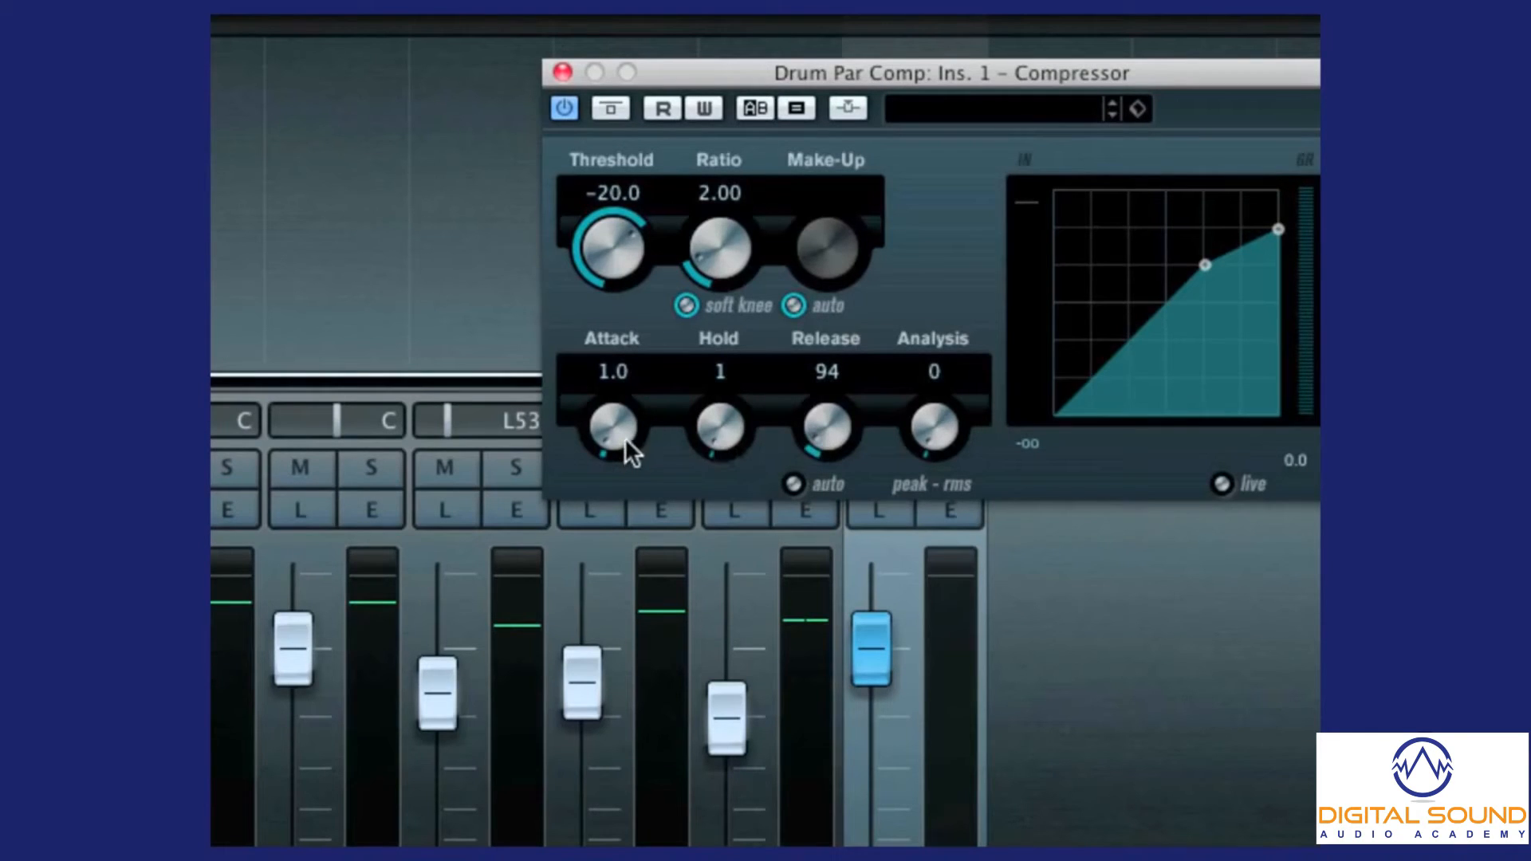
drag(611, 429, 610, 410)
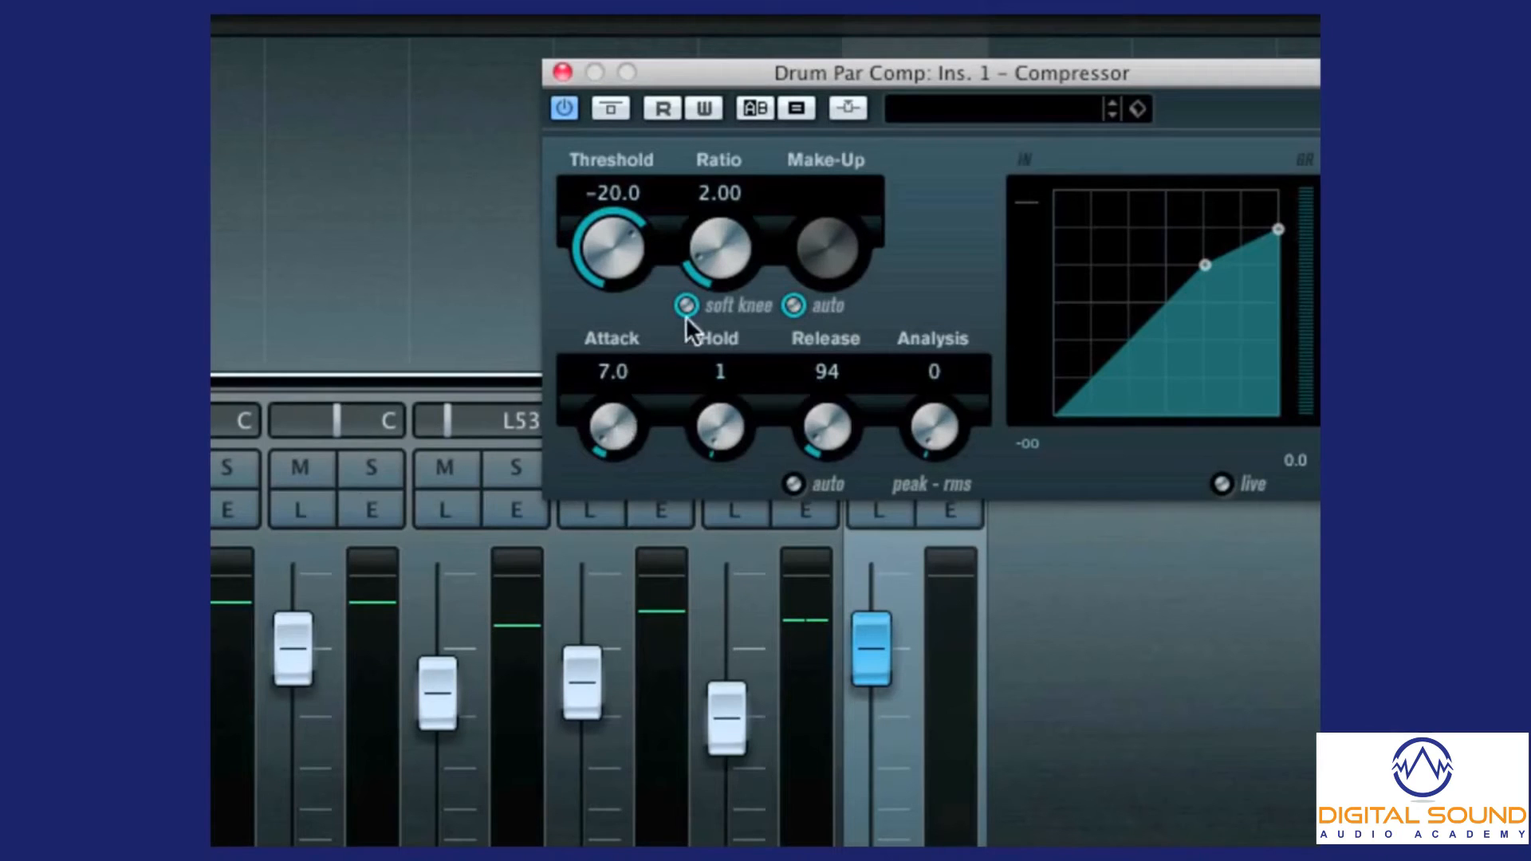
drag(719, 249, 721, 225)
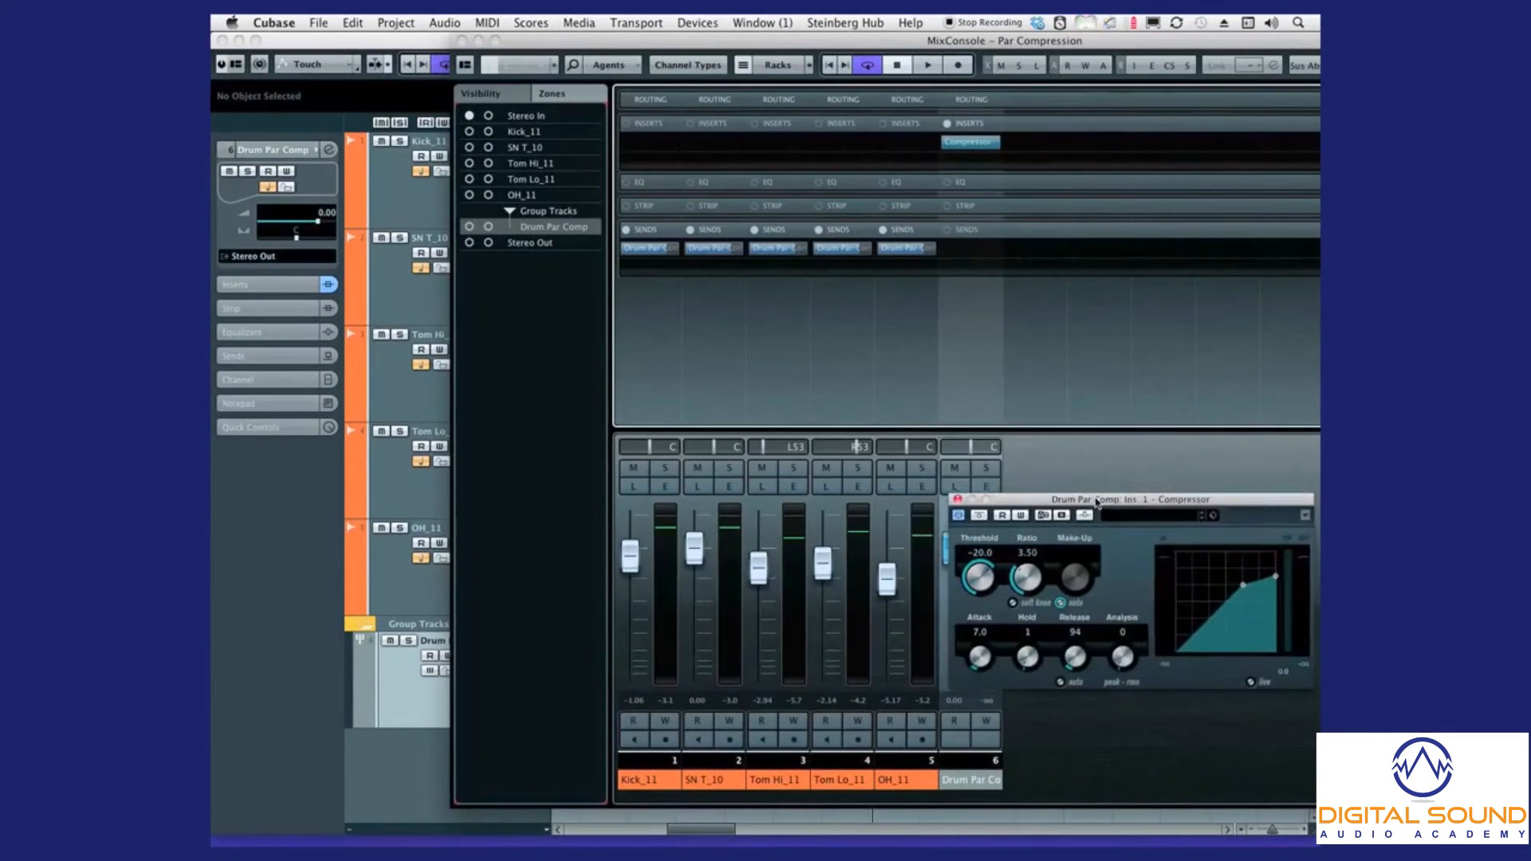
- Raise the Compressor make-up gain to 4.9 and move its panel out of the way
drag(1094, 500, 454, 517)
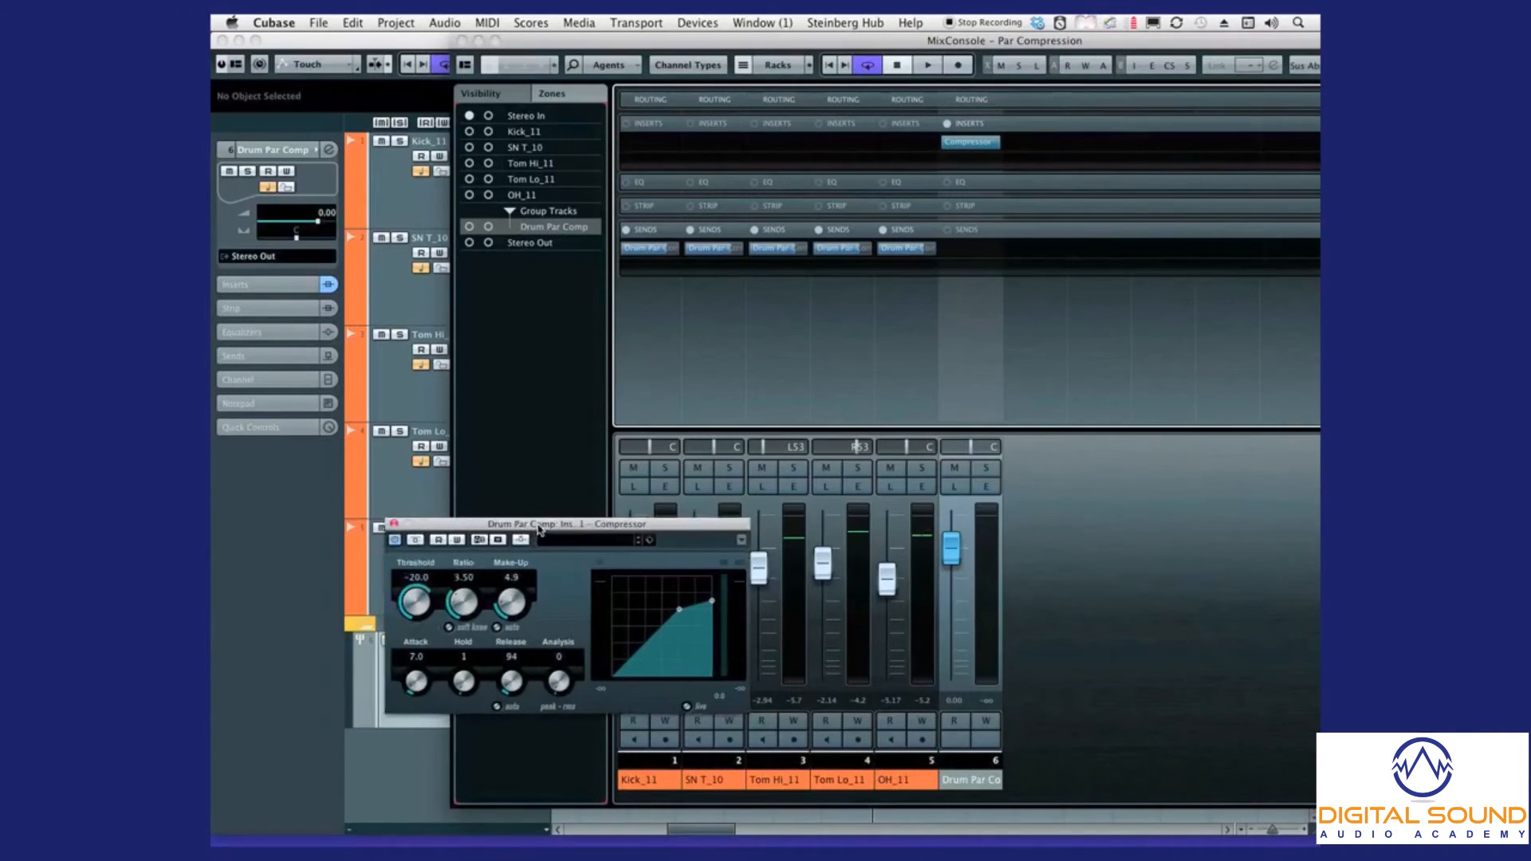
drag(538, 525, 1001, 601)
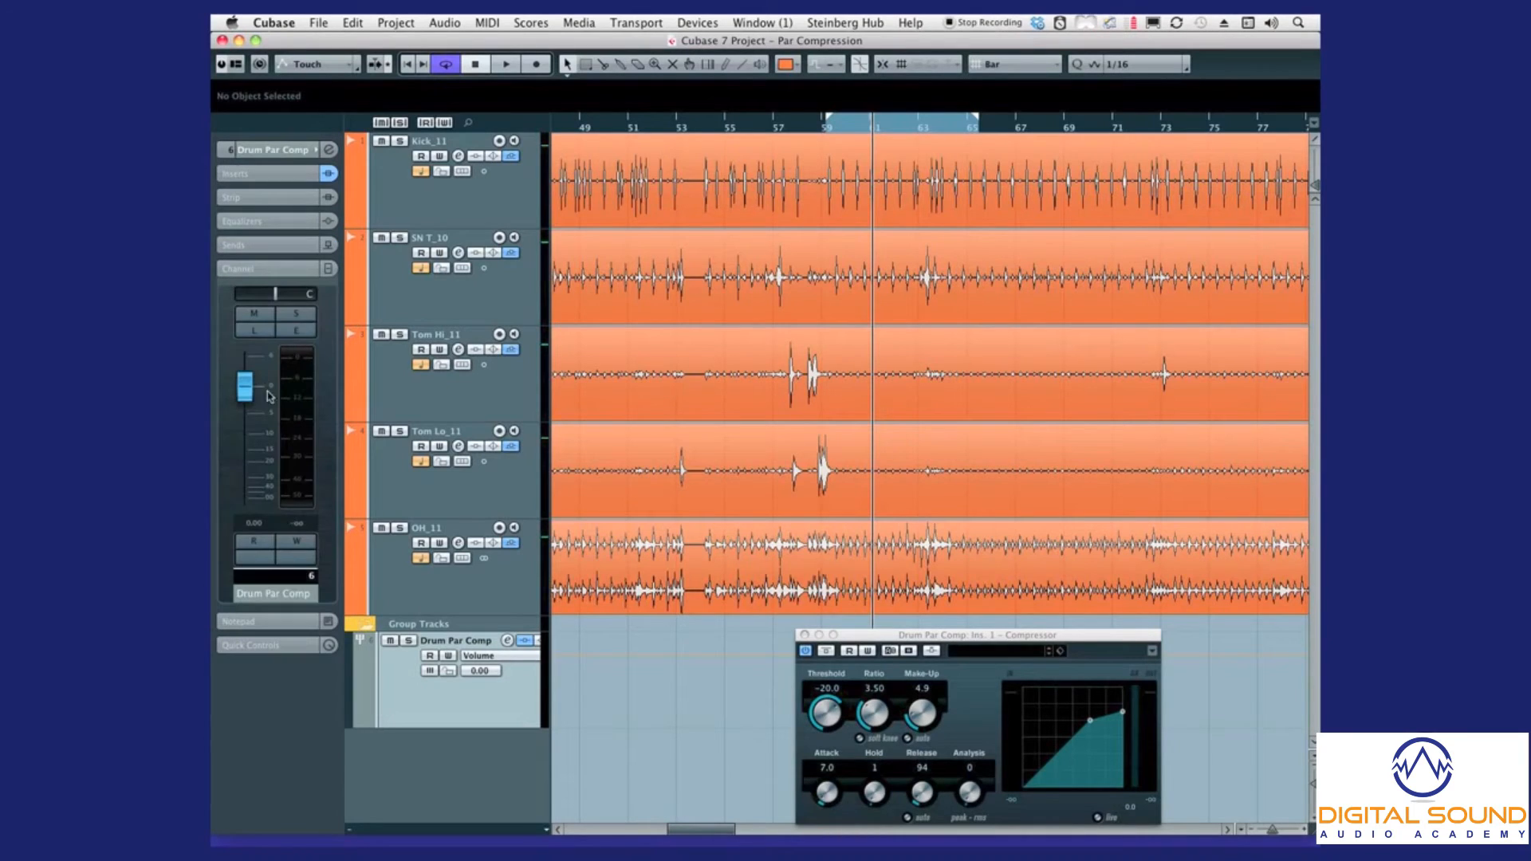
- Pull the group fader fully down and lower the Compressor threshold to -34.1 while playing the drums
drag(247, 386, 247, 498)
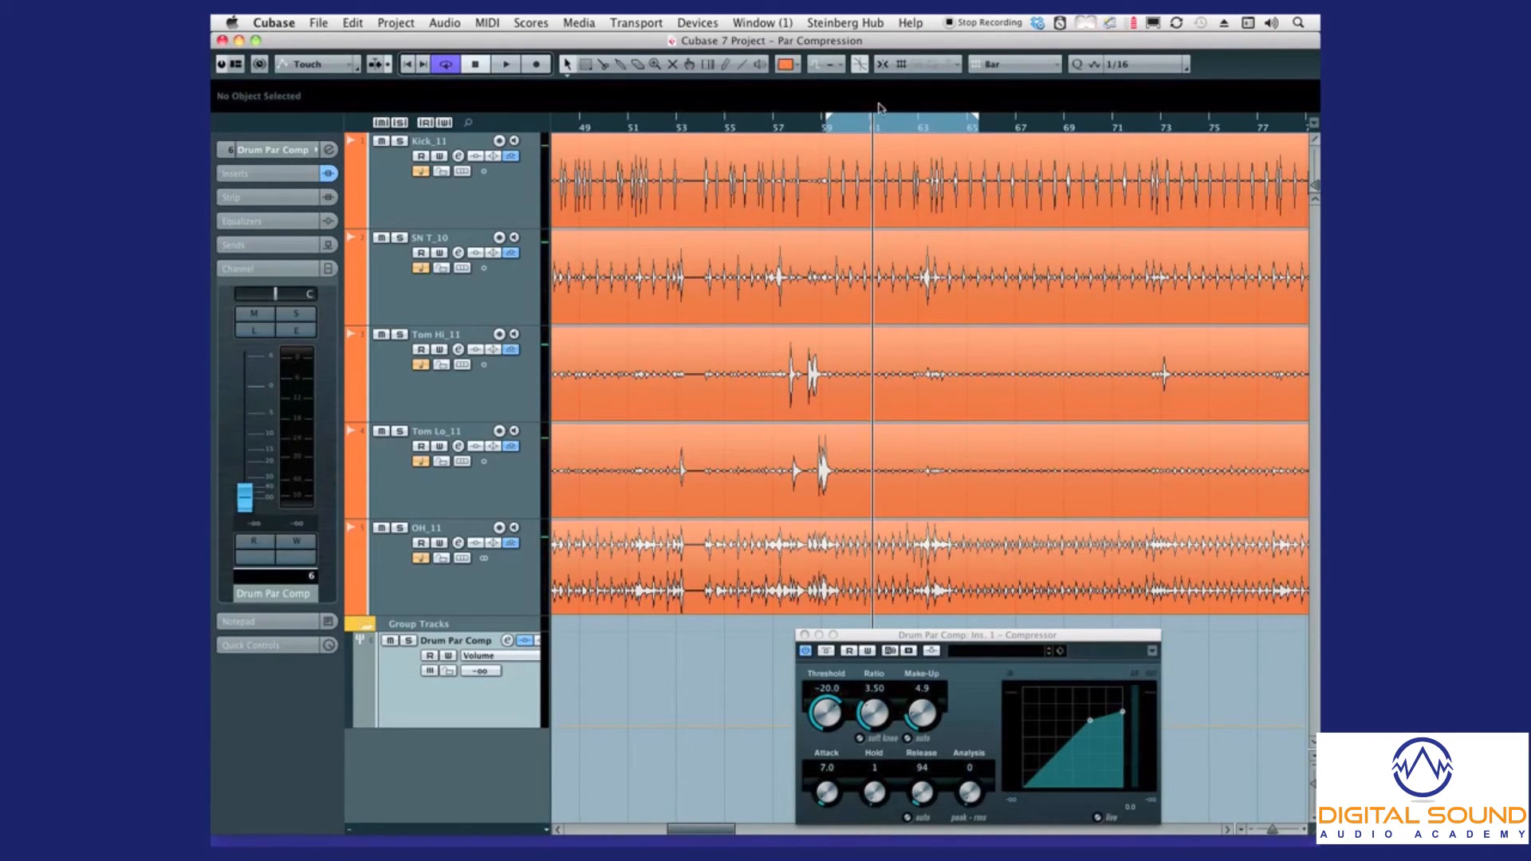
click(501, 63)
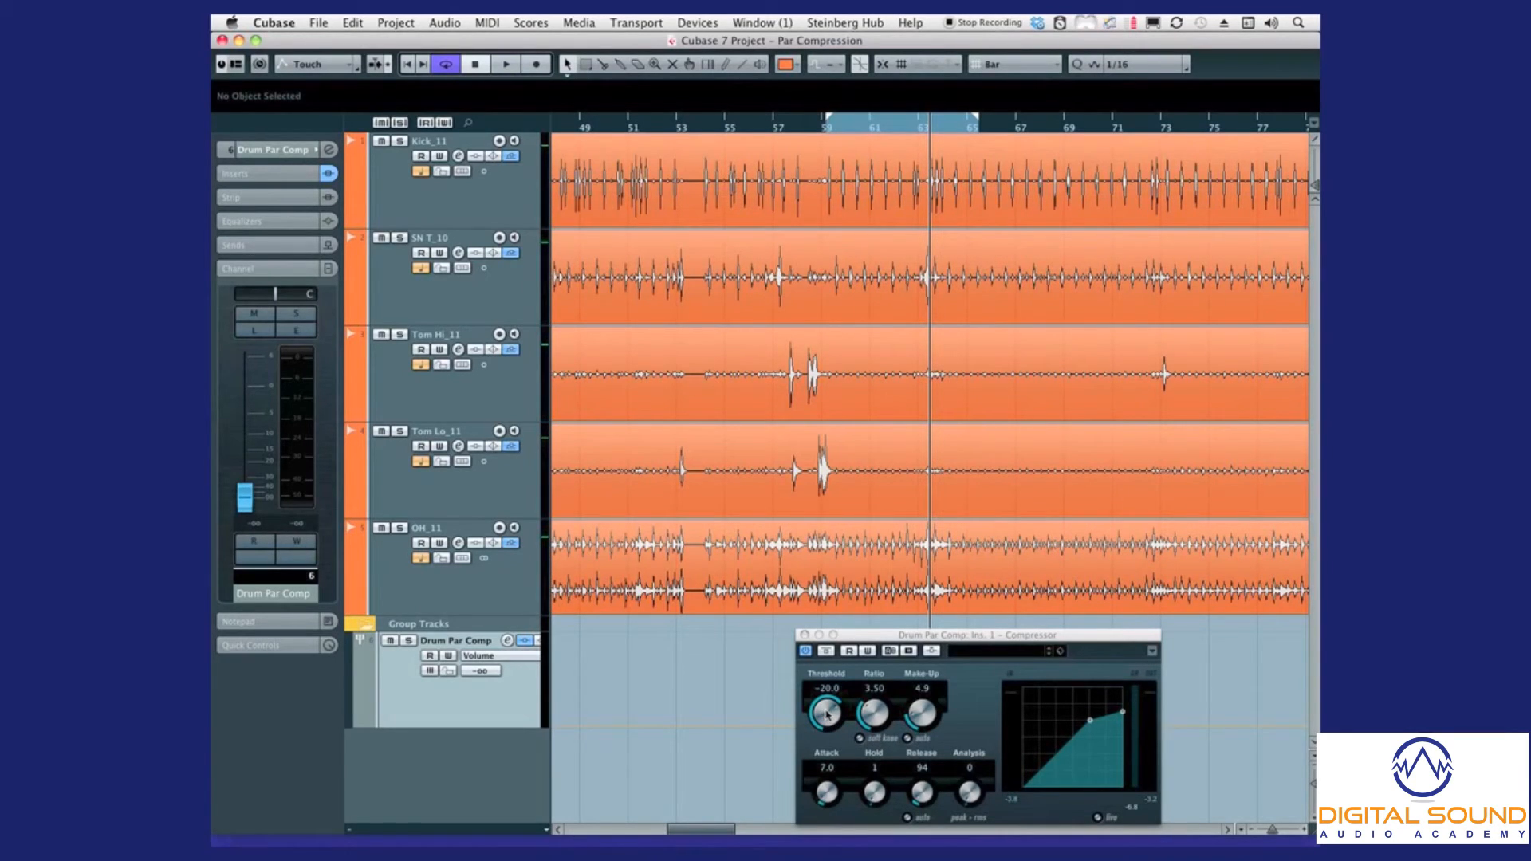
drag(824, 711, 825, 742)
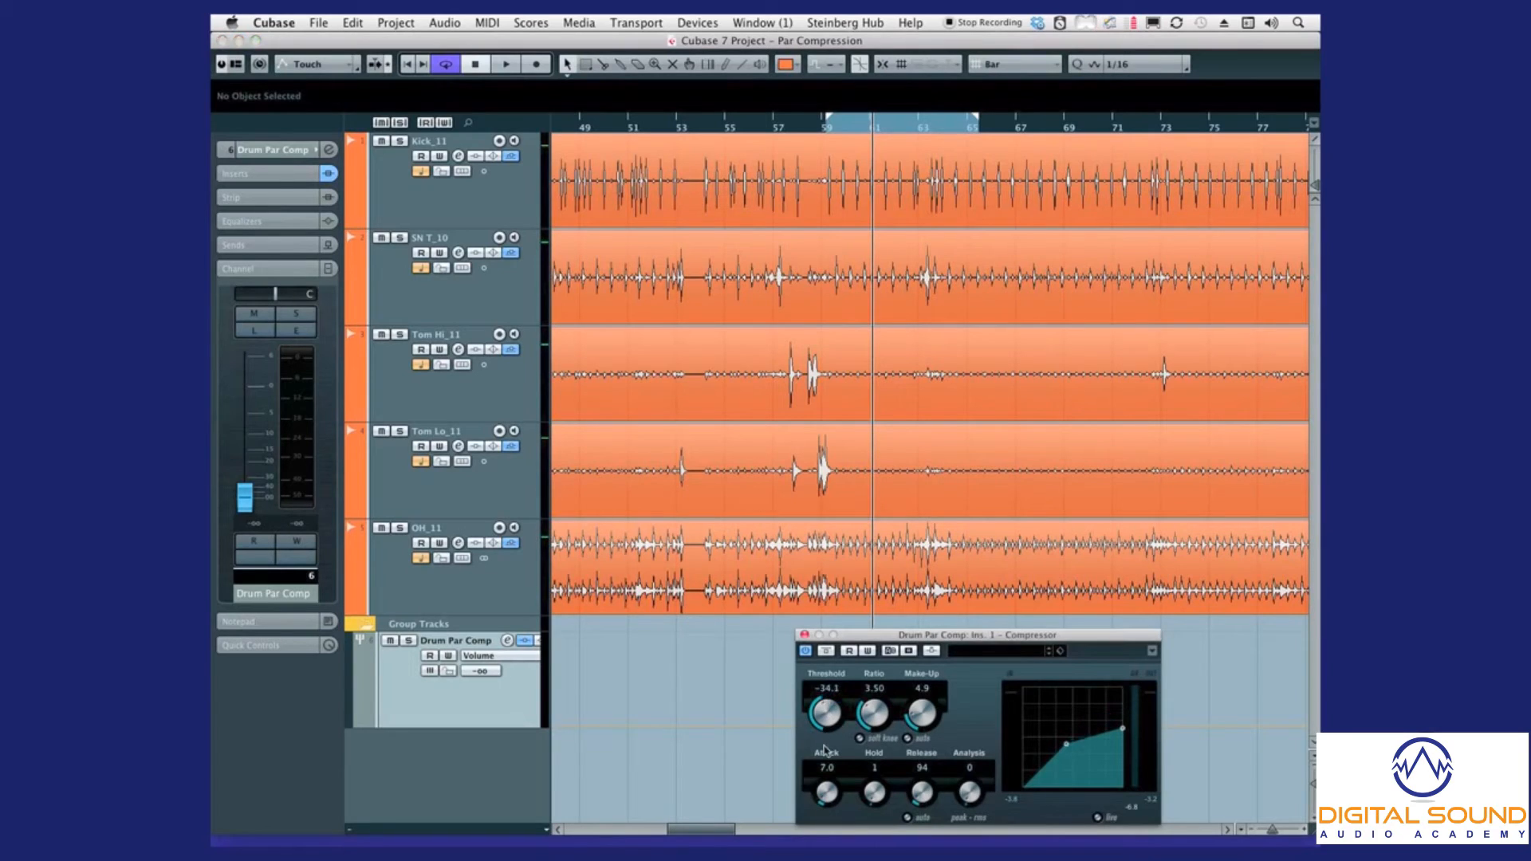
click(504, 66)
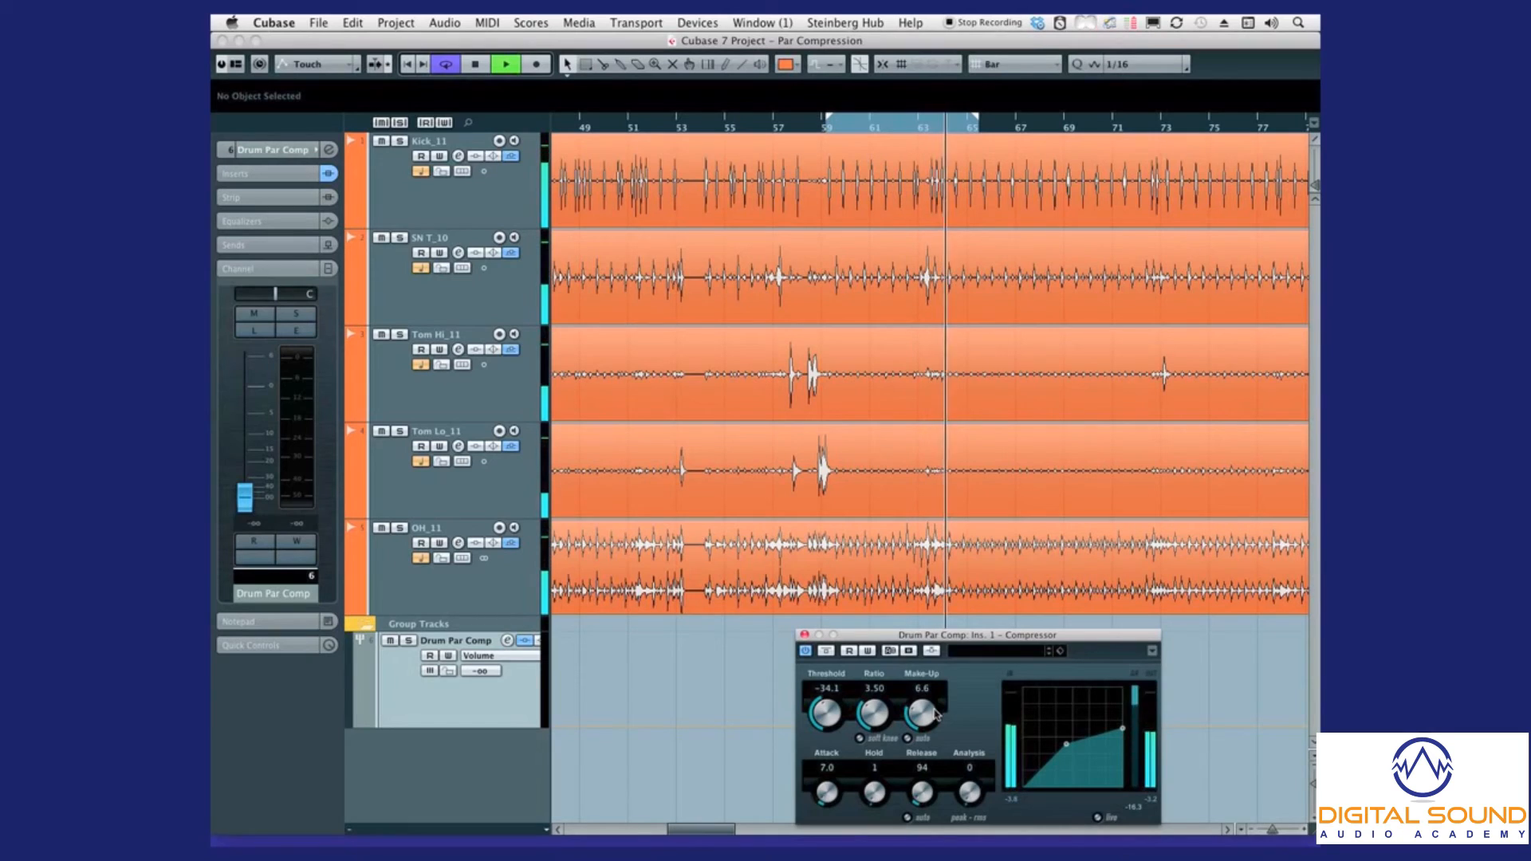
click(472, 63)
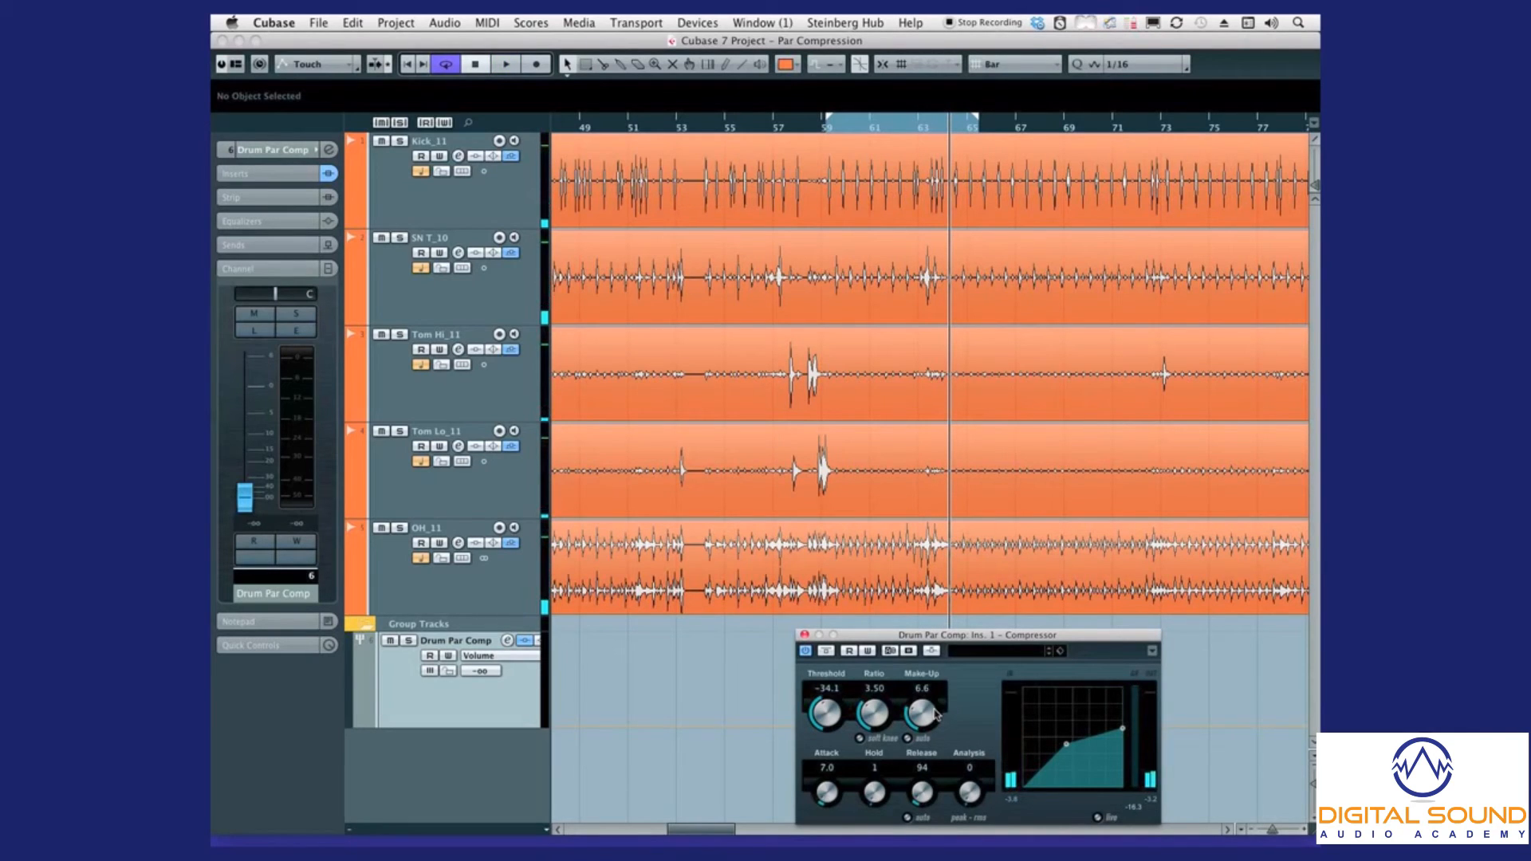
mouse_move(1149, 111)
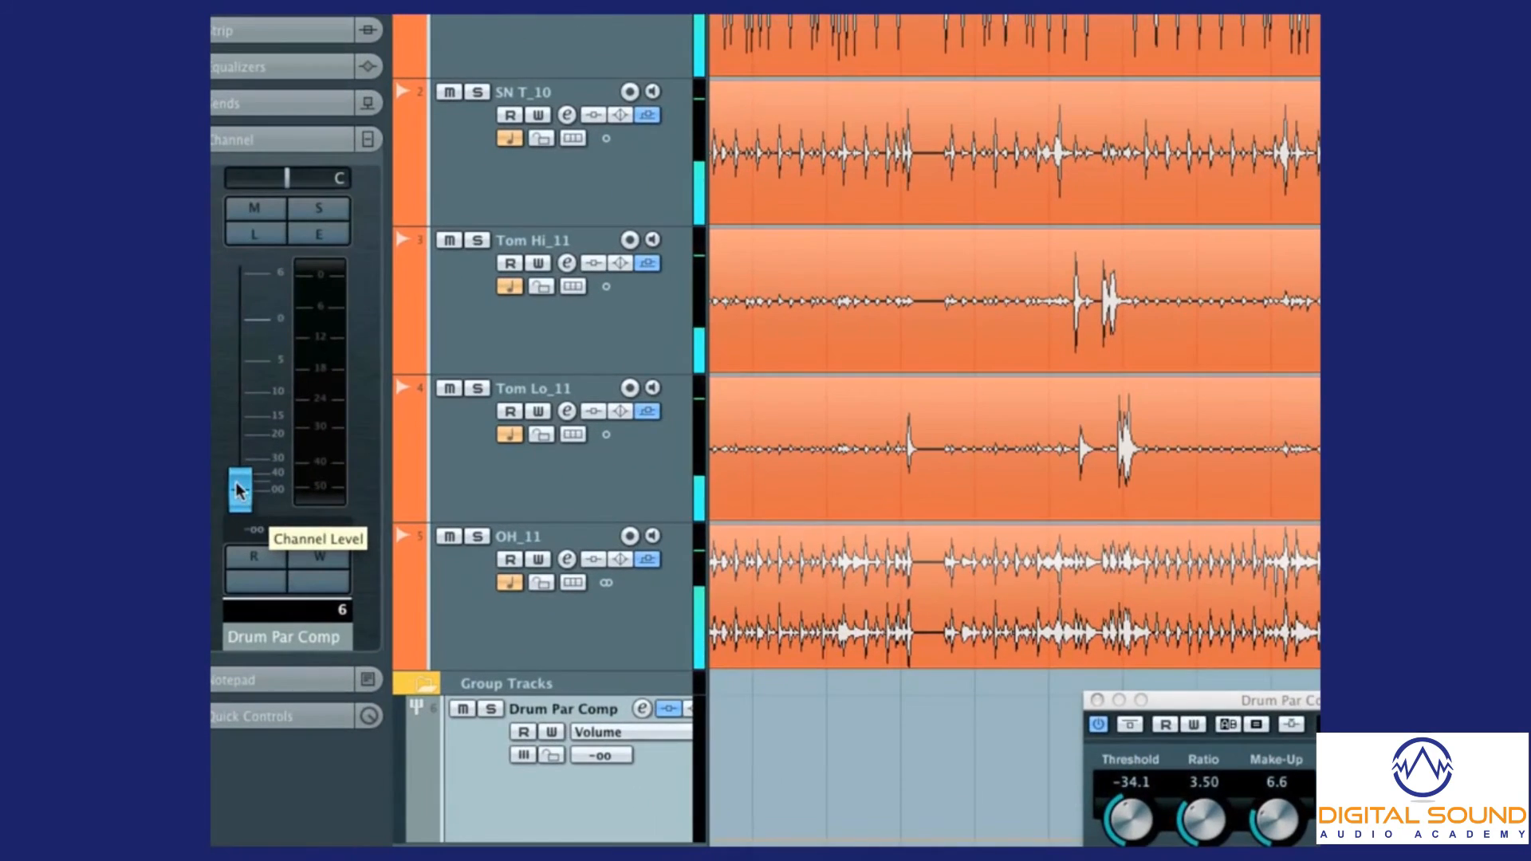
- Raise the Drum Par Comp group level from silence to about -3.11 dB
drag(238, 488, 240, 464)
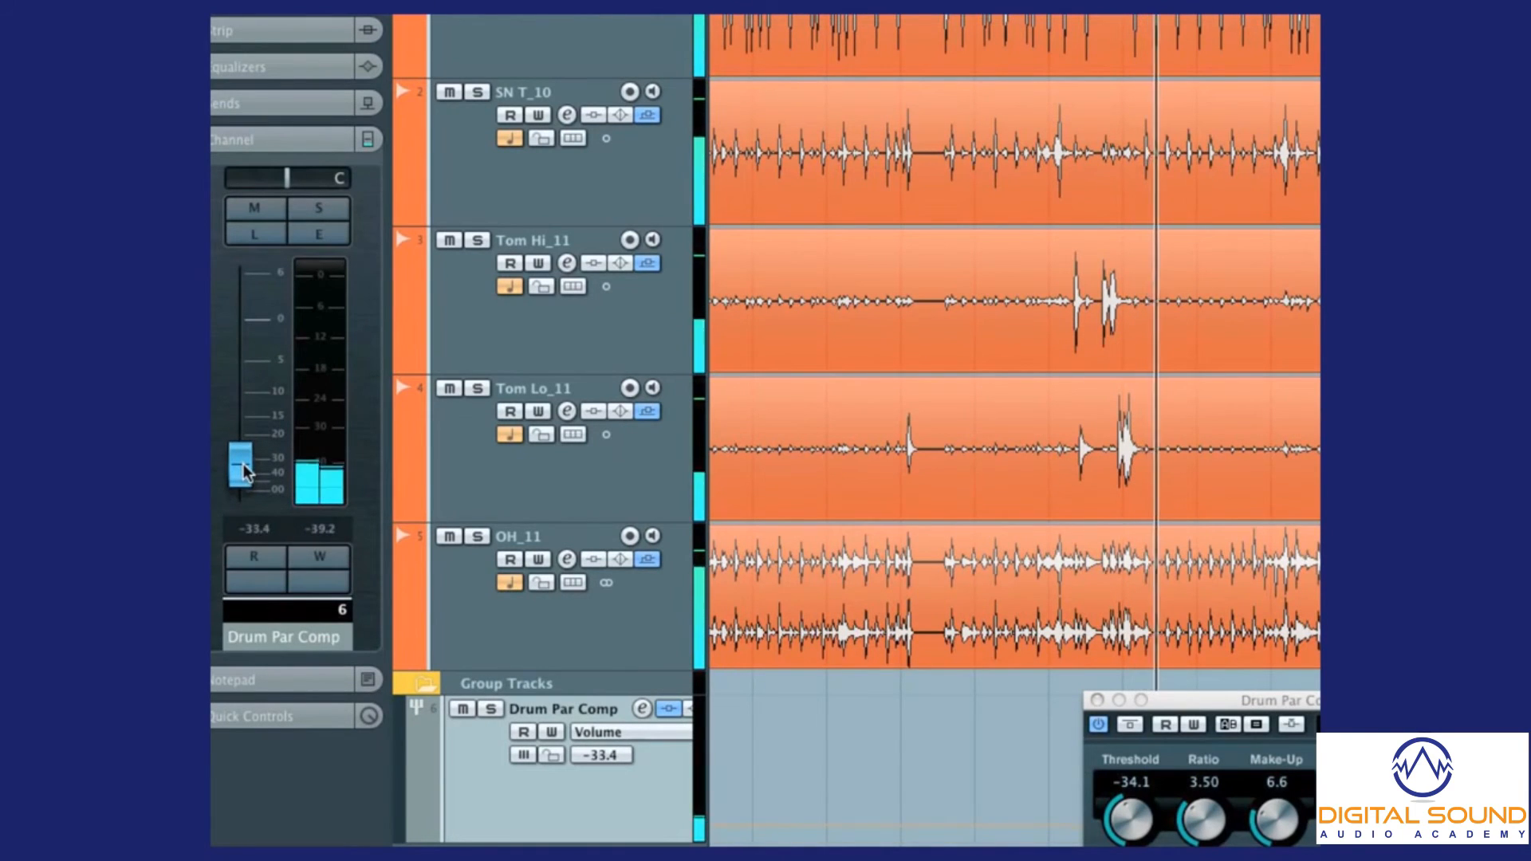
drag(240, 464, 247, 421)
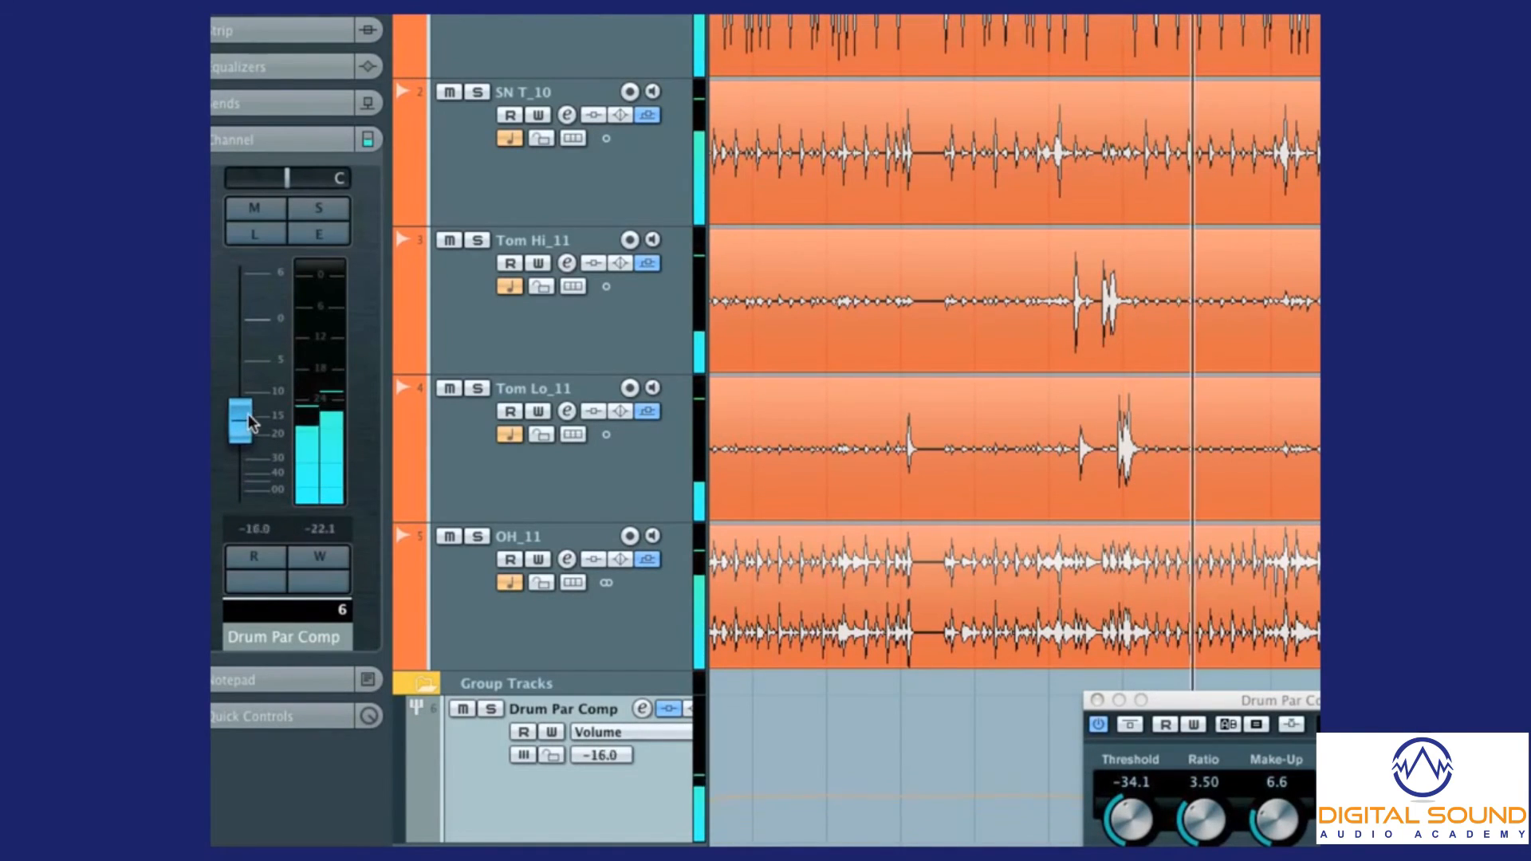
drag(239, 419, 239, 351)
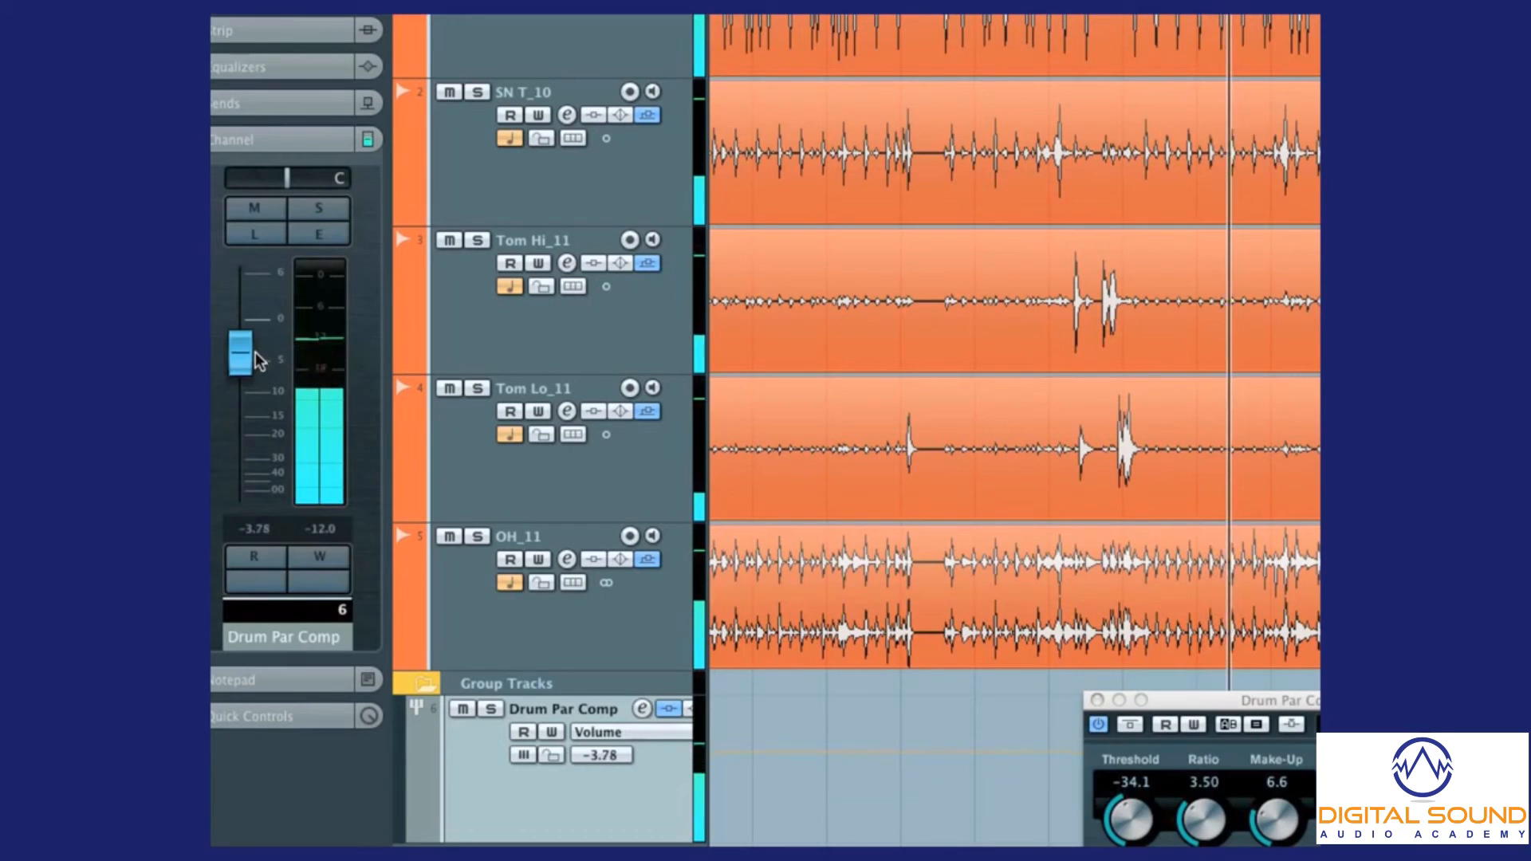
drag(239, 346, 239, 340)
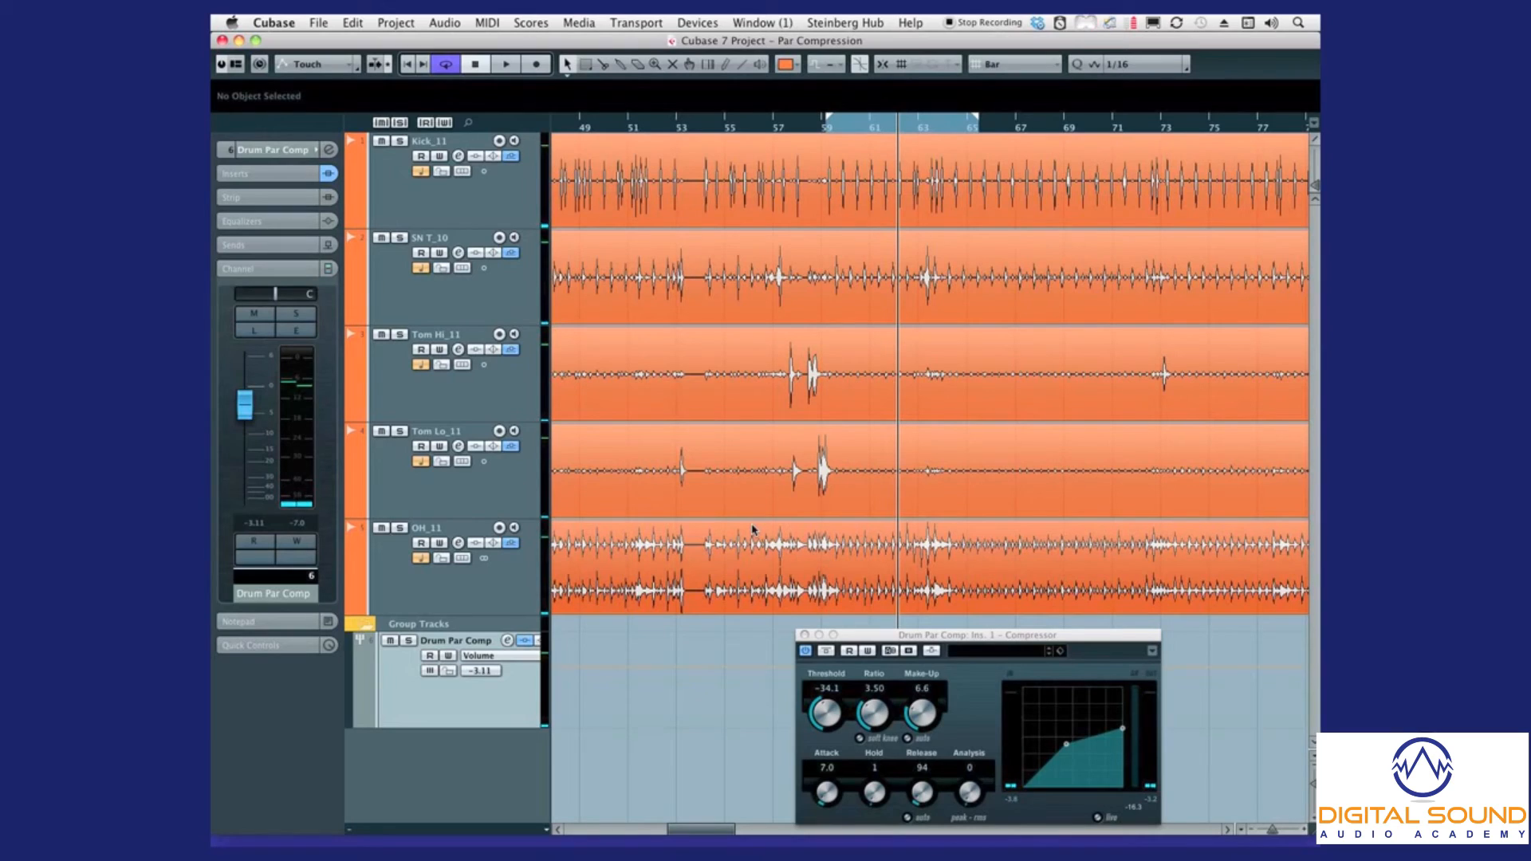
mouse_move(759, 539)
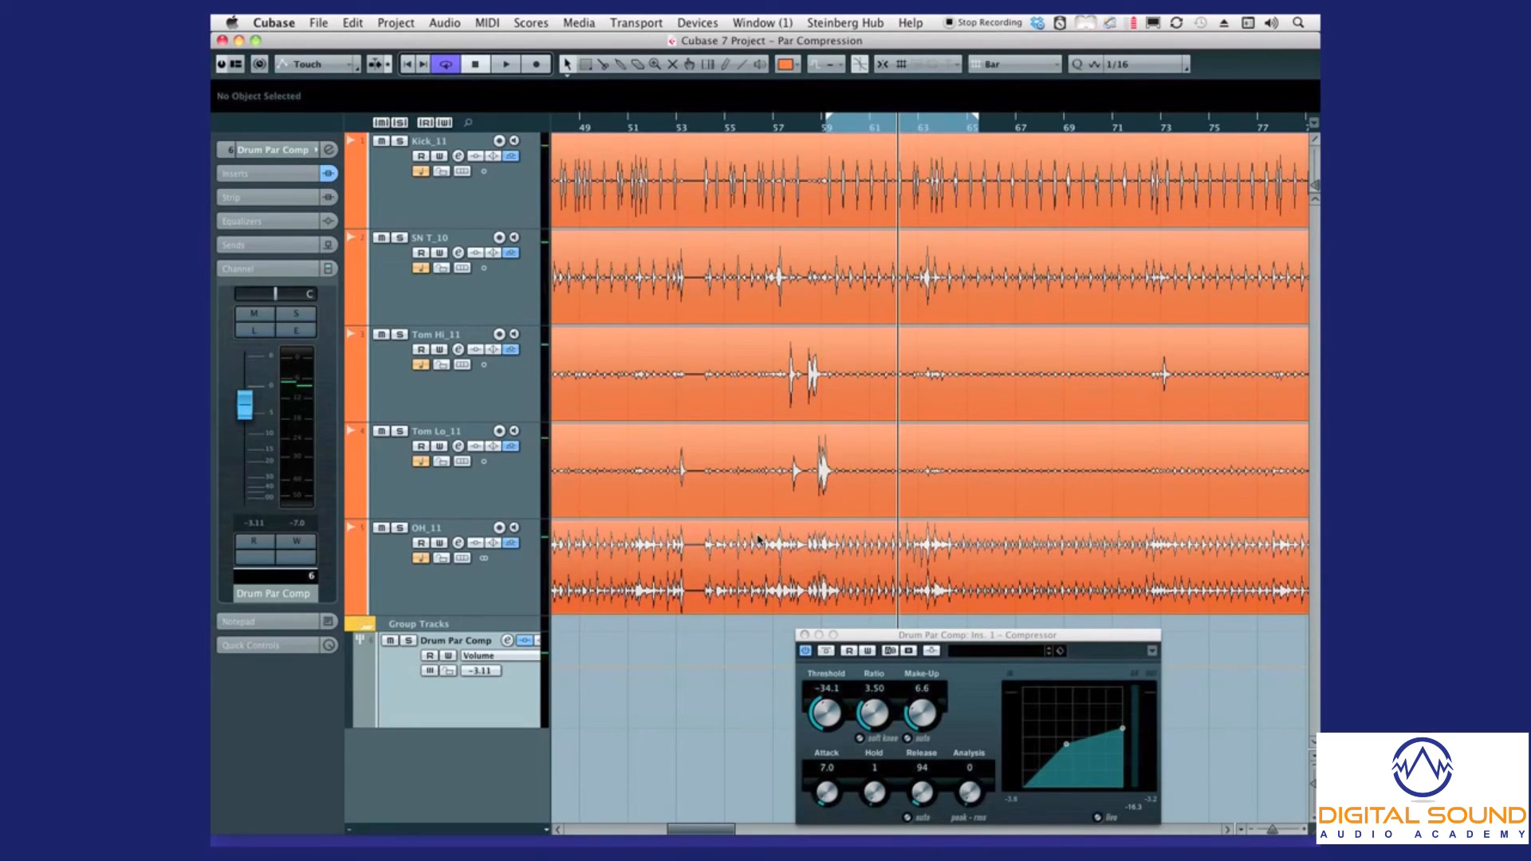
click(506, 64)
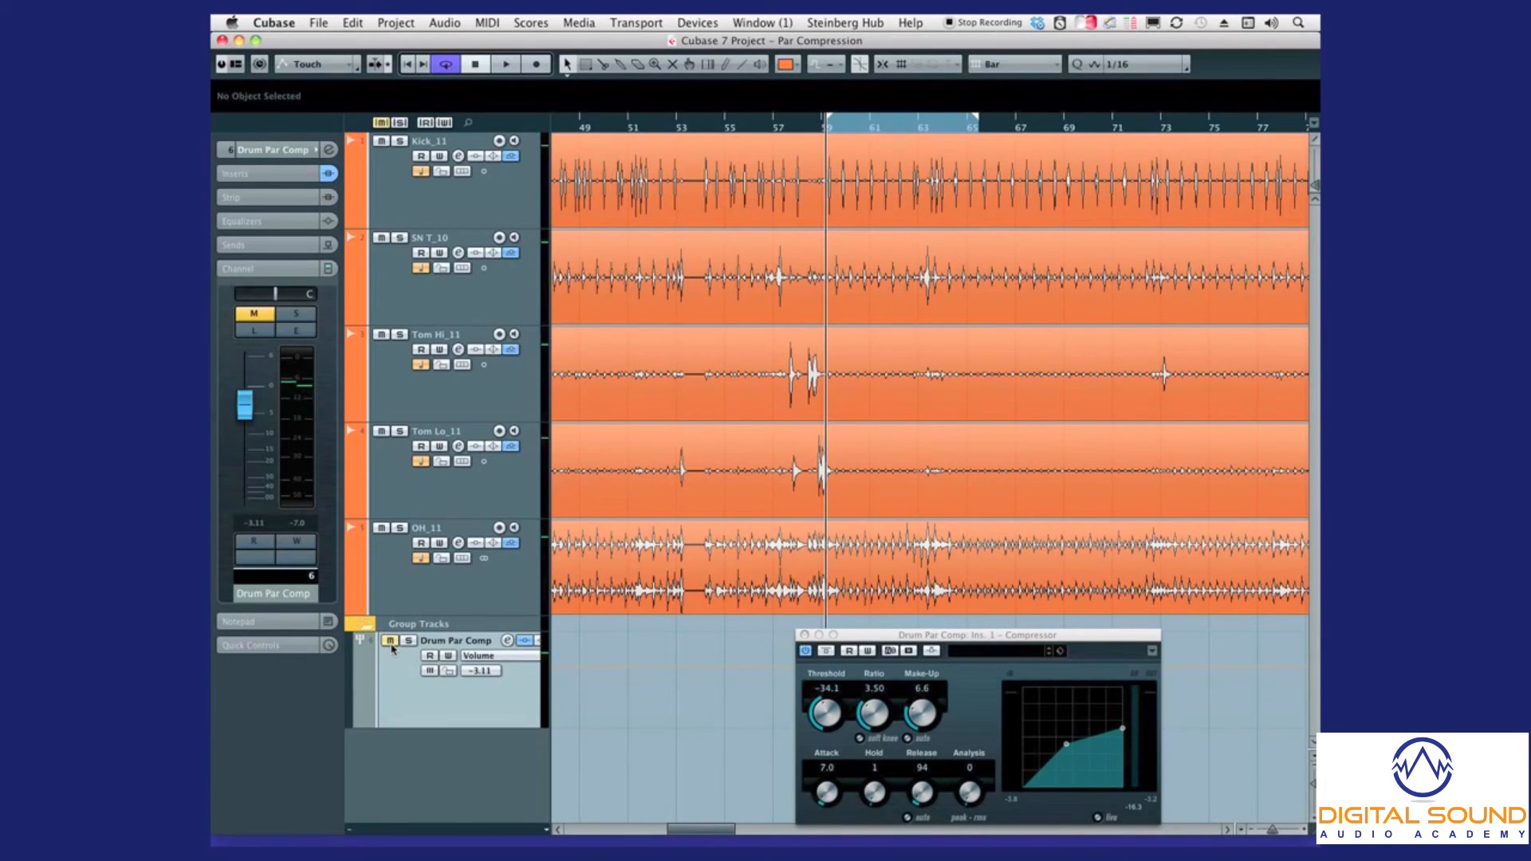
click(507, 64)
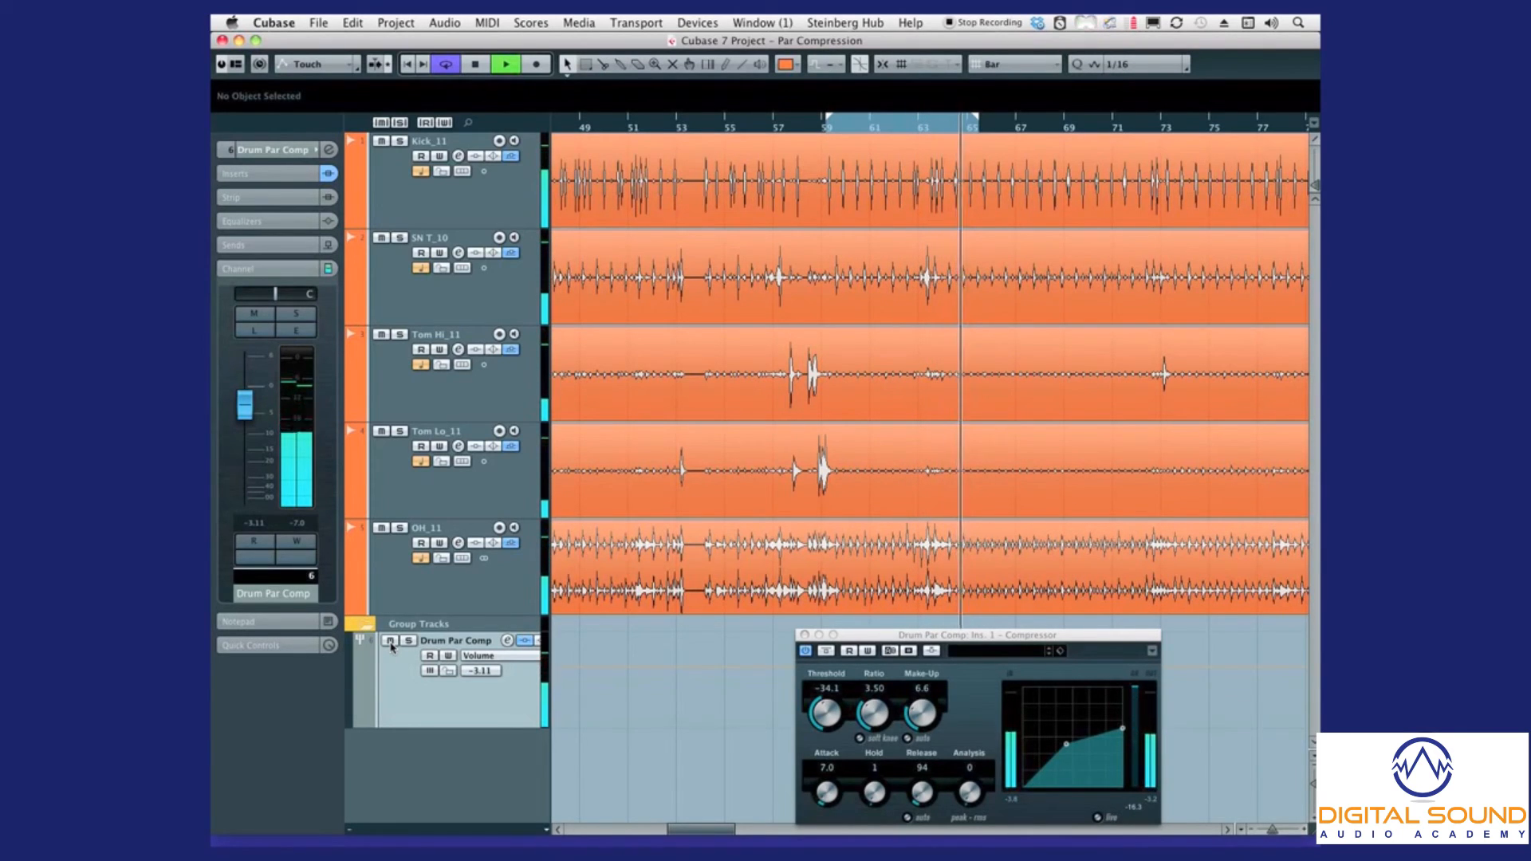
click(254, 314)
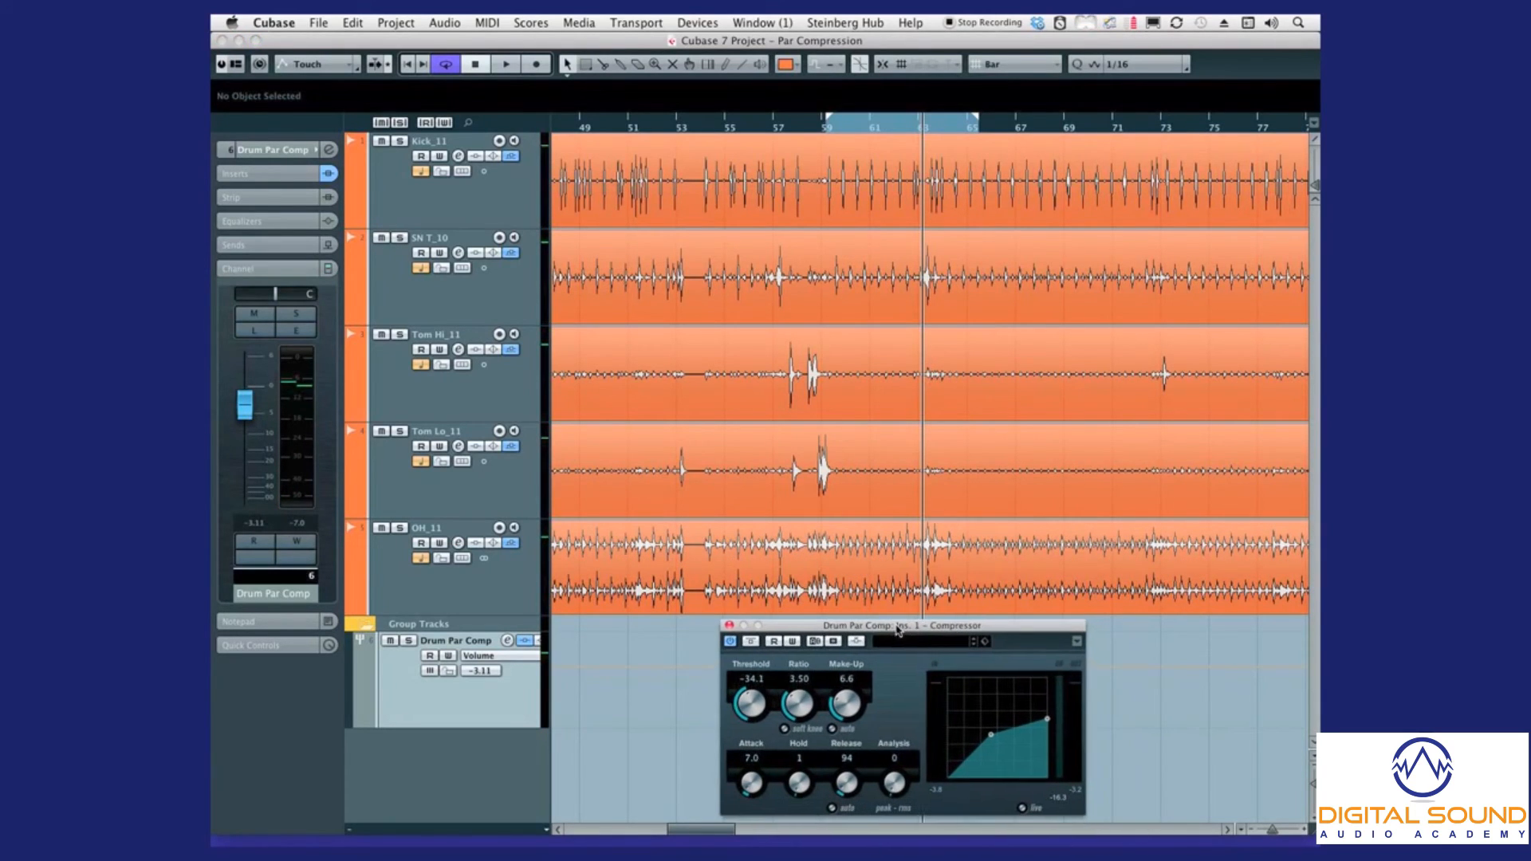
- Shorten the Compressor release to 69 and nudge the group level up to about -0.63 dB
drag(845, 781, 845, 796)
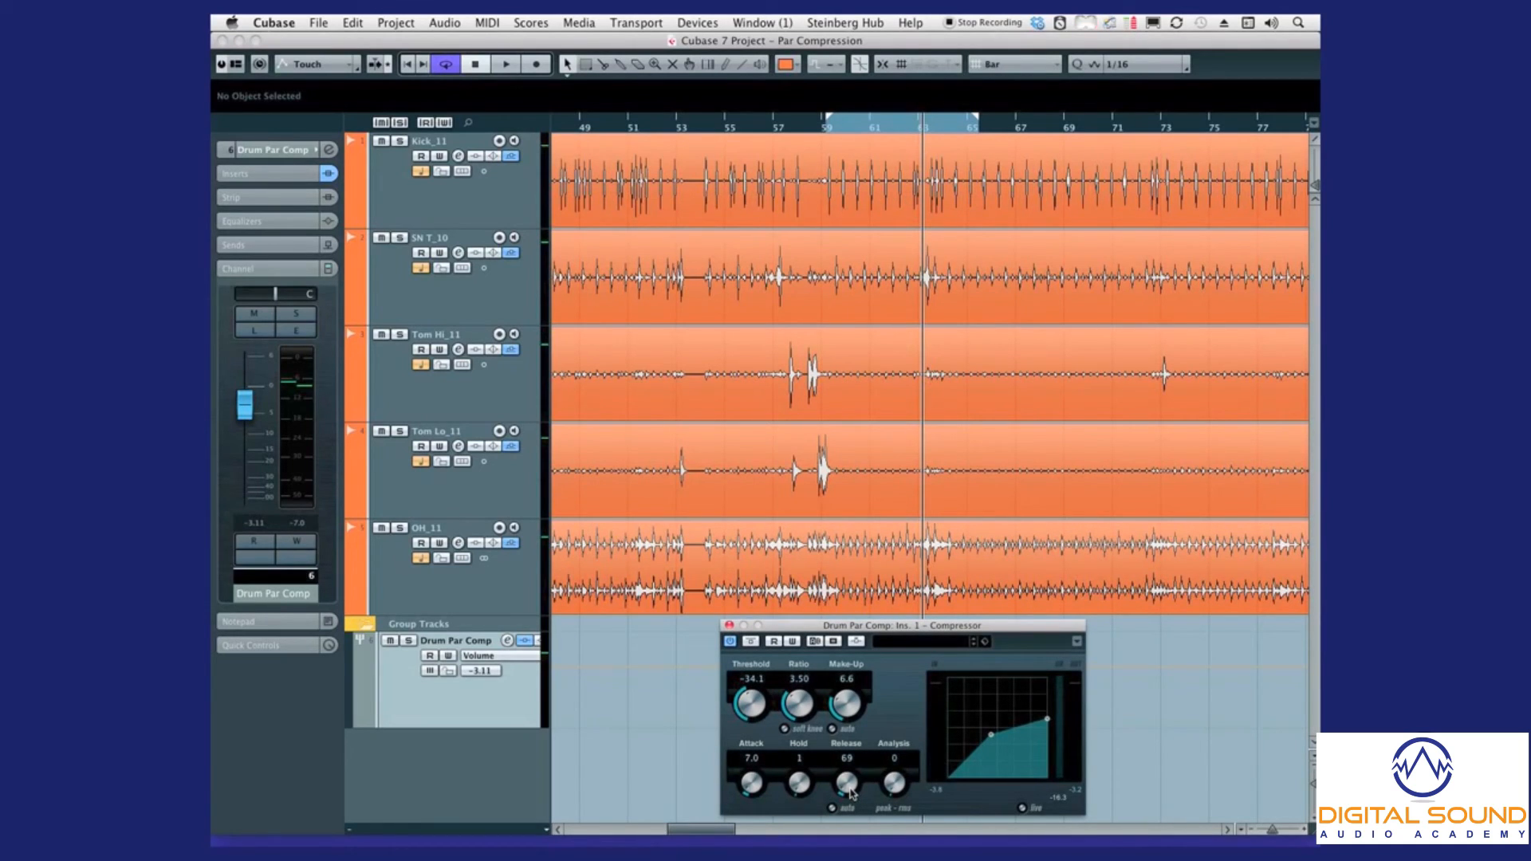
mouse_move(893, 689)
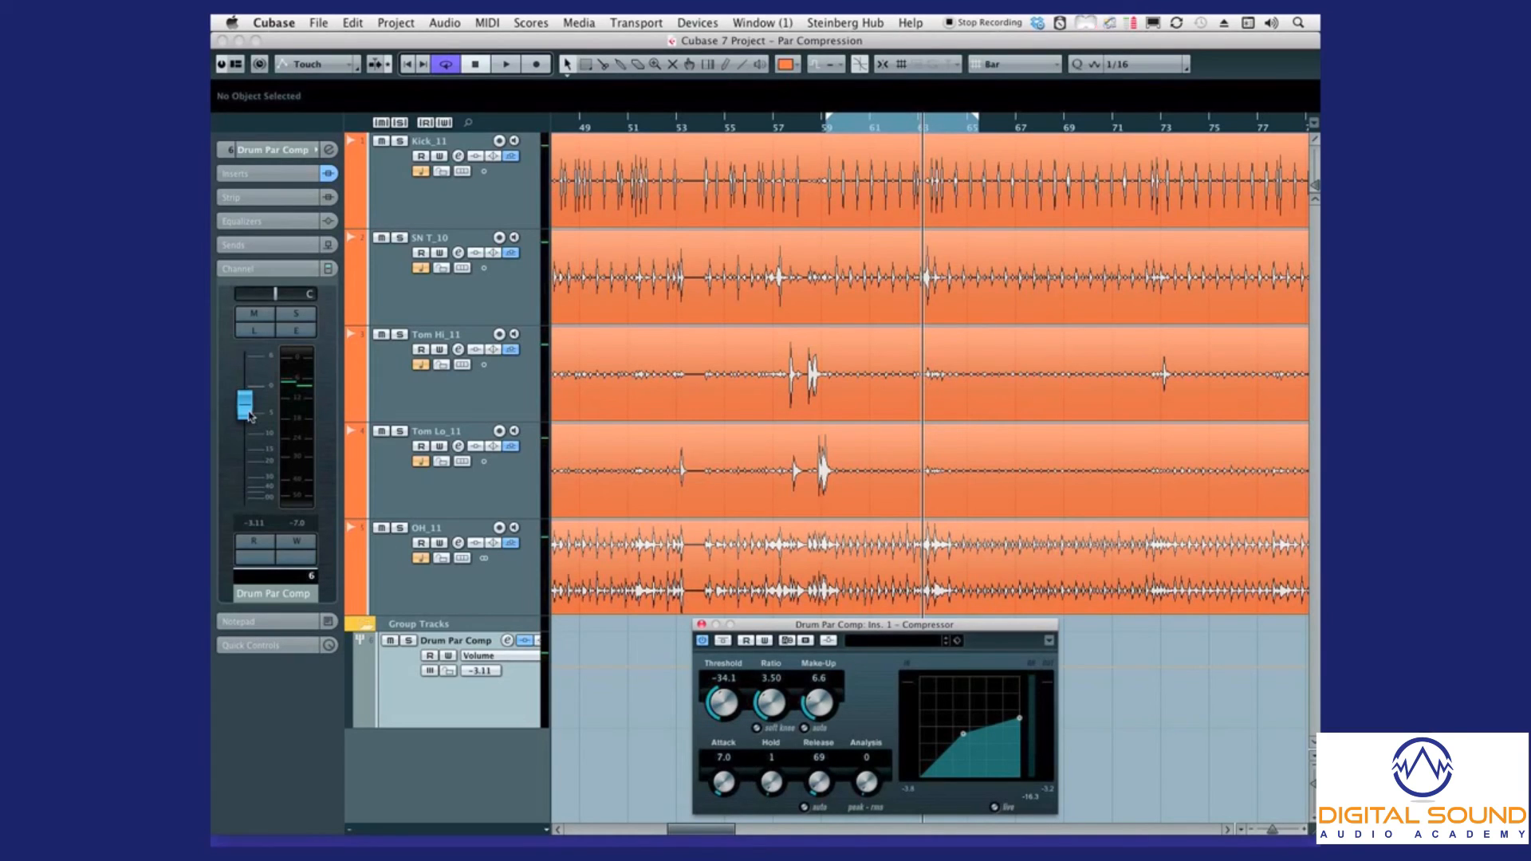
drag(244, 405, 244, 391)
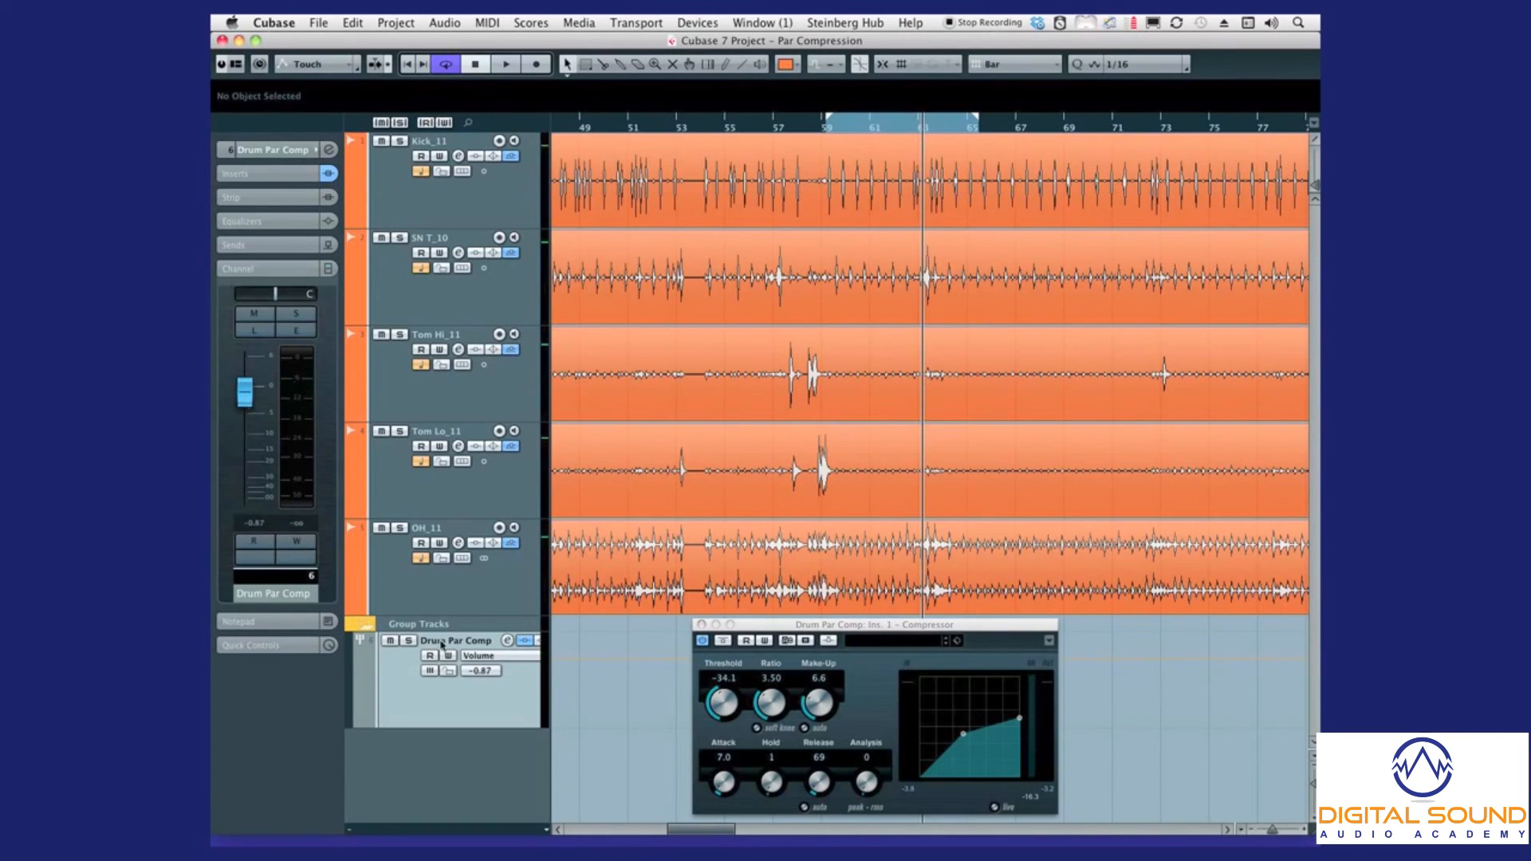
drag(245, 396, 244, 386)
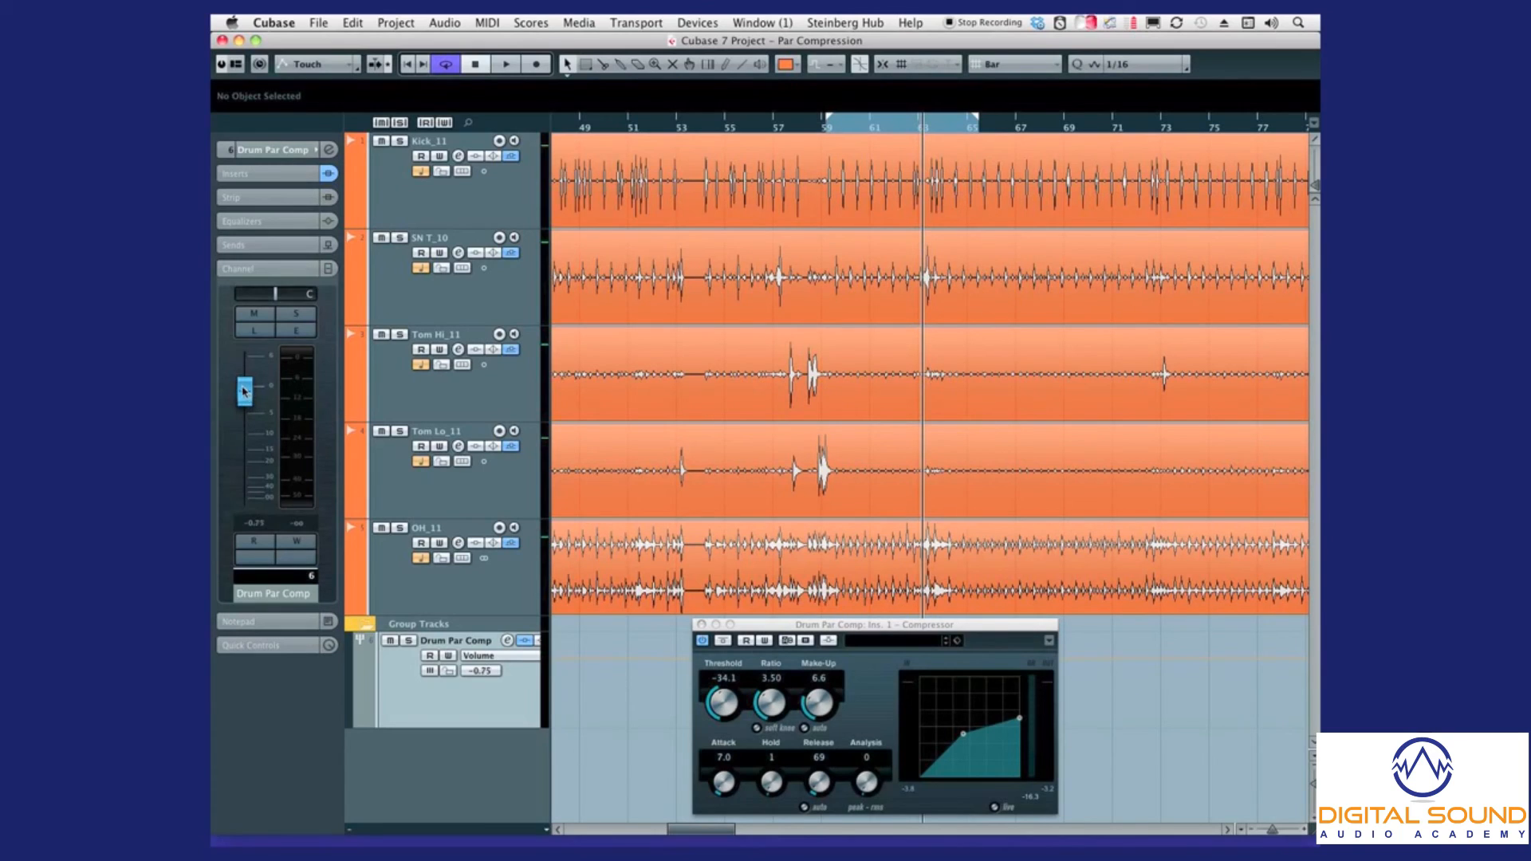
drag(243, 391, 245, 386)
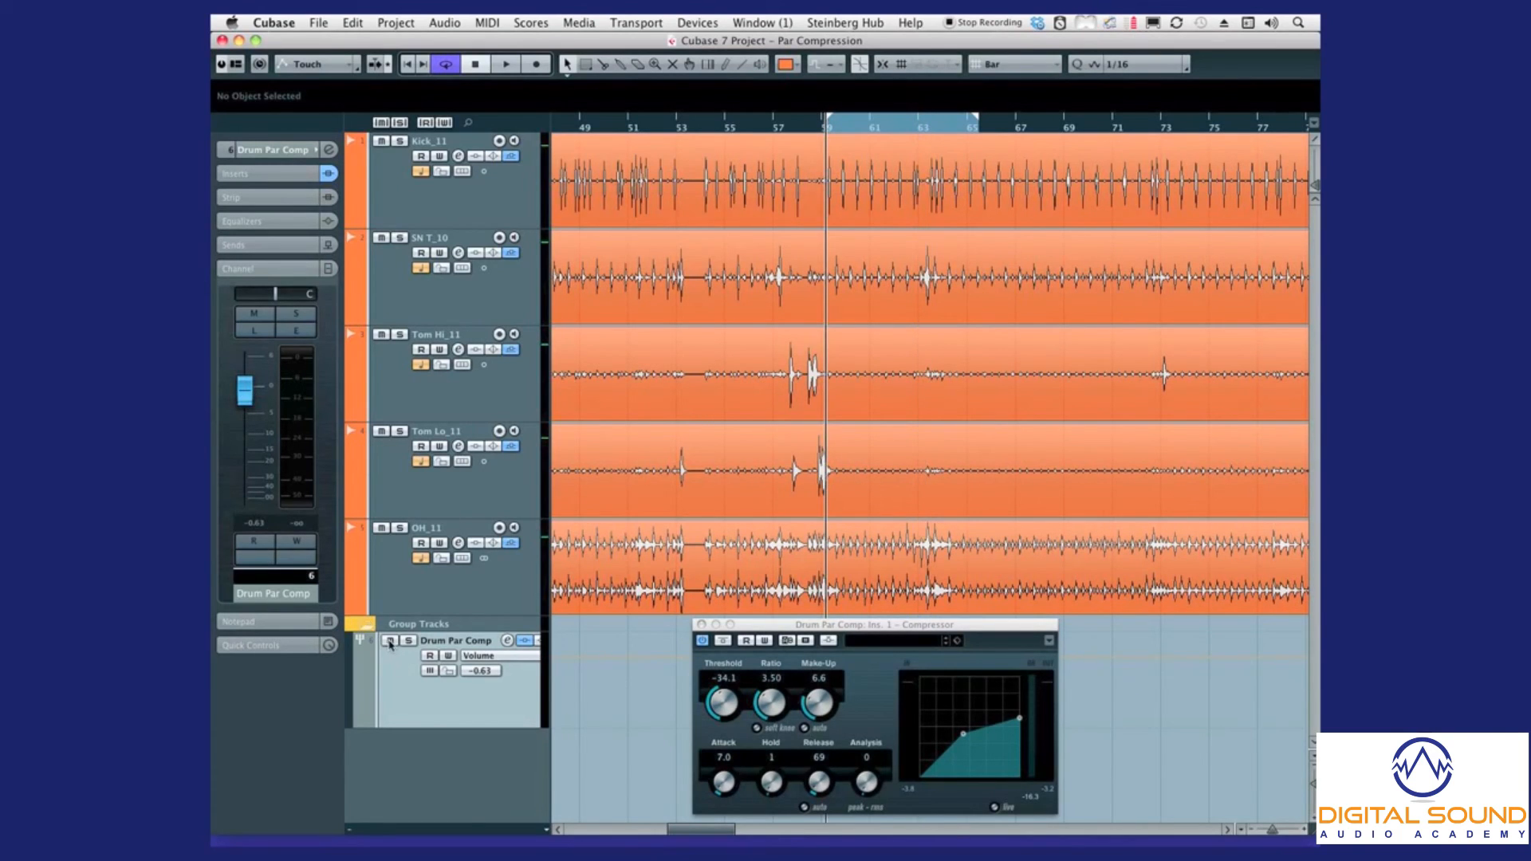
- A/B the parallel compression by muting and unmuting the Drum Par Comp group during playback, ending muted with its Compressor insert shown
click(506, 64)
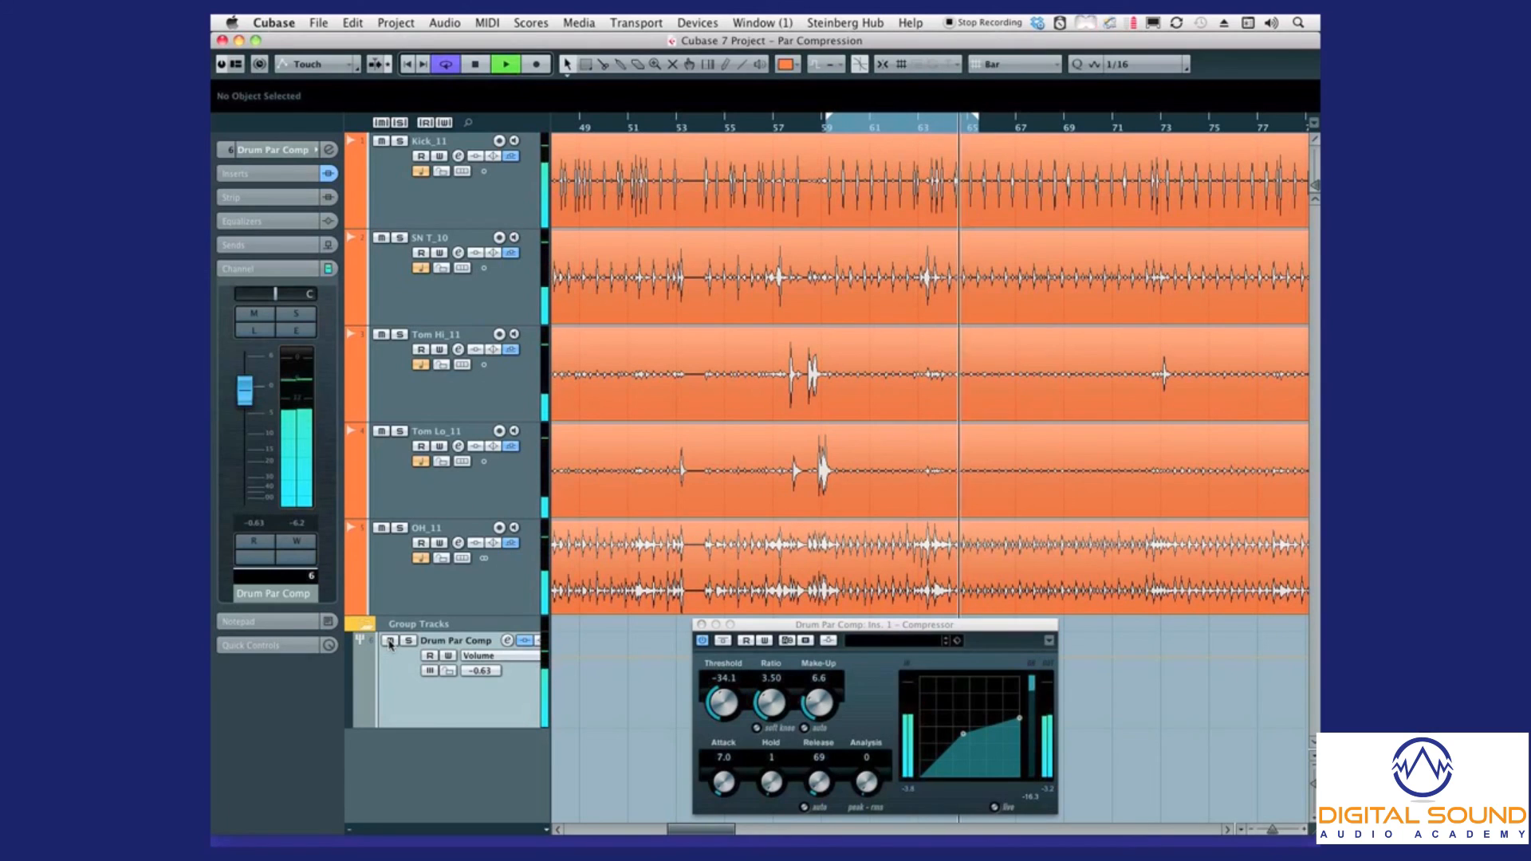
click(254, 313)
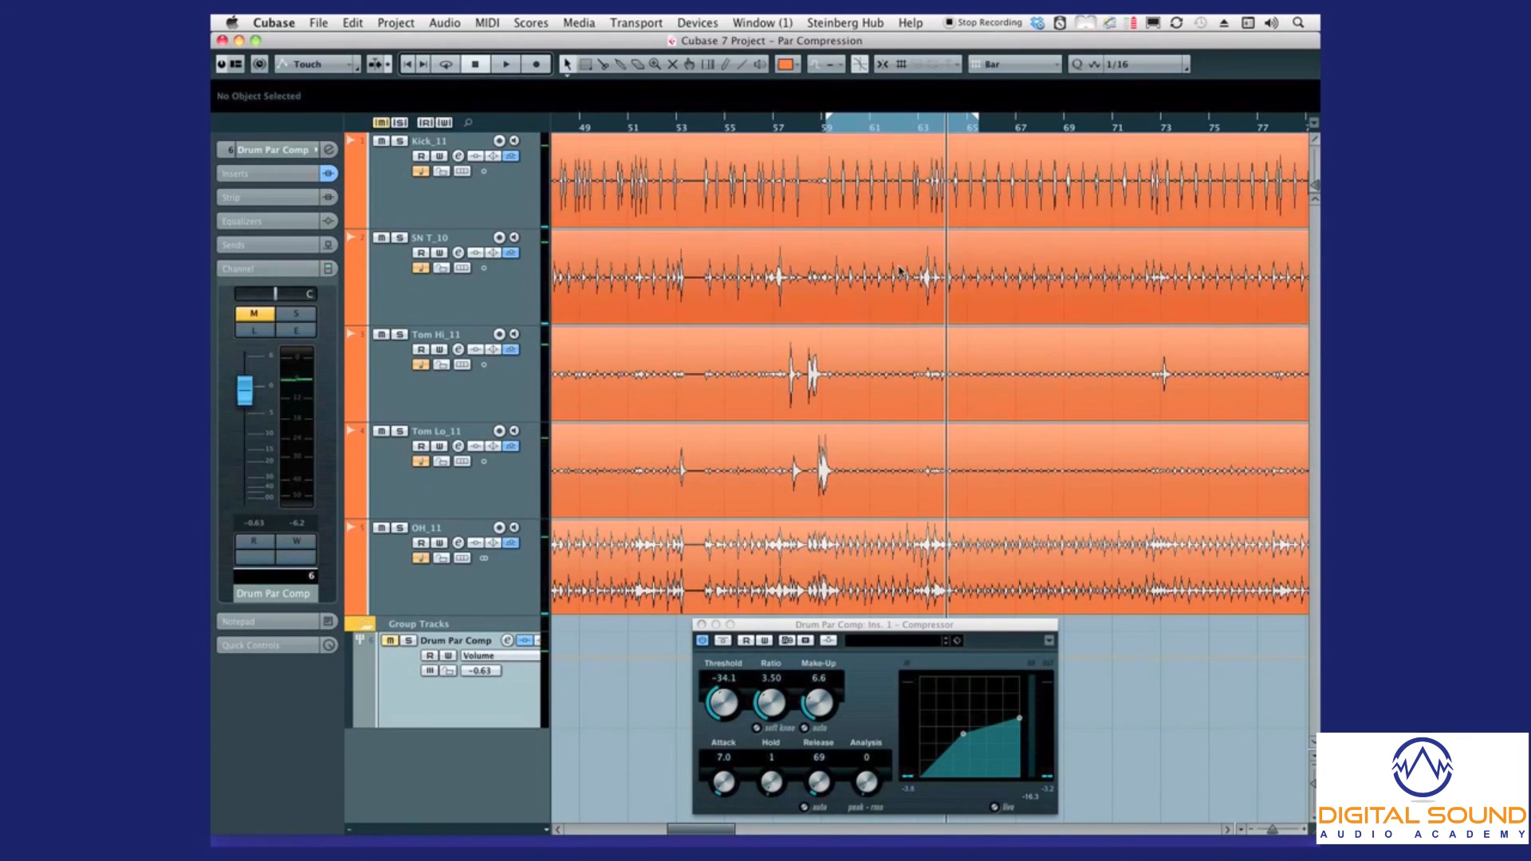
click(507, 64)
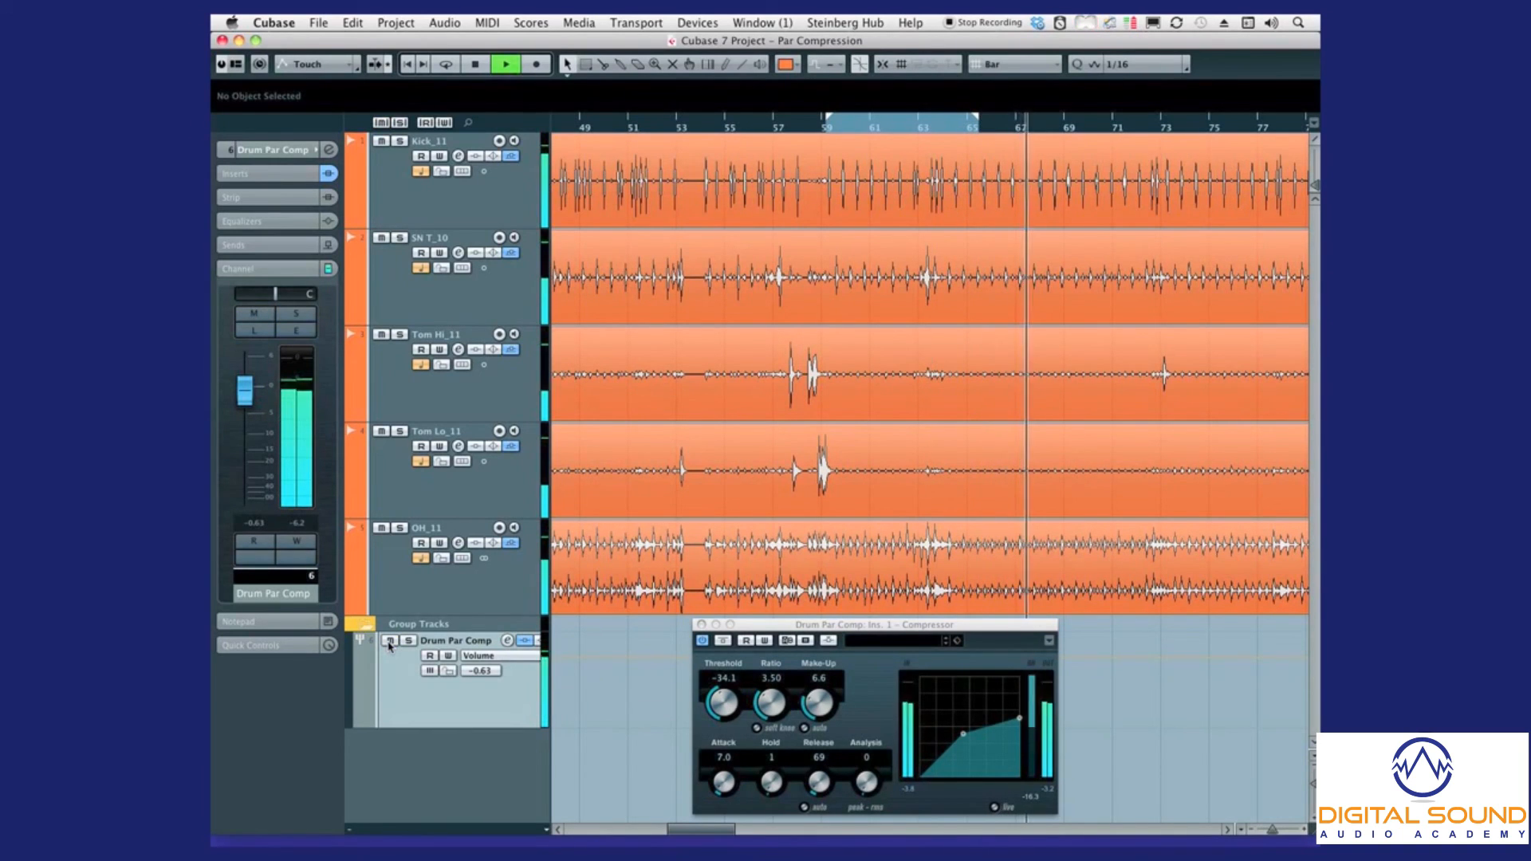
click(254, 316)
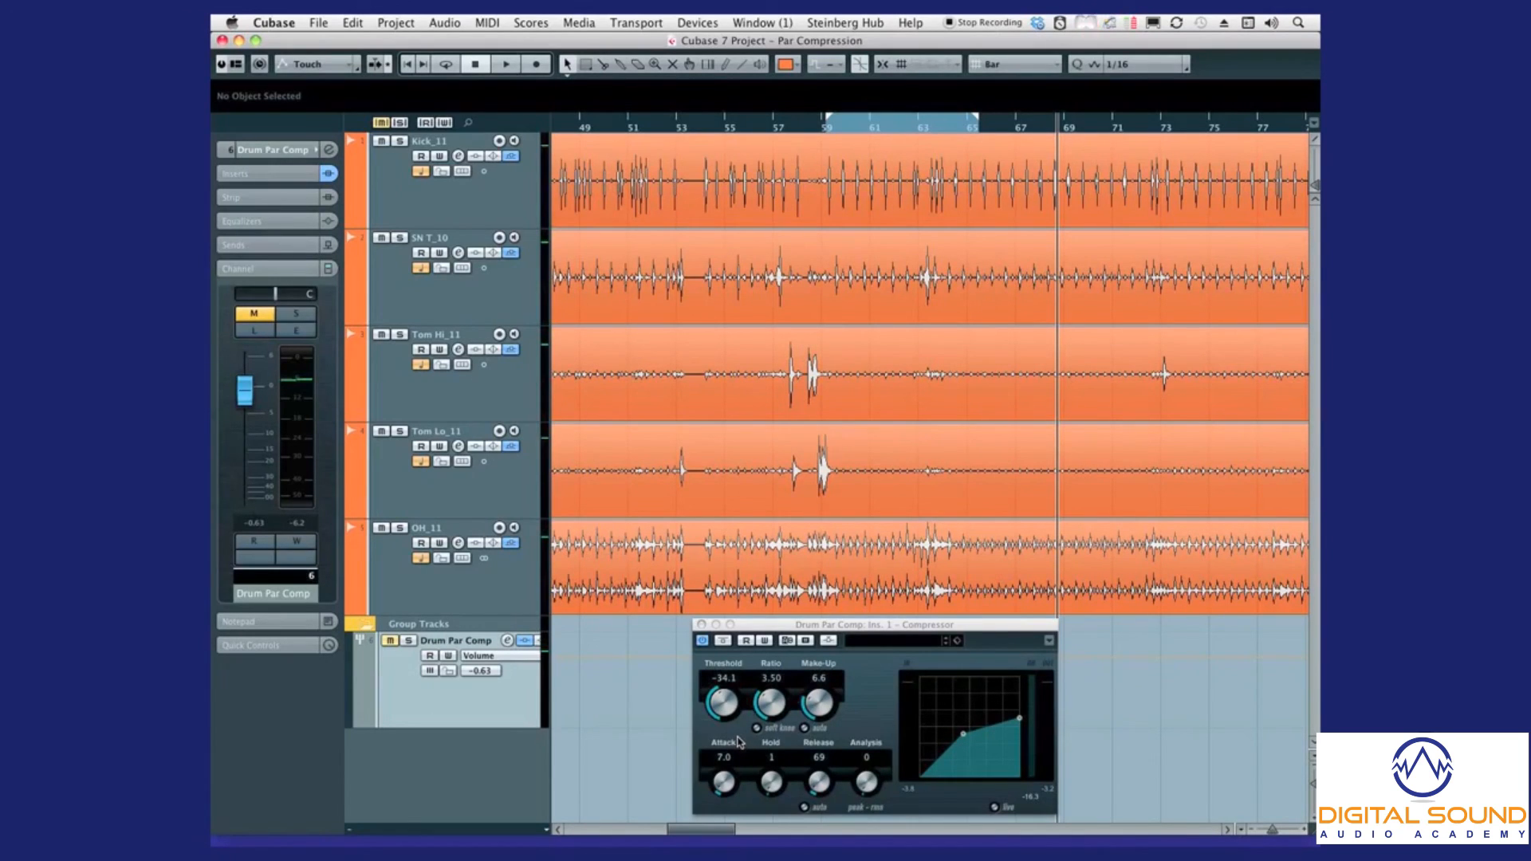
mouse_move(272, 179)
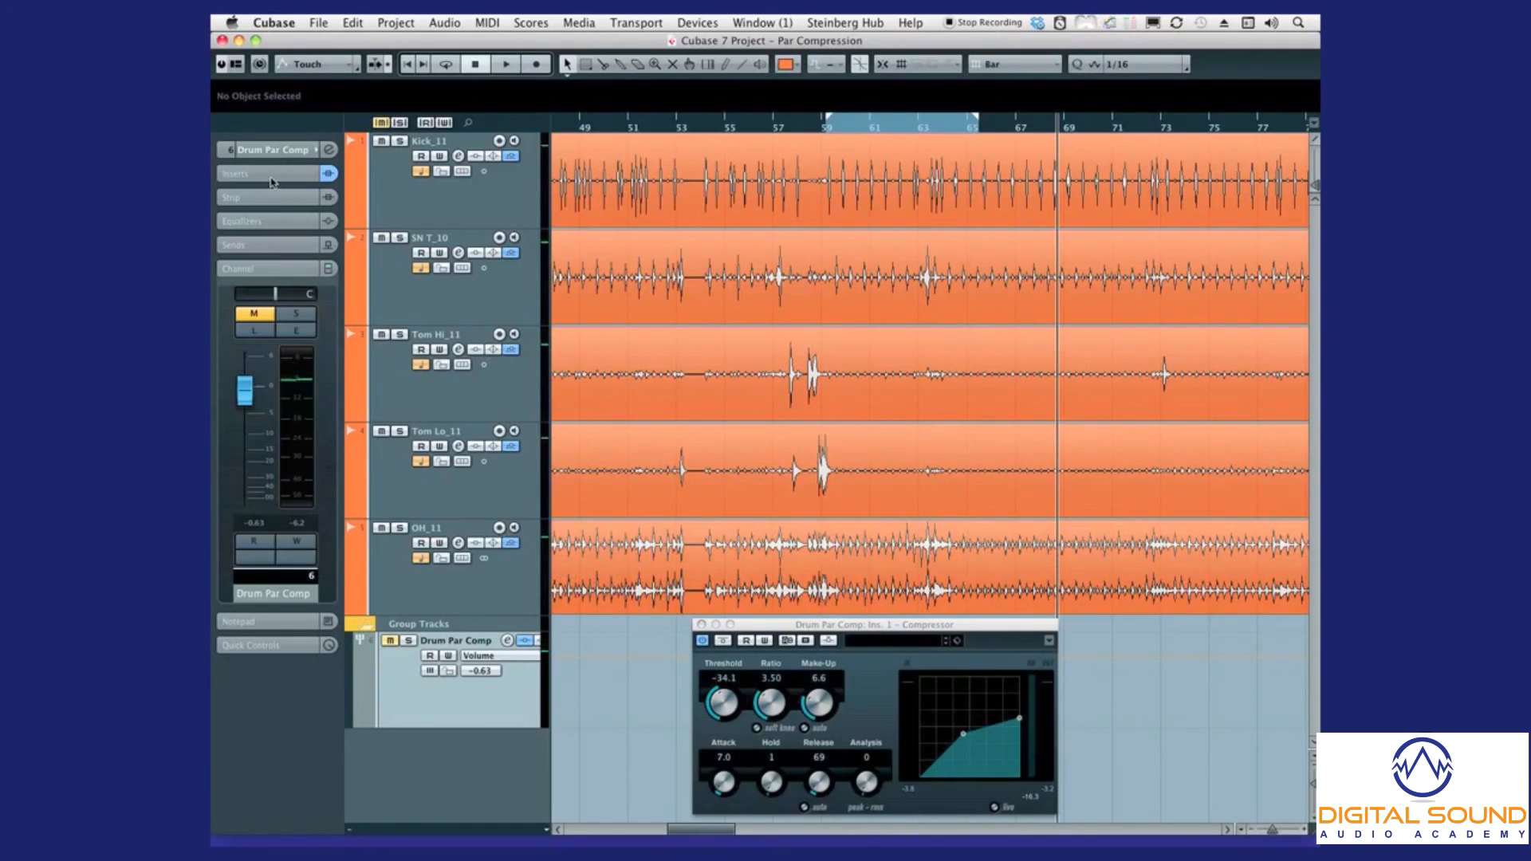
click(255, 174)
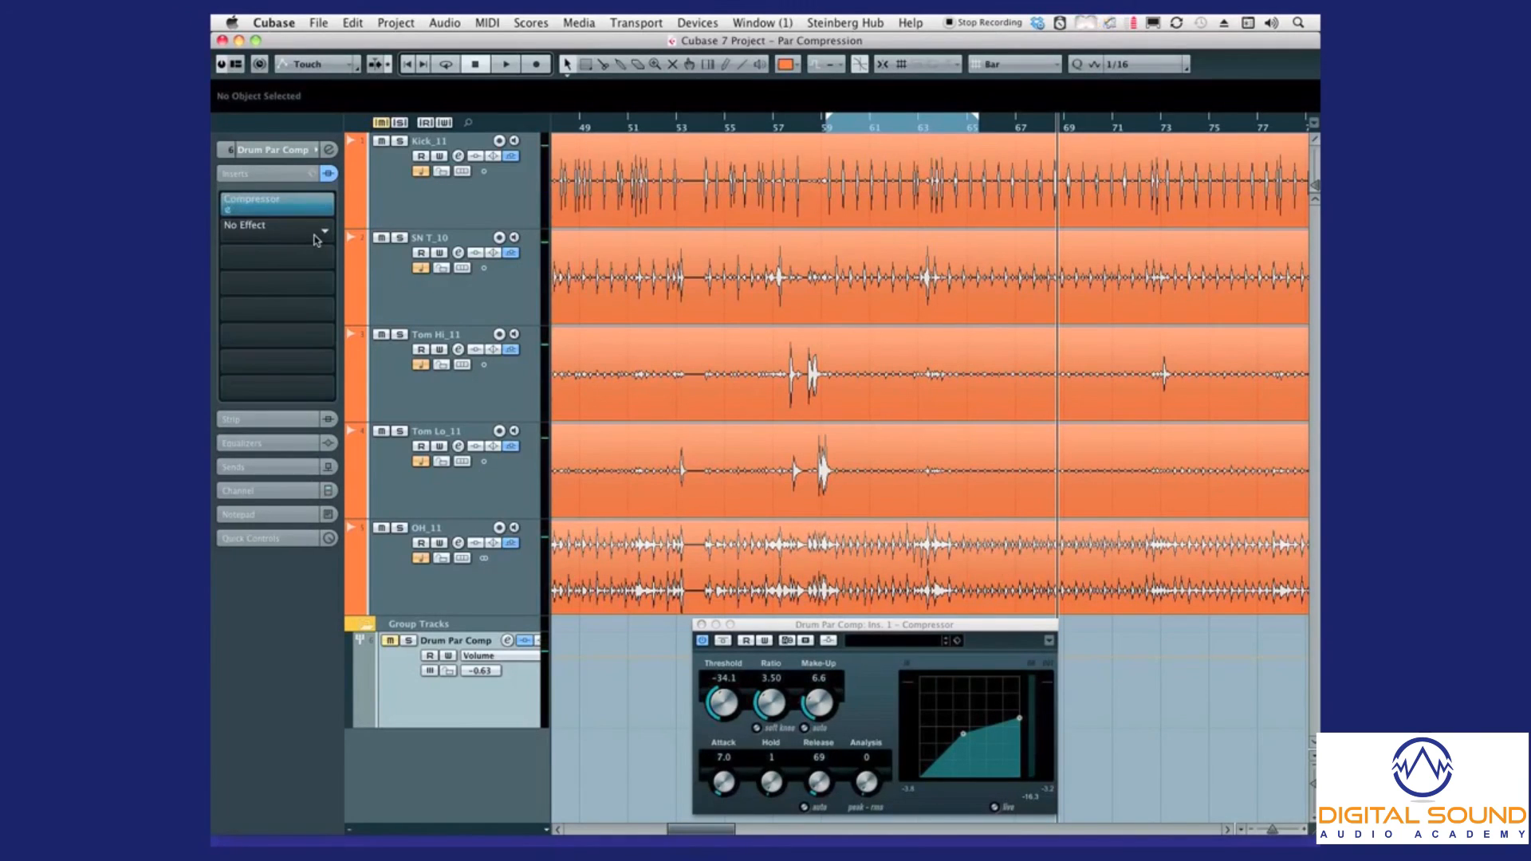